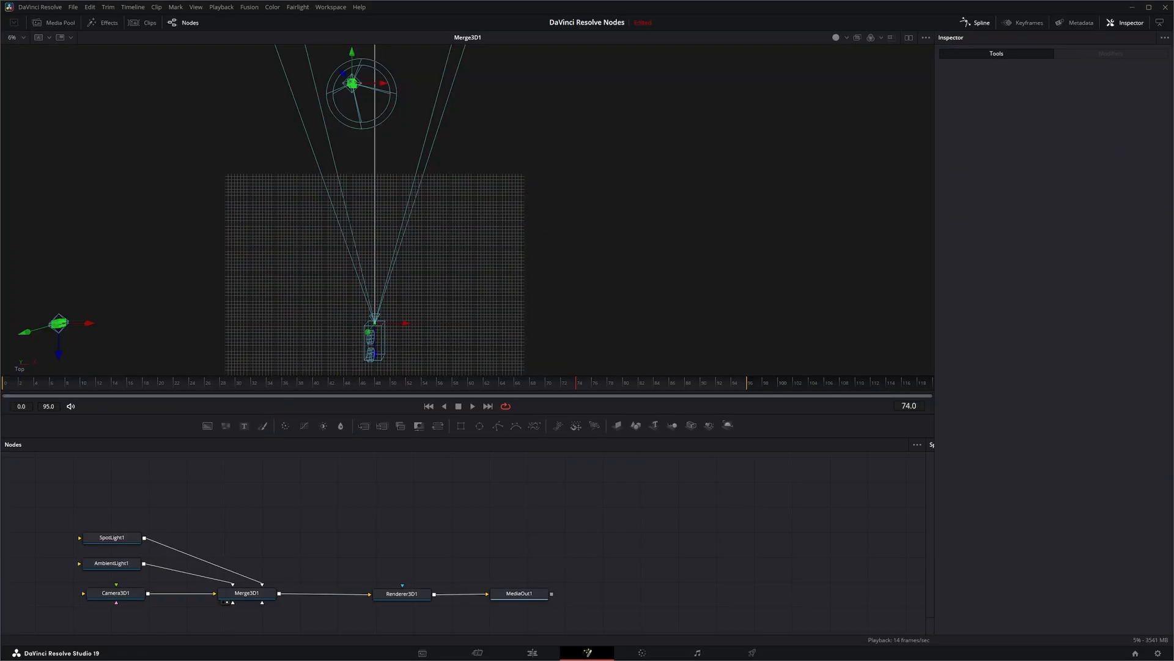
pyautogui.moveTo(275, 500)
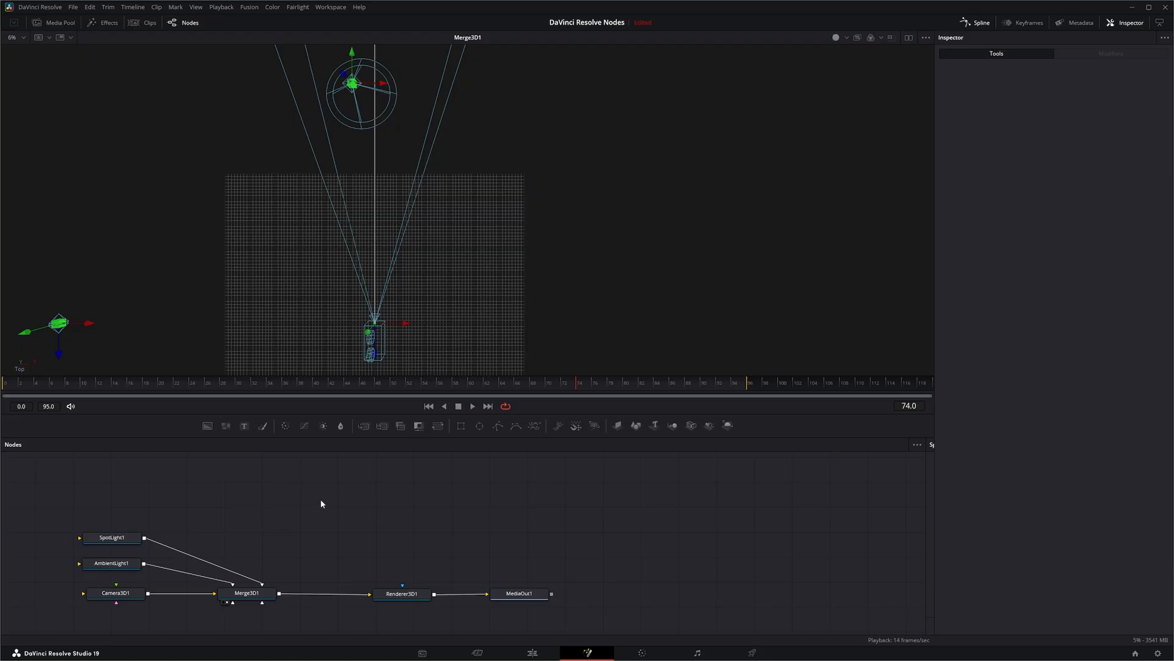
pyautogui.moveTo(283, 521)
pyautogui.write('fbx')
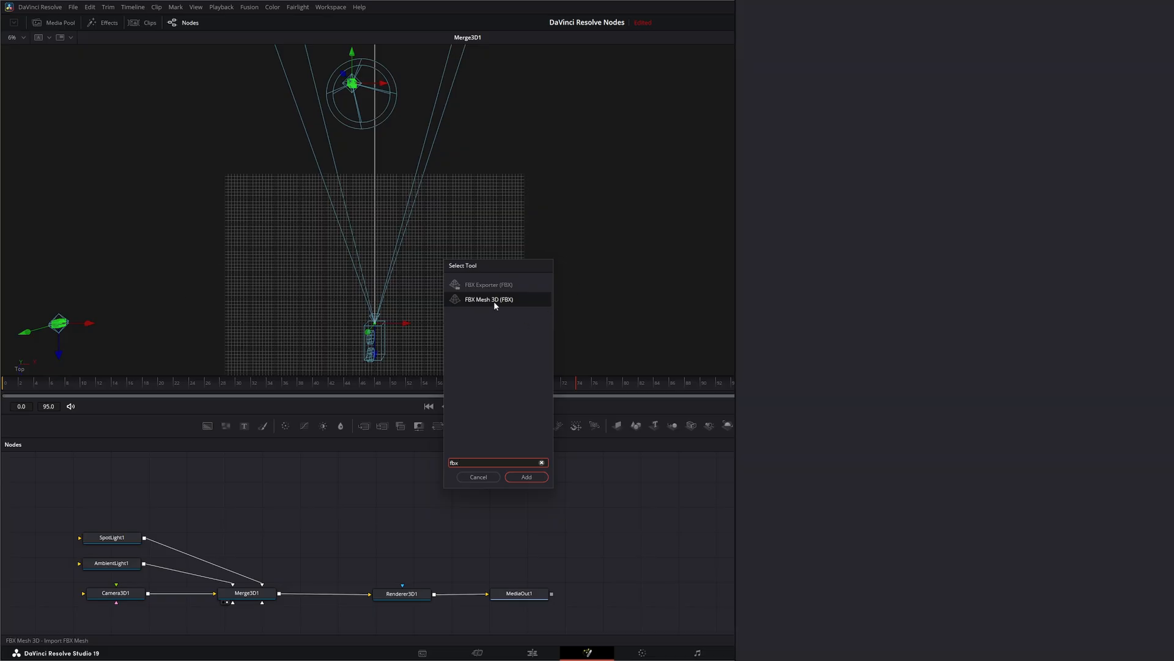
# Step: Add an FBX Mesh 3D node and load the Spinning_Shape_01 FBX file into it
pyautogui.click(525, 477)
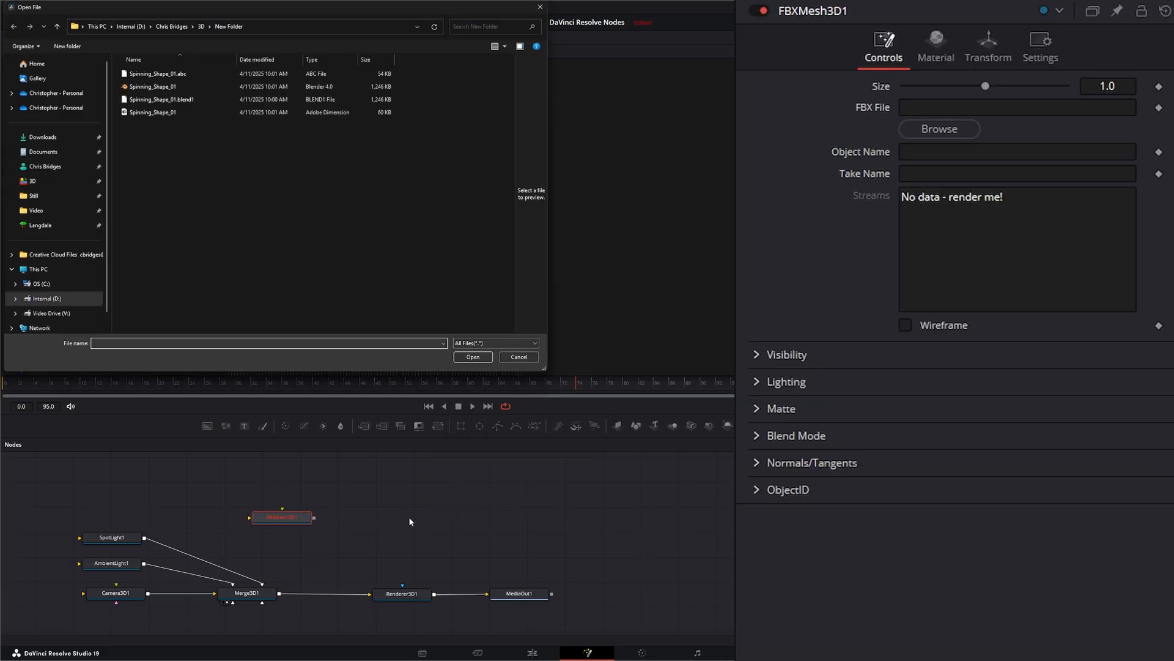
pyautogui.moveTo(282, 532)
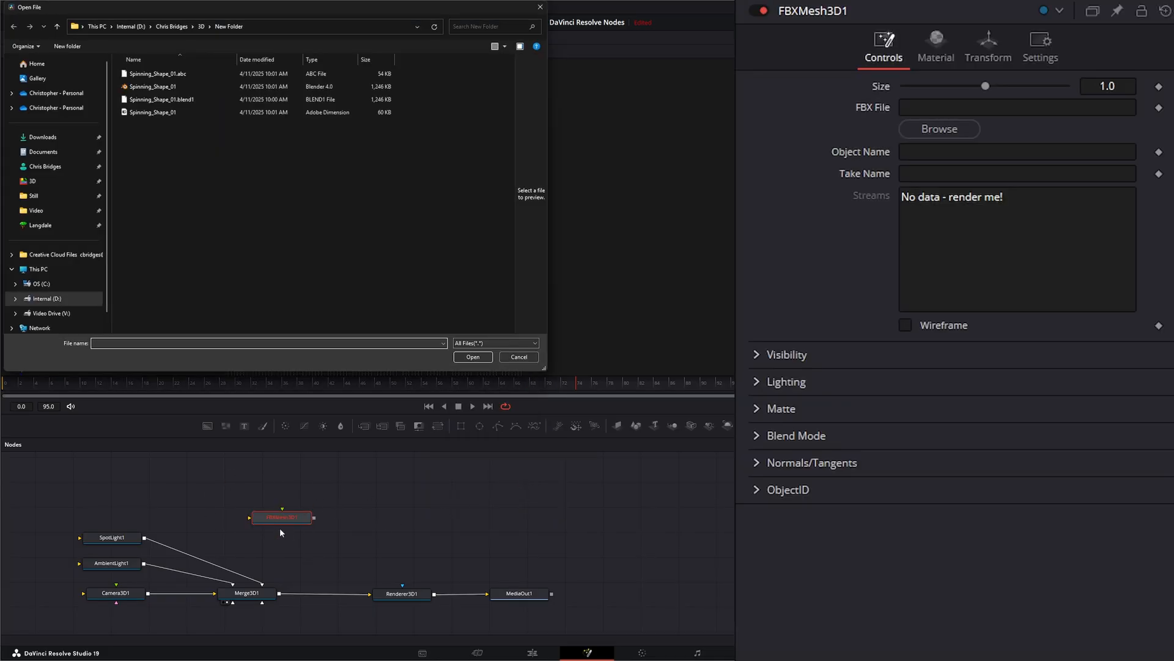
pyautogui.moveTo(307, 574)
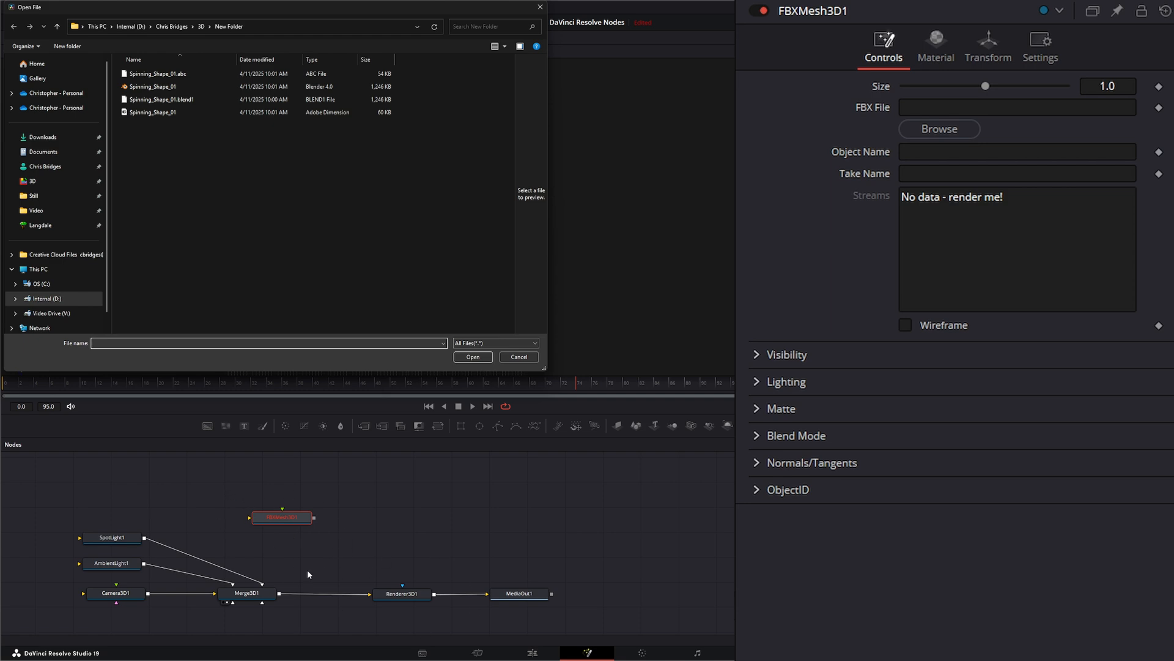
pyautogui.moveTo(223, 385)
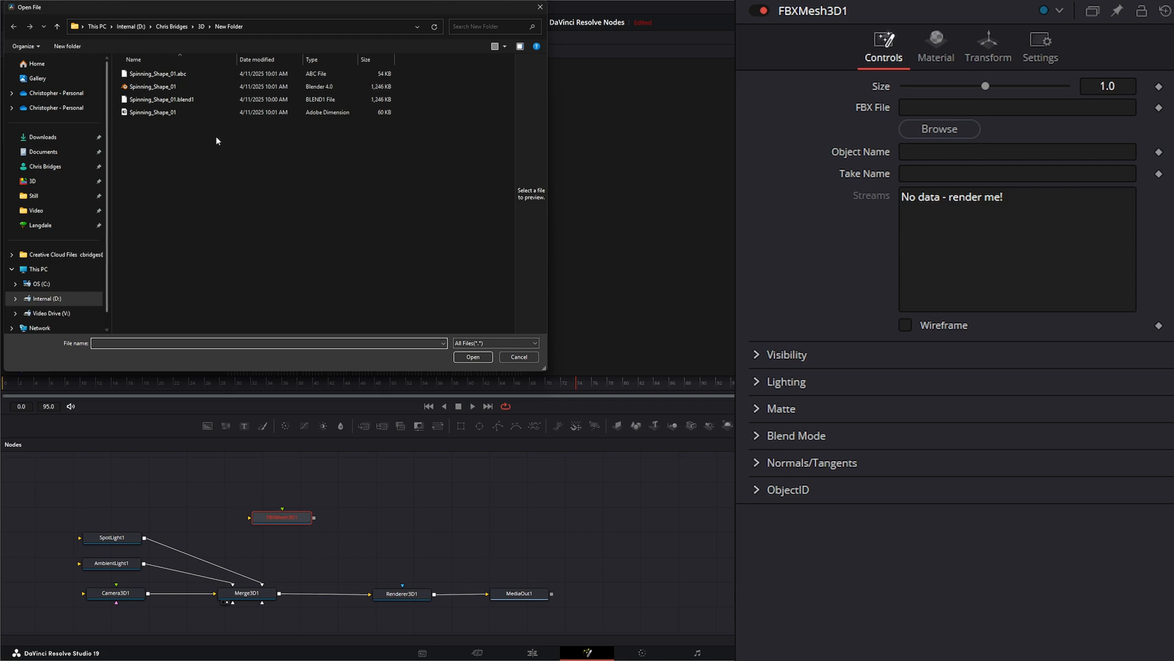
pyautogui.click(158, 112)
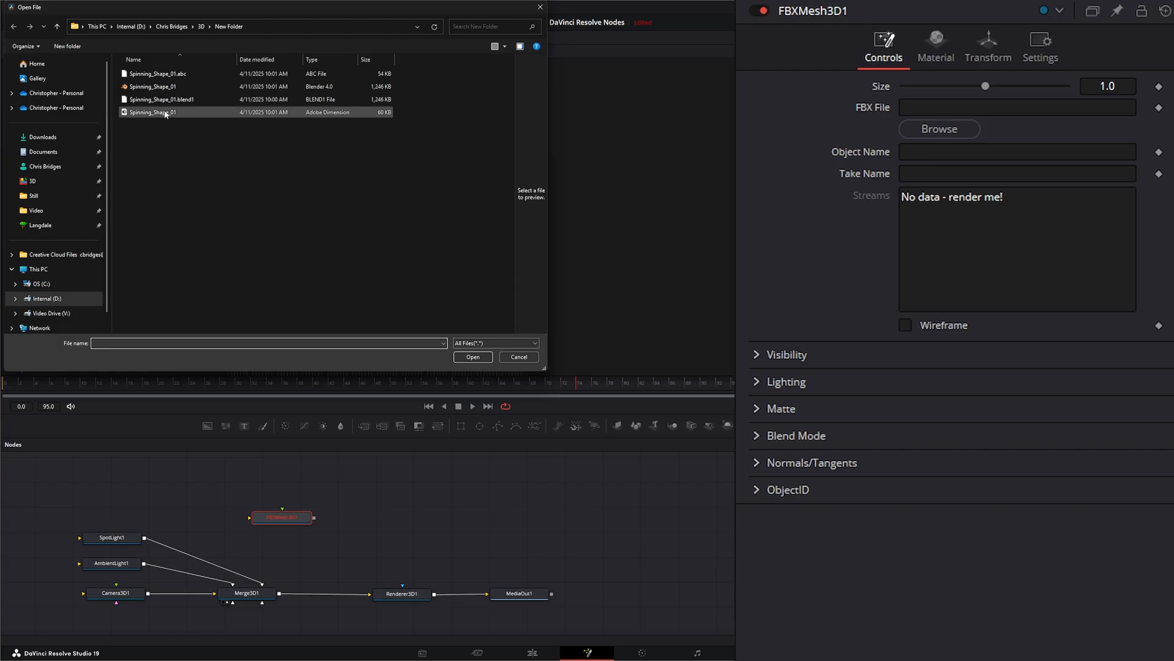
pyautogui.click(472, 356)
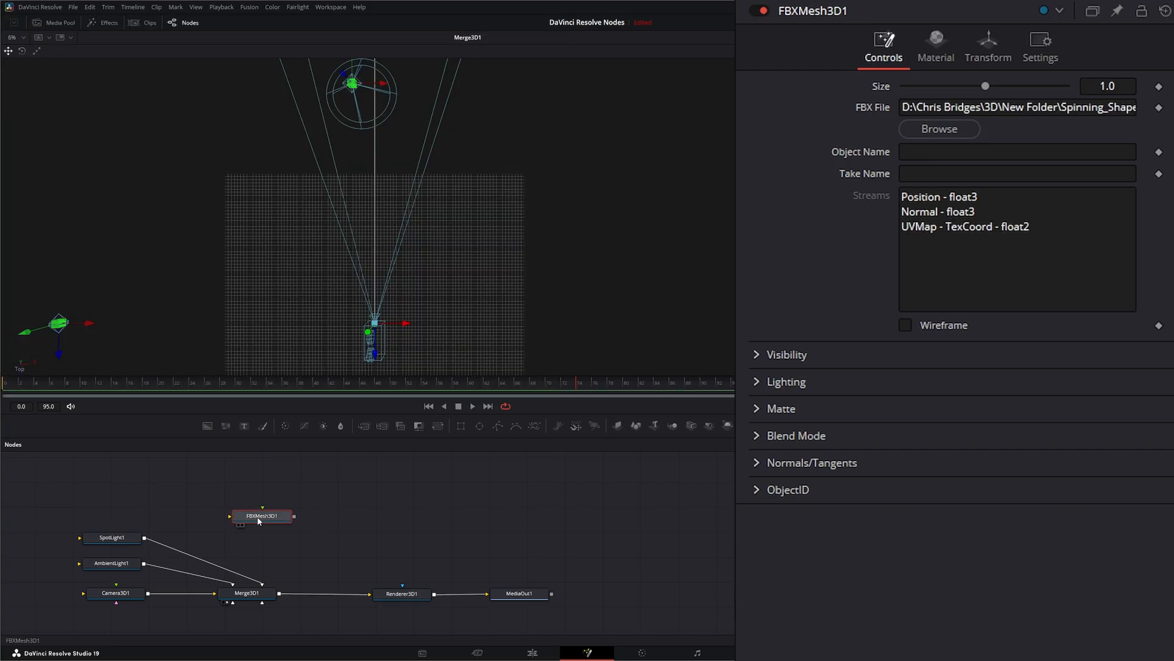
# Step: Connect FBXMesh3D1 into Merge3D1 and reduce the mesh Size to 0.01
pyautogui.moveTo(295, 515); pyautogui.dragTo(289, 592)
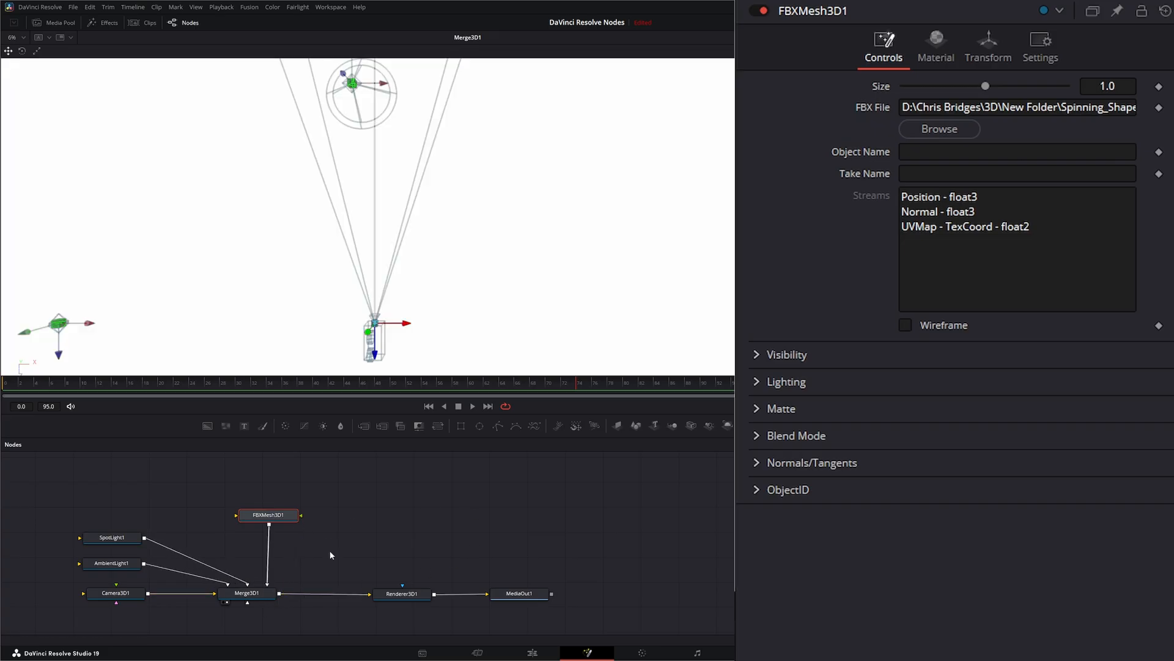
pyautogui.moveTo(196, 432)
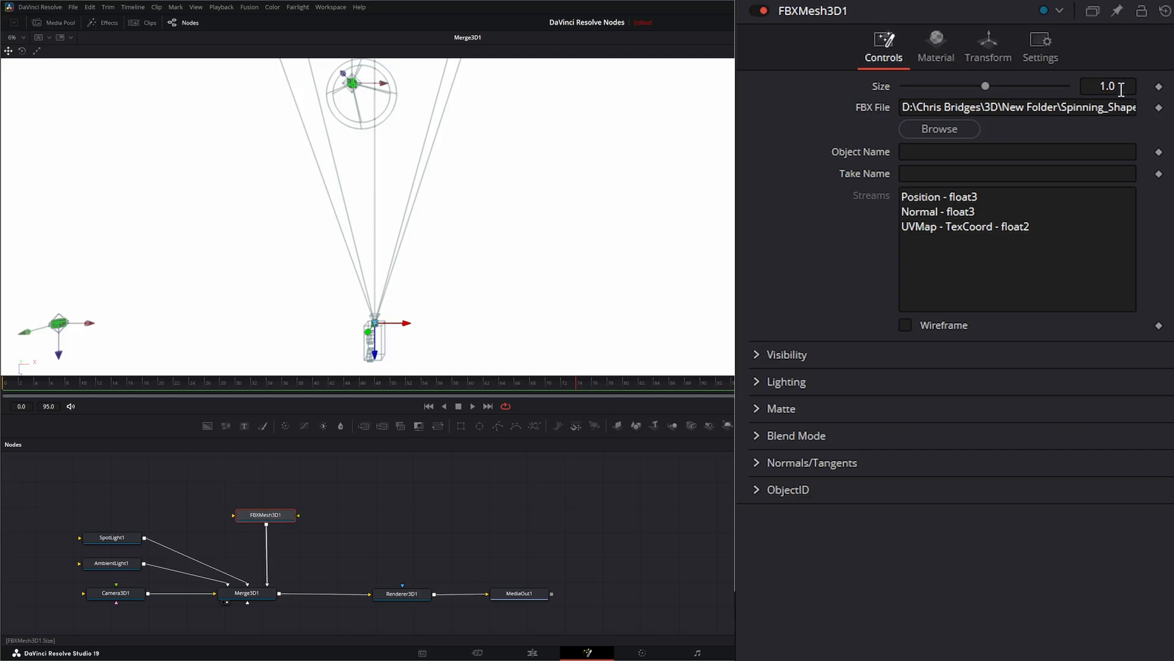
pyautogui.moveTo(985, 86); pyautogui.dragTo(918, 86)
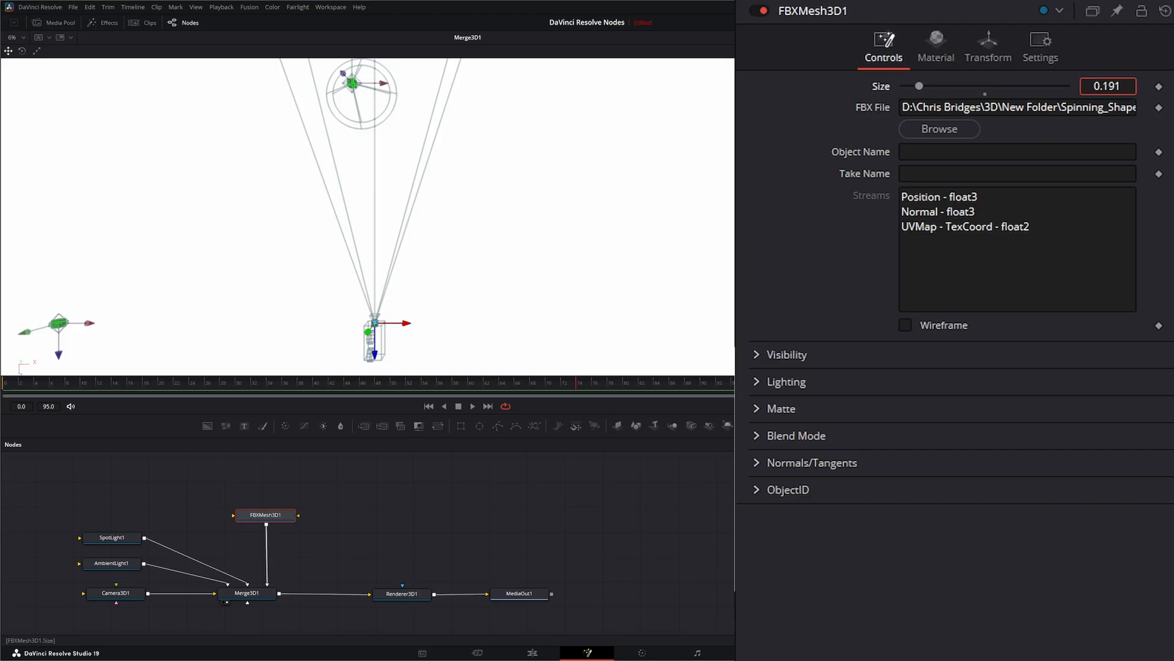
pyautogui.moveTo(919, 85); pyautogui.dragTo(909, 86)
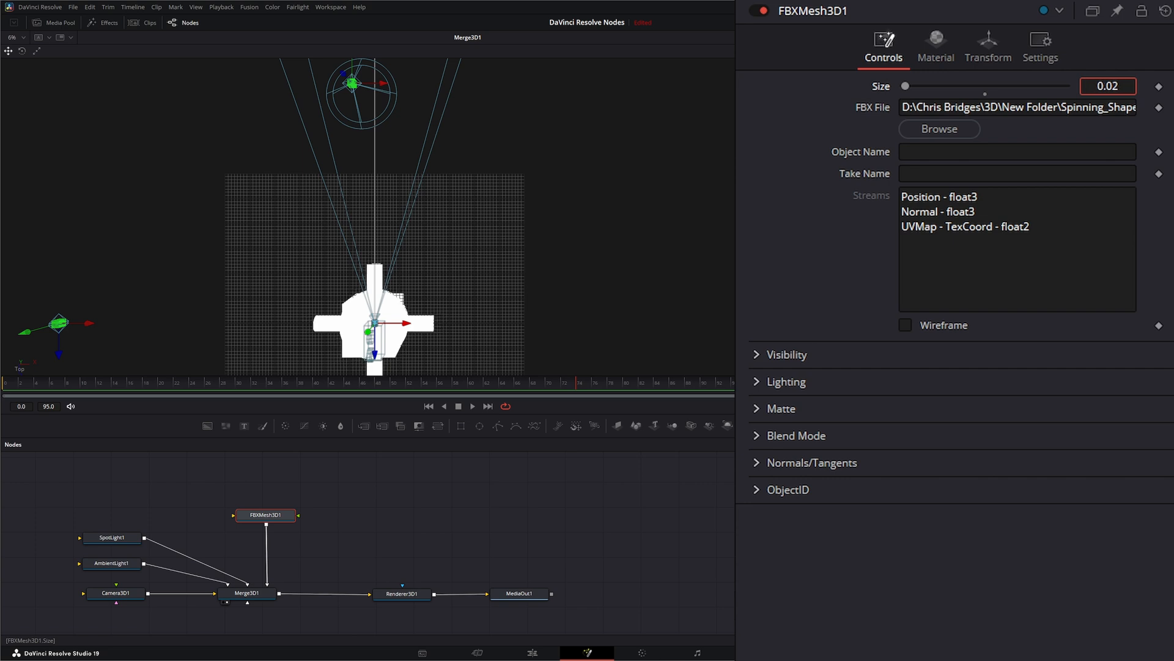
pyautogui.write('0.012')
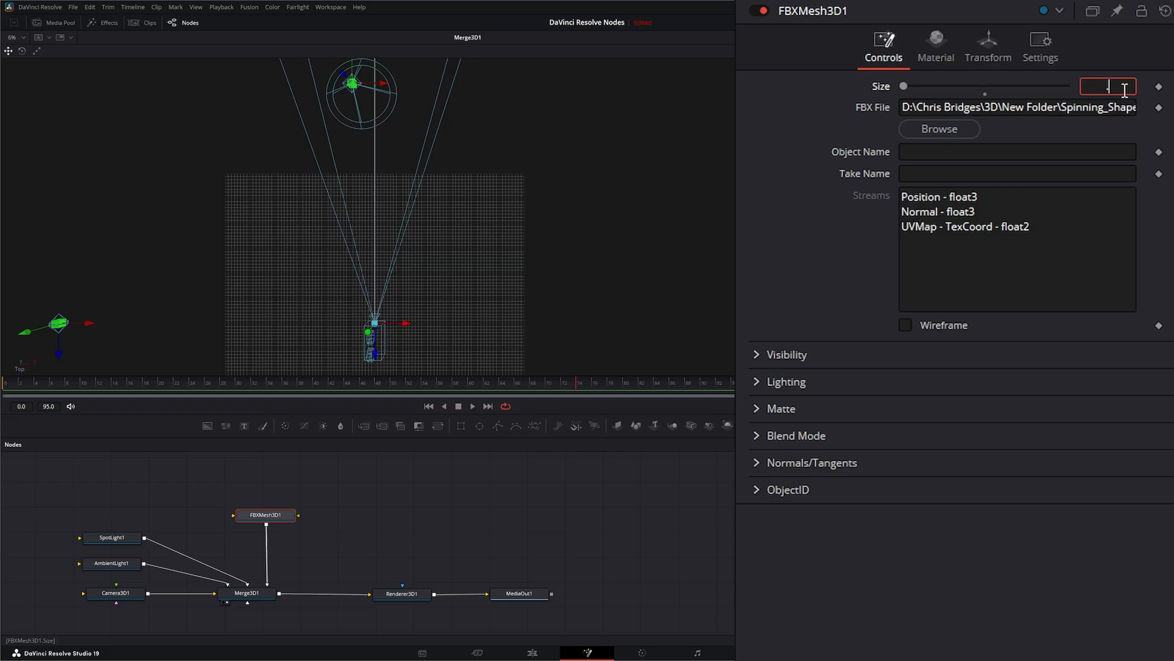
pyautogui.write('0')
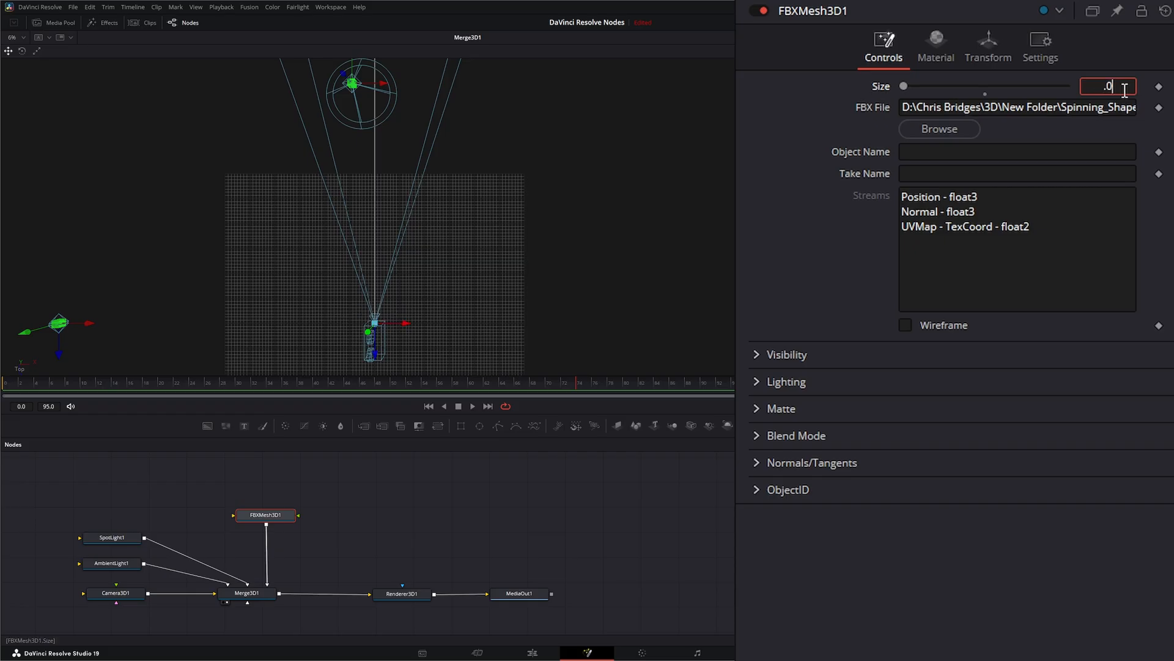
pyautogui.write('0.01')
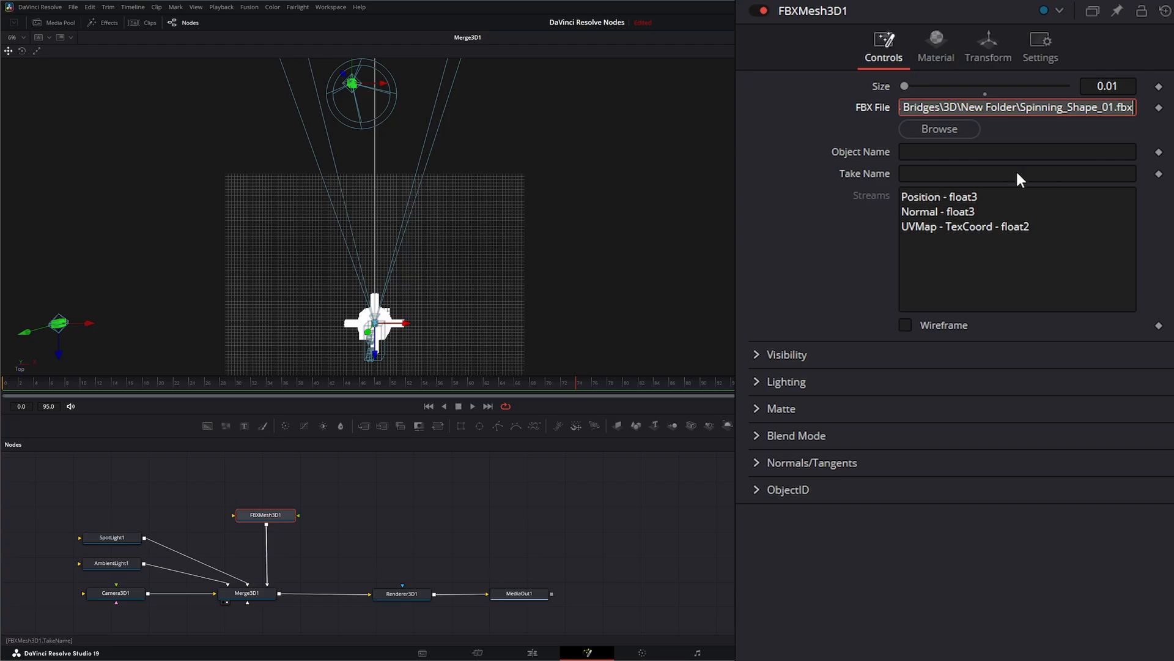
pyautogui.moveTo(346, 493)
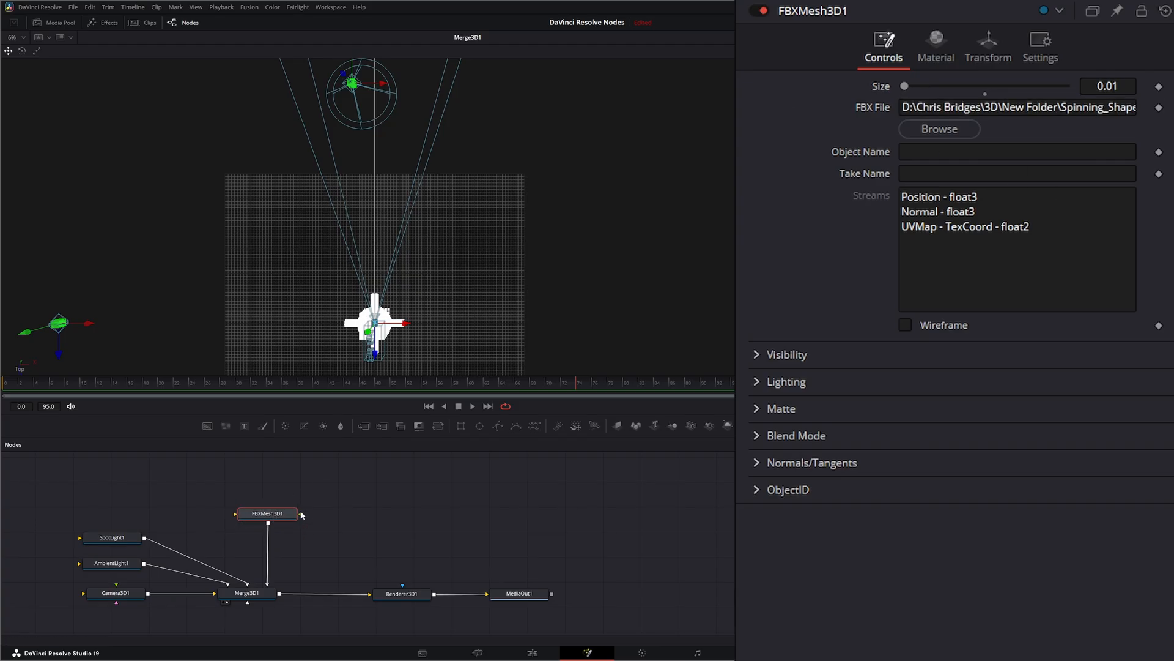
# Step: Move the mesh to Translation Z about -17.23 and view Renderer3D1 in the viewer
pyautogui.click(987, 47)
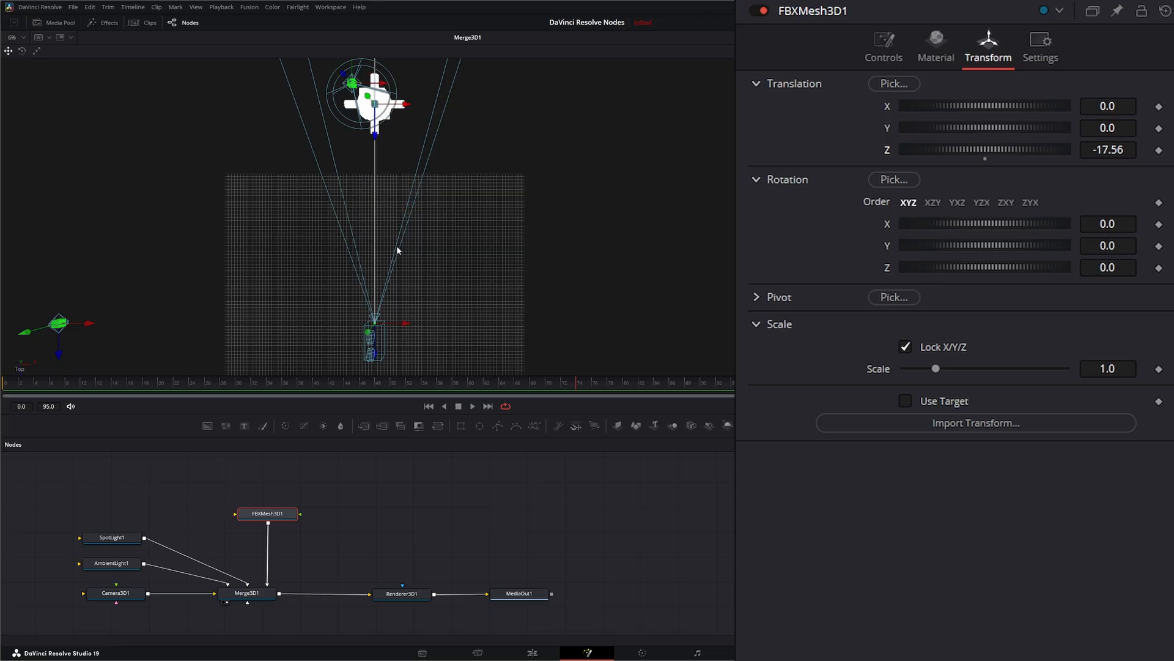
pyautogui.rightClick(398, 250)
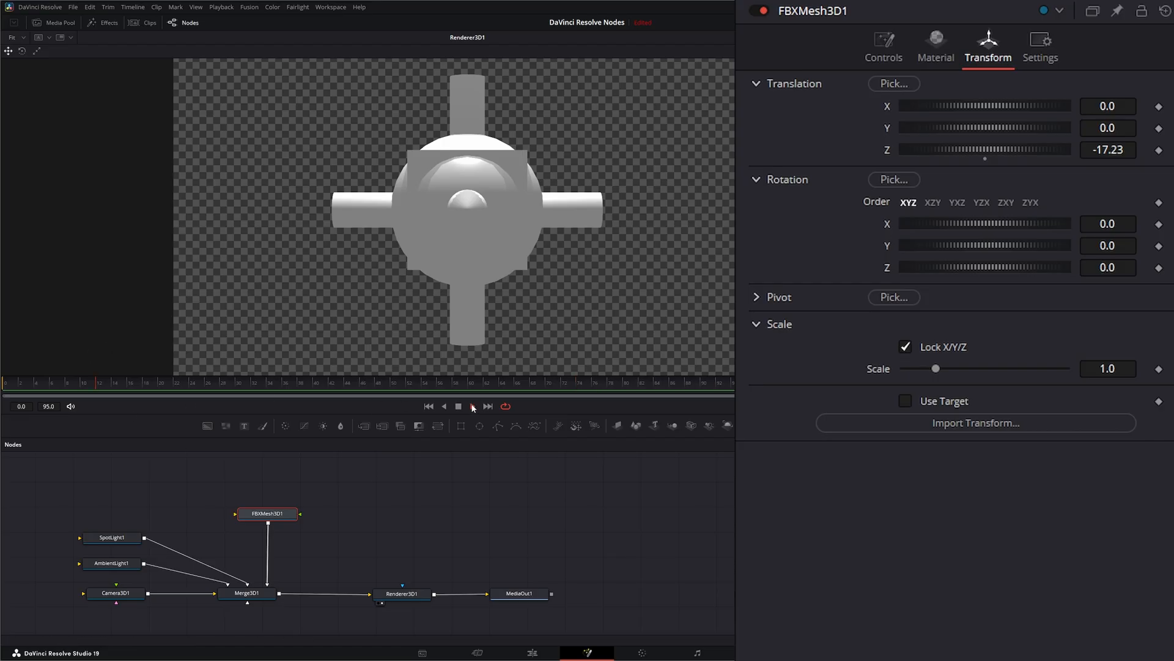
# Step: Return to FBXMesh3D1 Controls and inspect its Position, Normal and UVMap streams
pyautogui.click(267, 512)
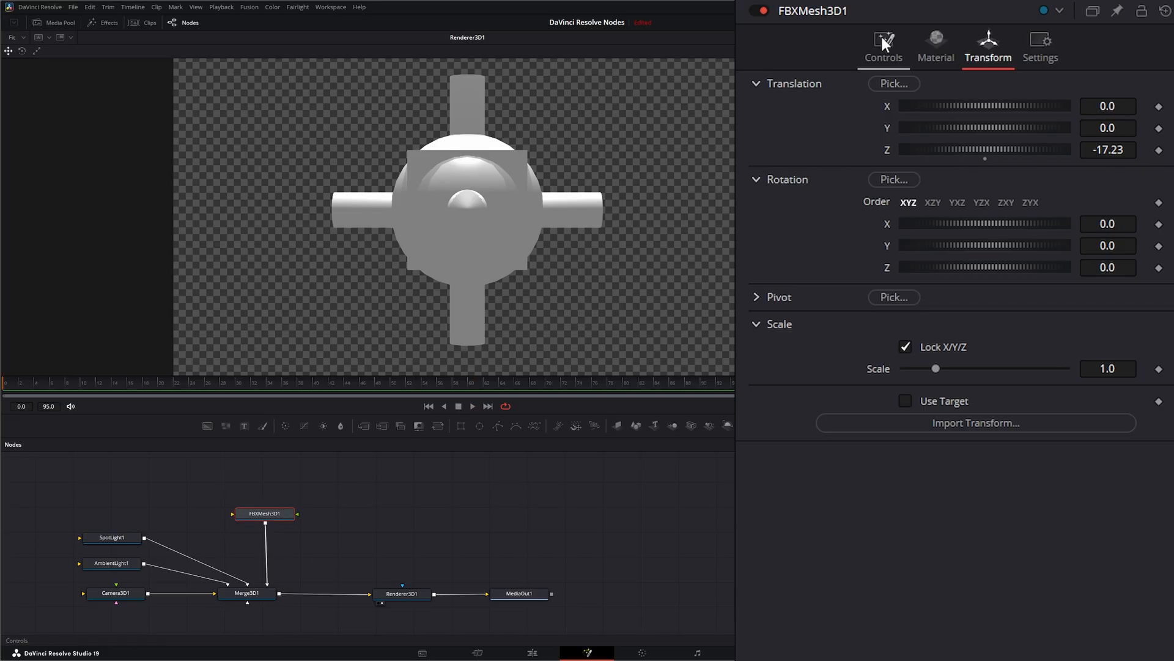
pyautogui.click(882, 45)
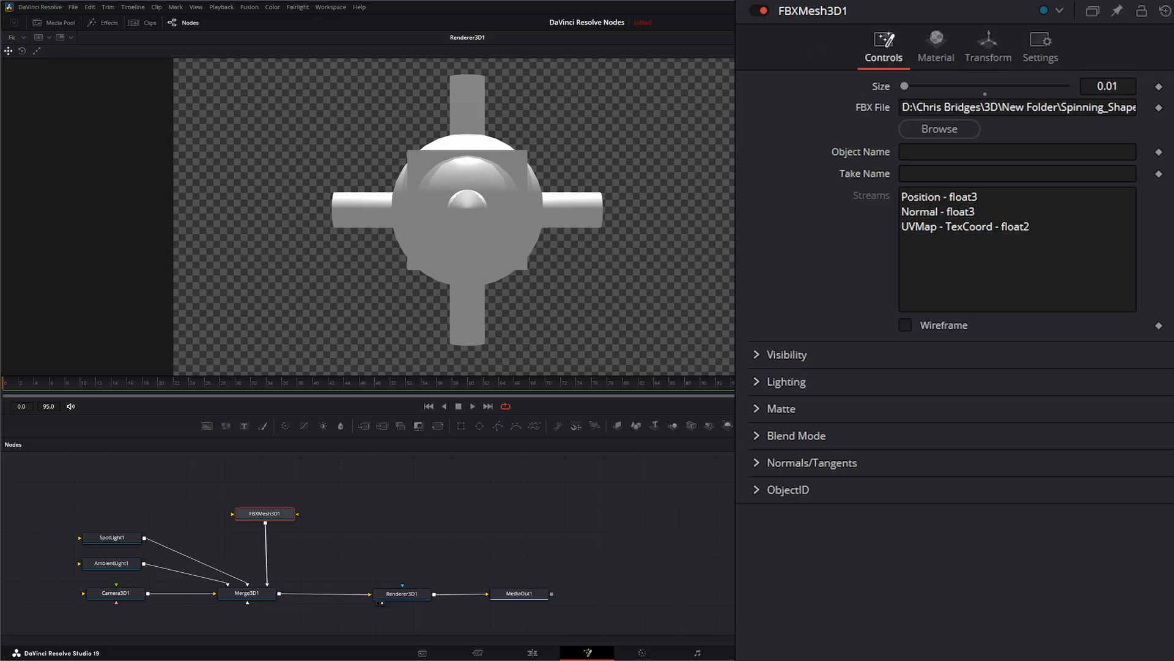
pyautogui.click(938, 129)
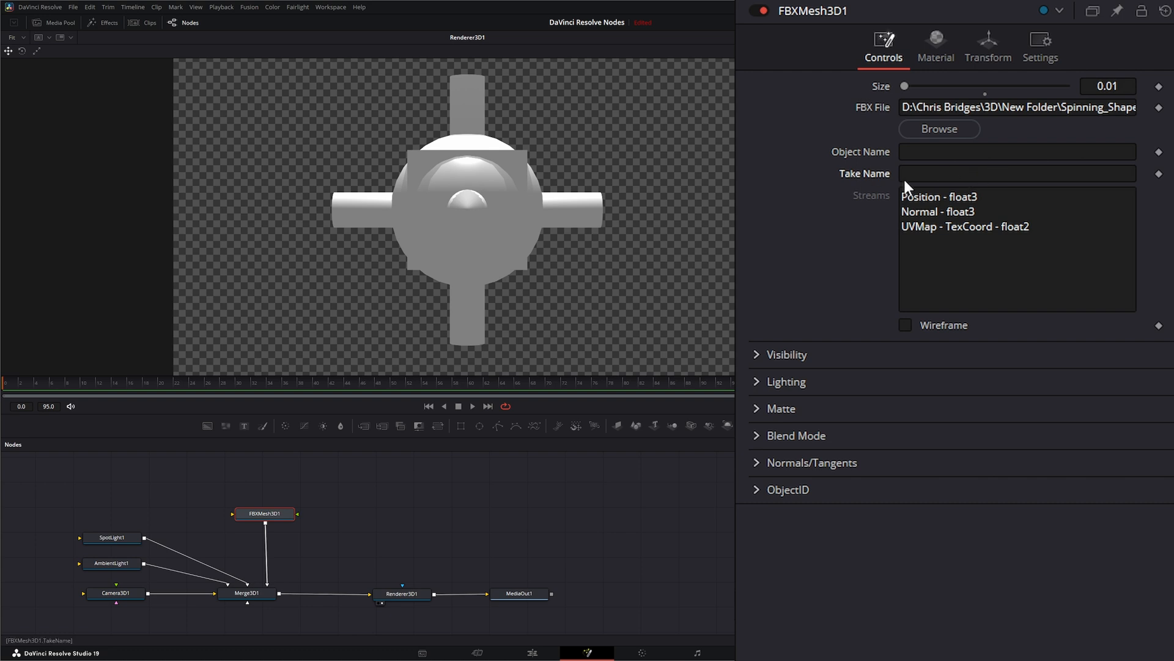
pyautogui.moveTo(1004, 297)
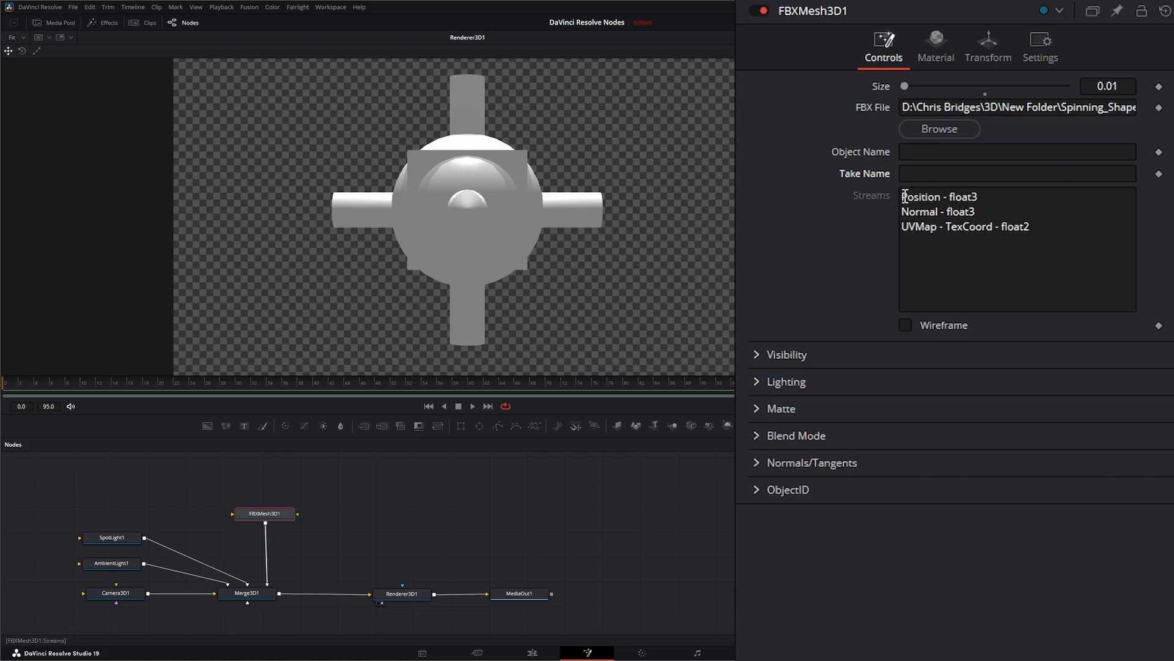
pyautogui.click(939, 195)
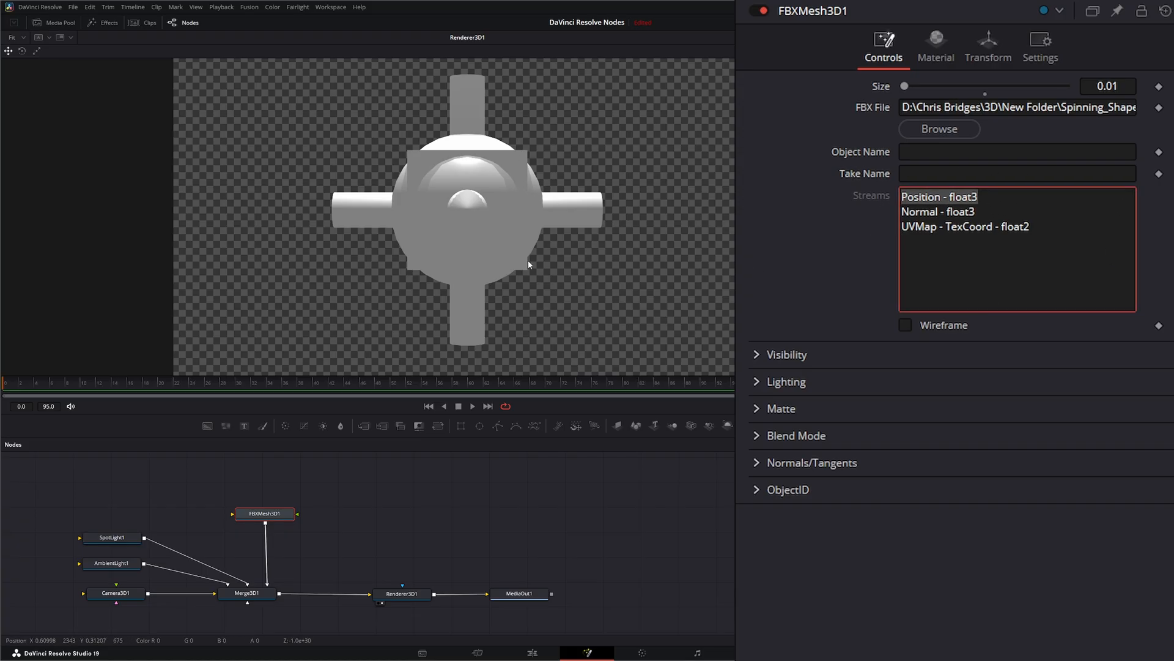
pyautogui.click(938, 212)
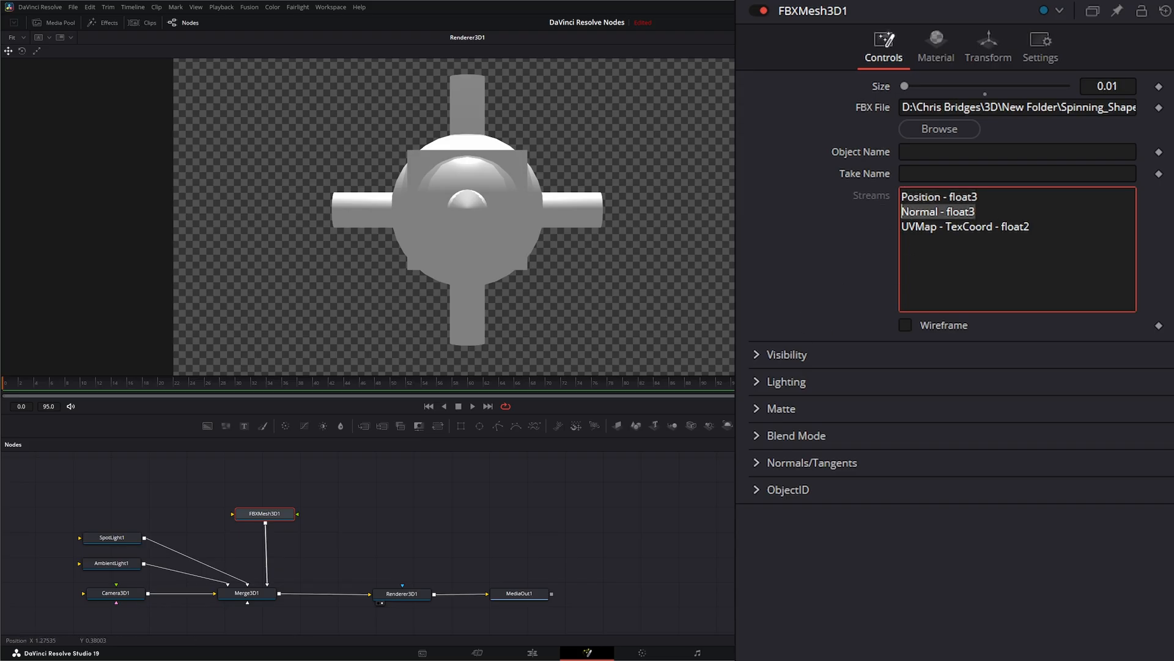
pyautogui.click(965, 226)
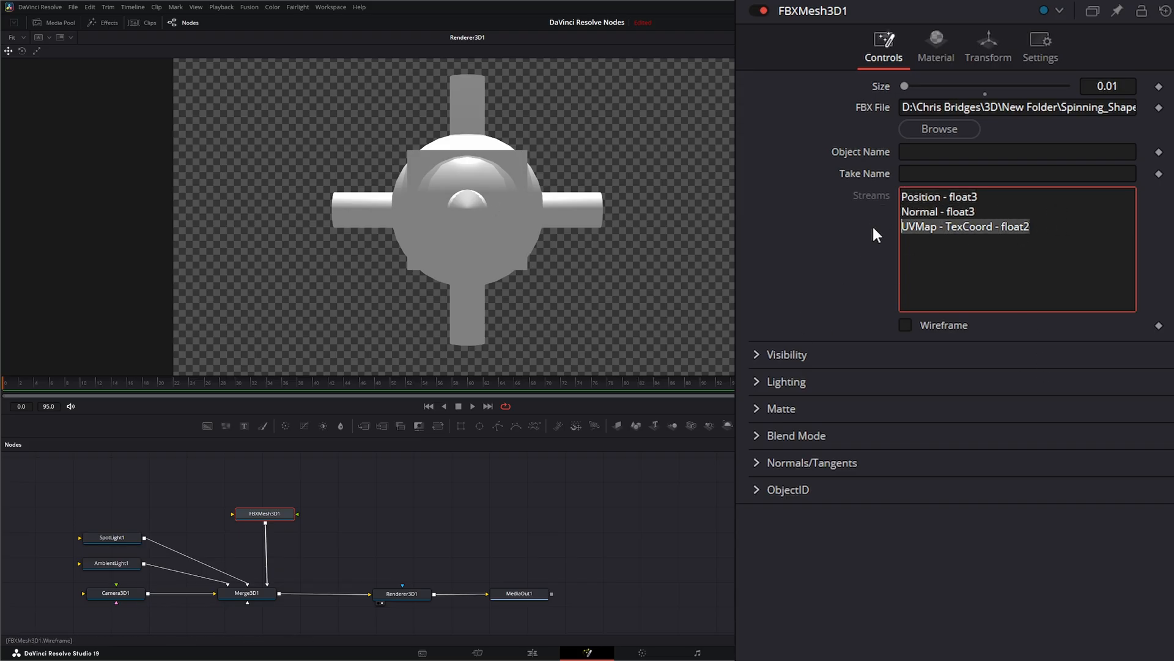
pyautogui.moveTo(572, 227)
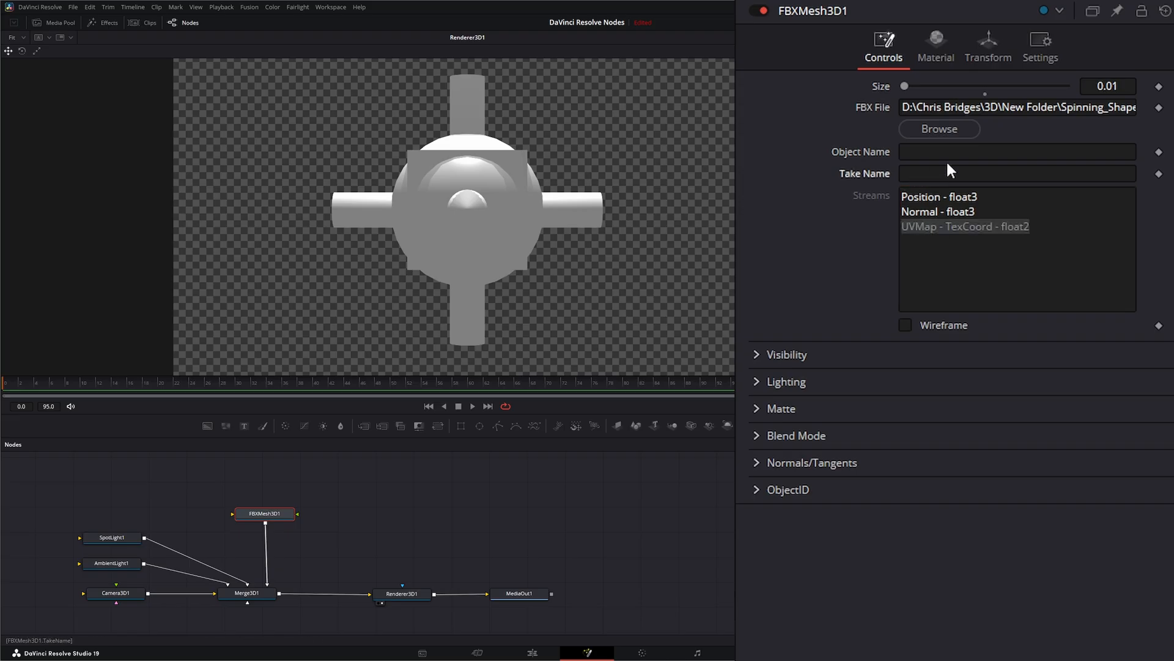
pyautogui.moveTo(982, 181)
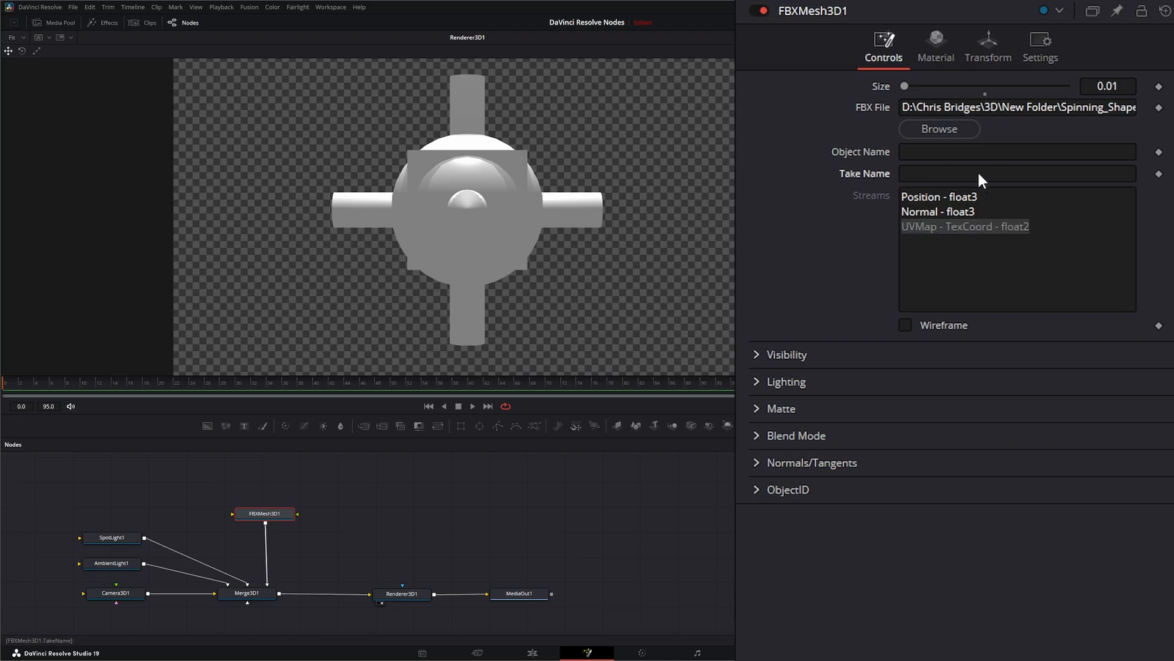
pyautogui.moveTo(910, 175)
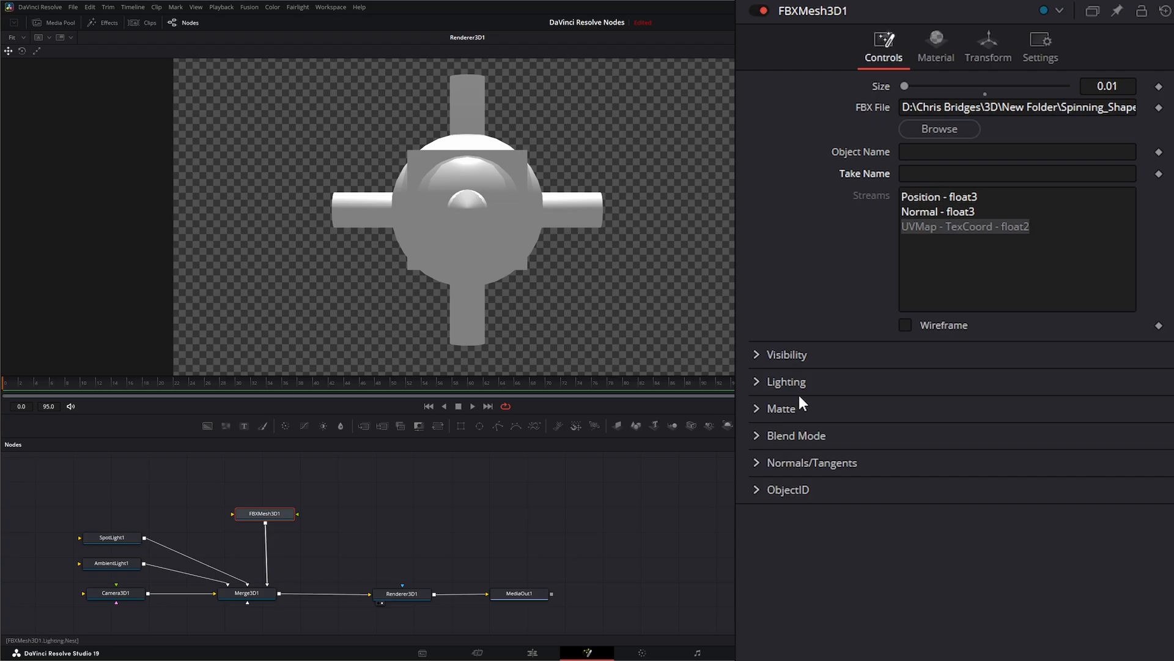
pyautogui.moveTo(823, 428)
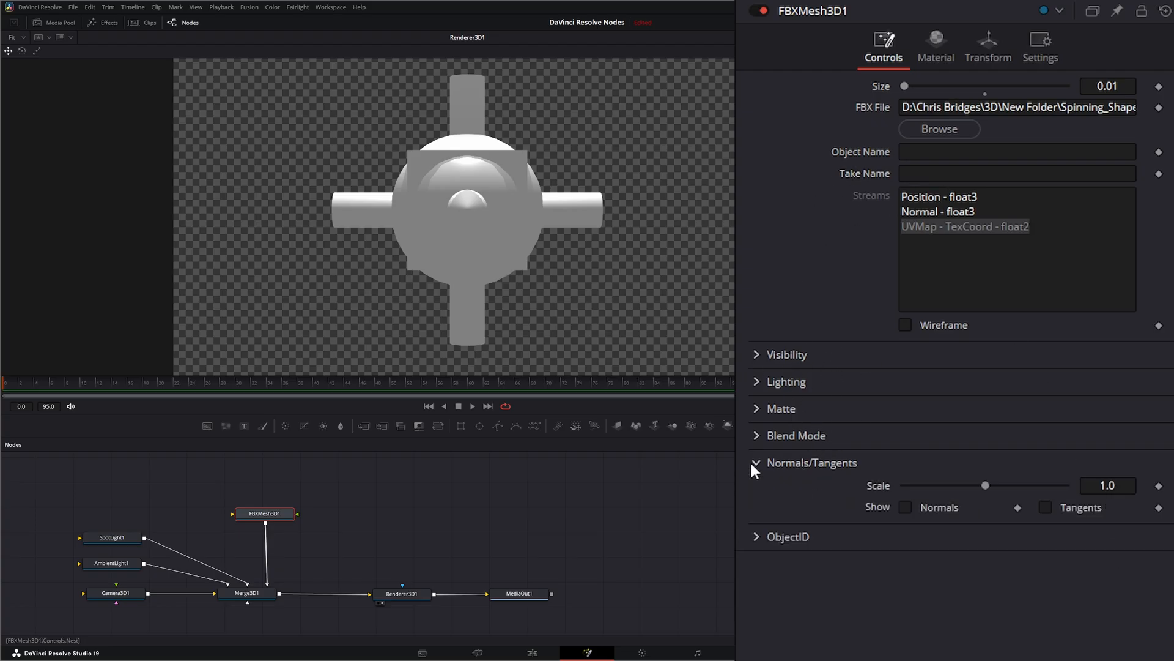
# Step: Toggle Show Normals on then off, collapse Normals/Tangents and select Renderer3D1
pyautogui.click(905, 507)
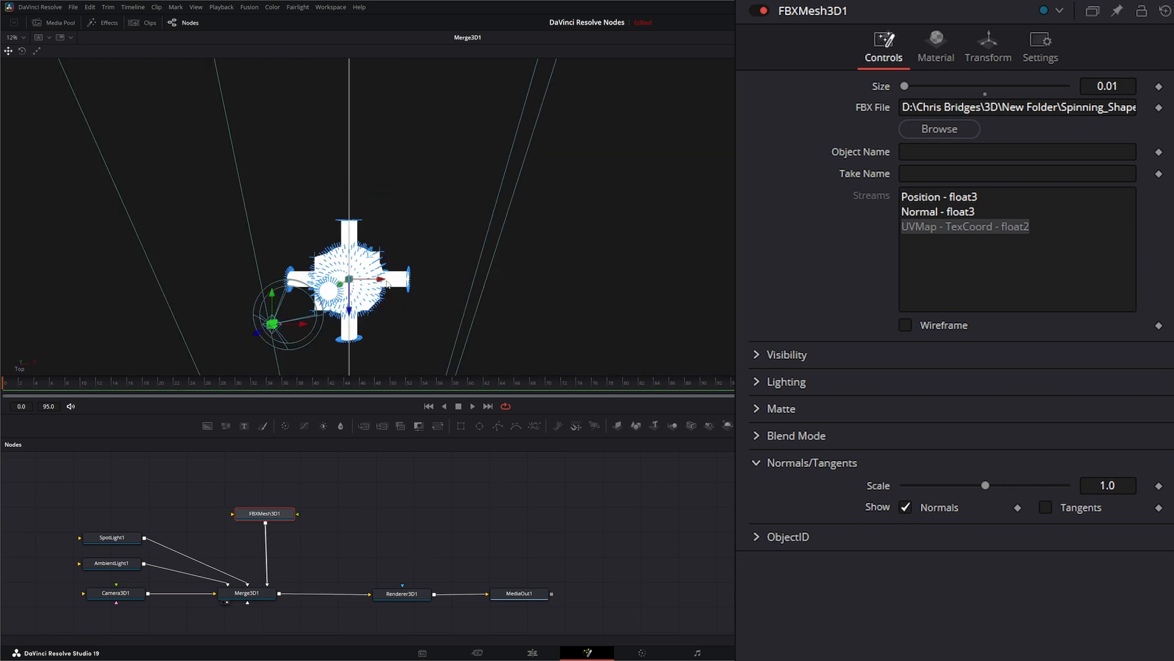
pyautogui.click(905, 506)
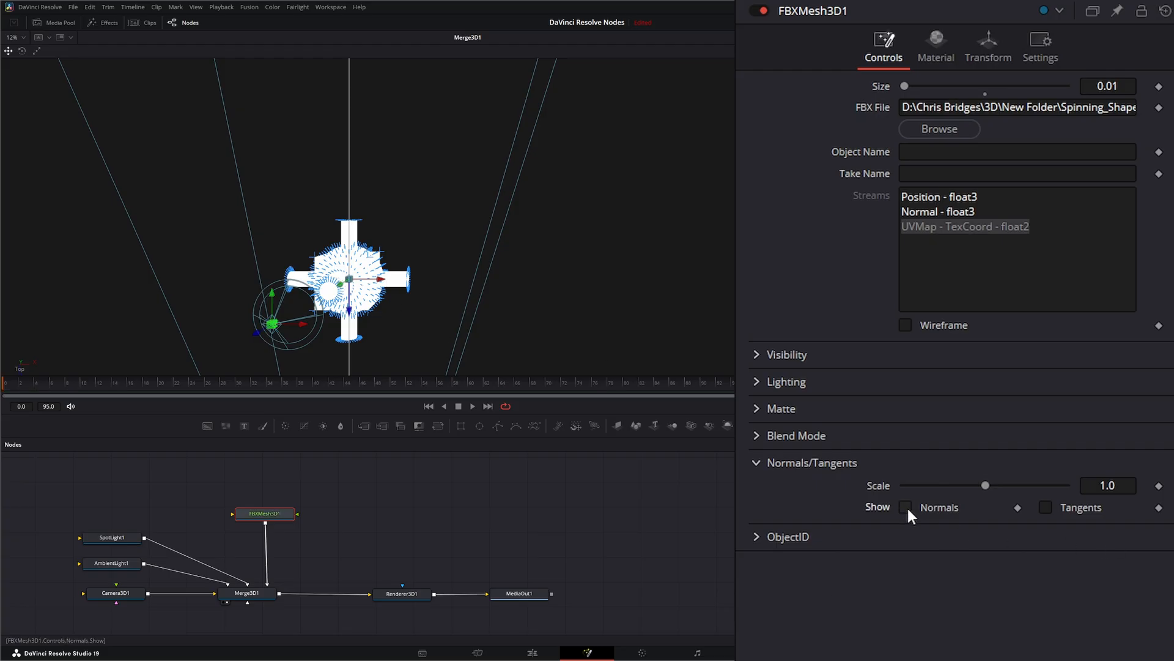
pyautogui.click(1043, 507)
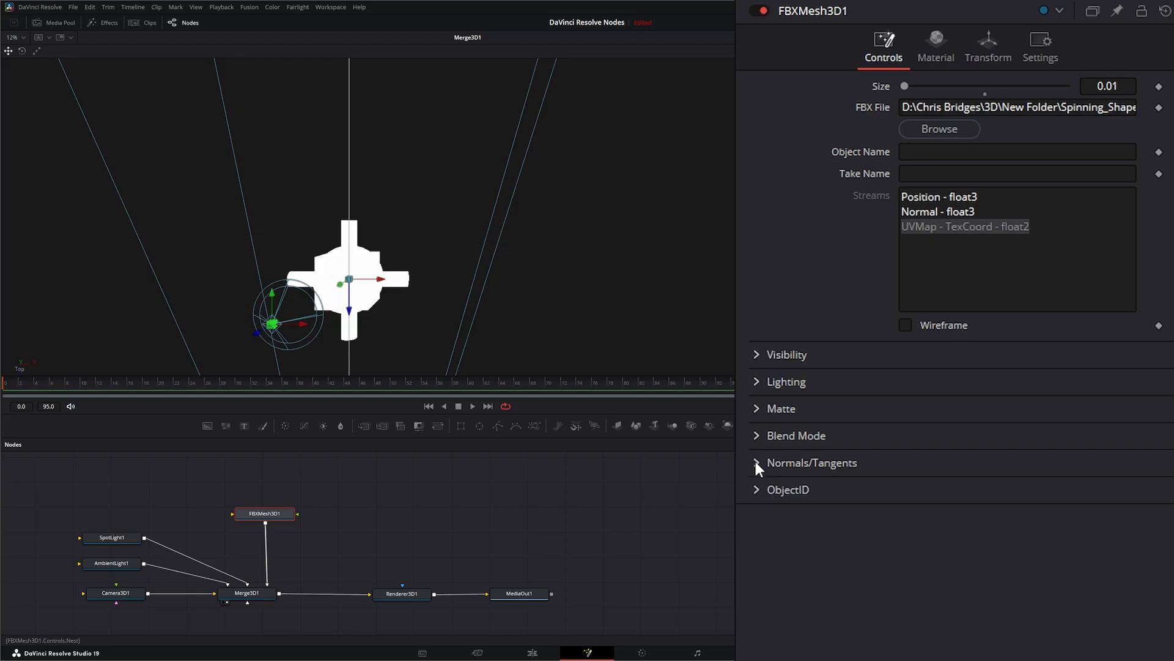
pyautogui.click(401, 593)
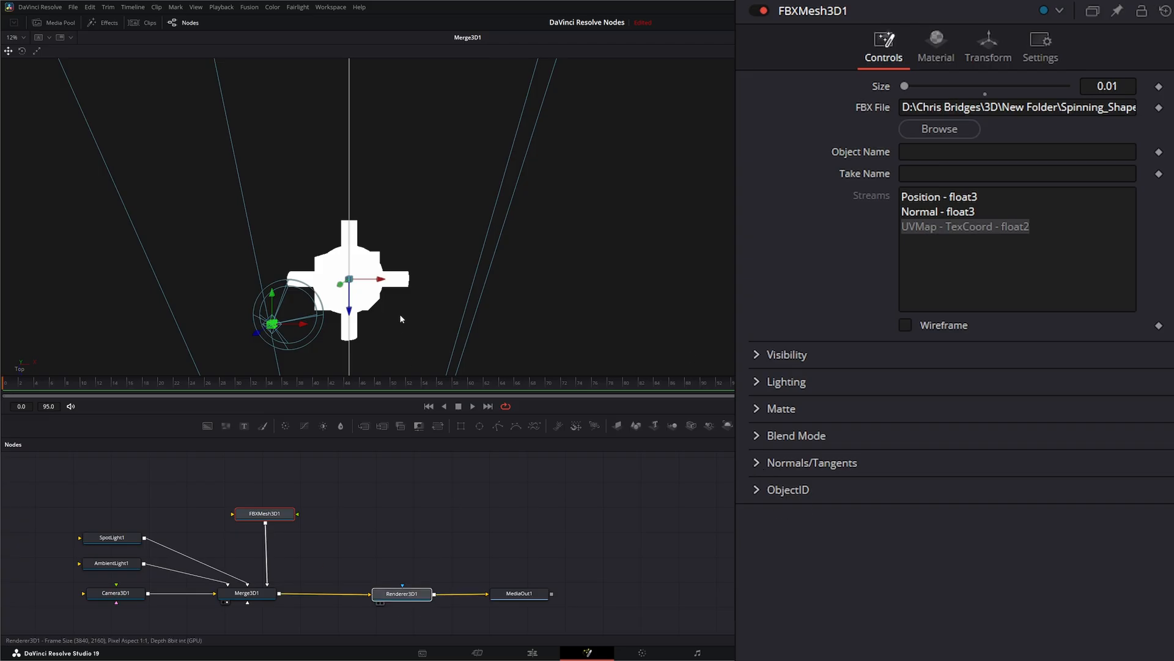
# Step: Set the FBX mesh's Diffuse colour to teal green in the Material settings
pyautogui.click(935, 46)
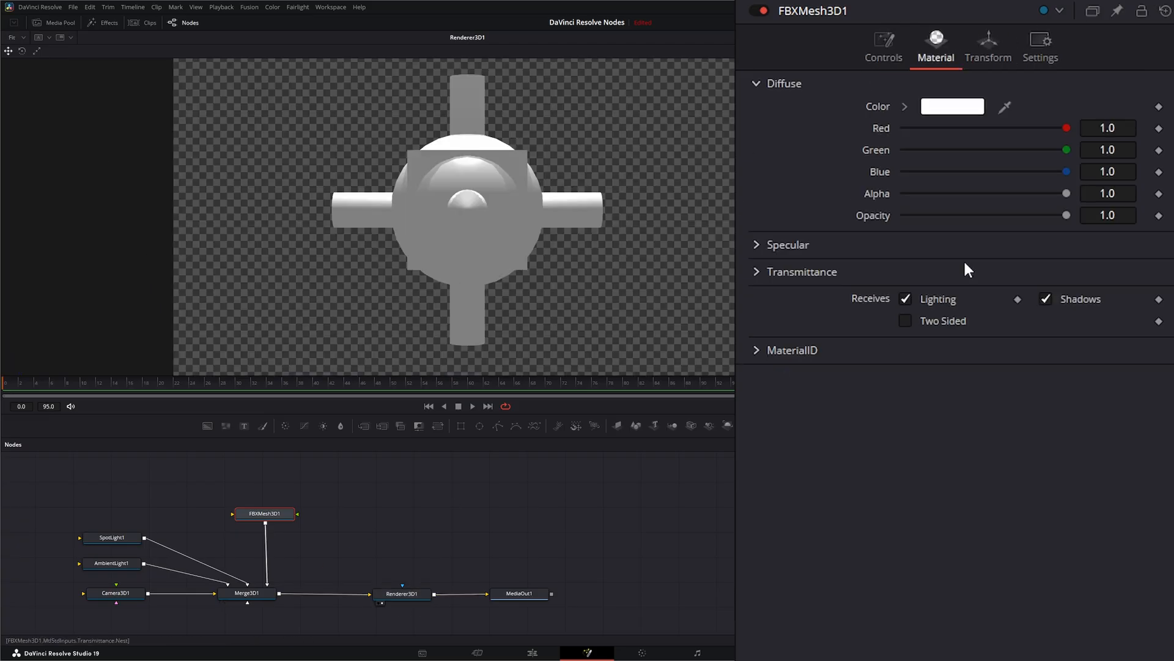
pyautogui.click(952, 105)
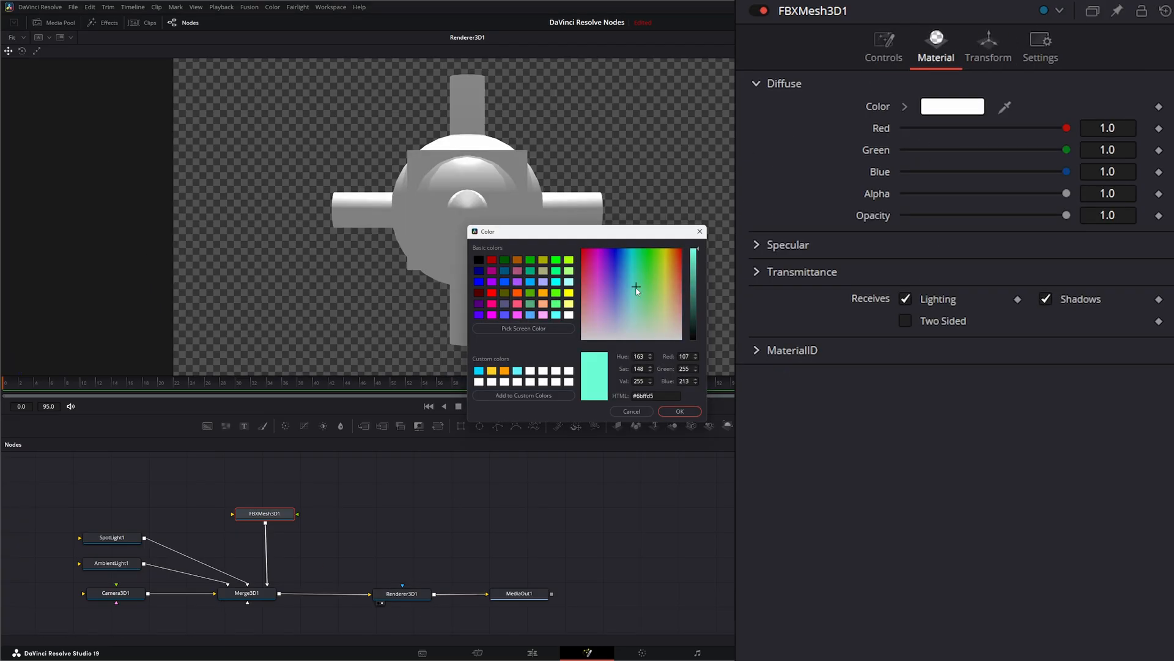
pyautogui.click(636, 264)
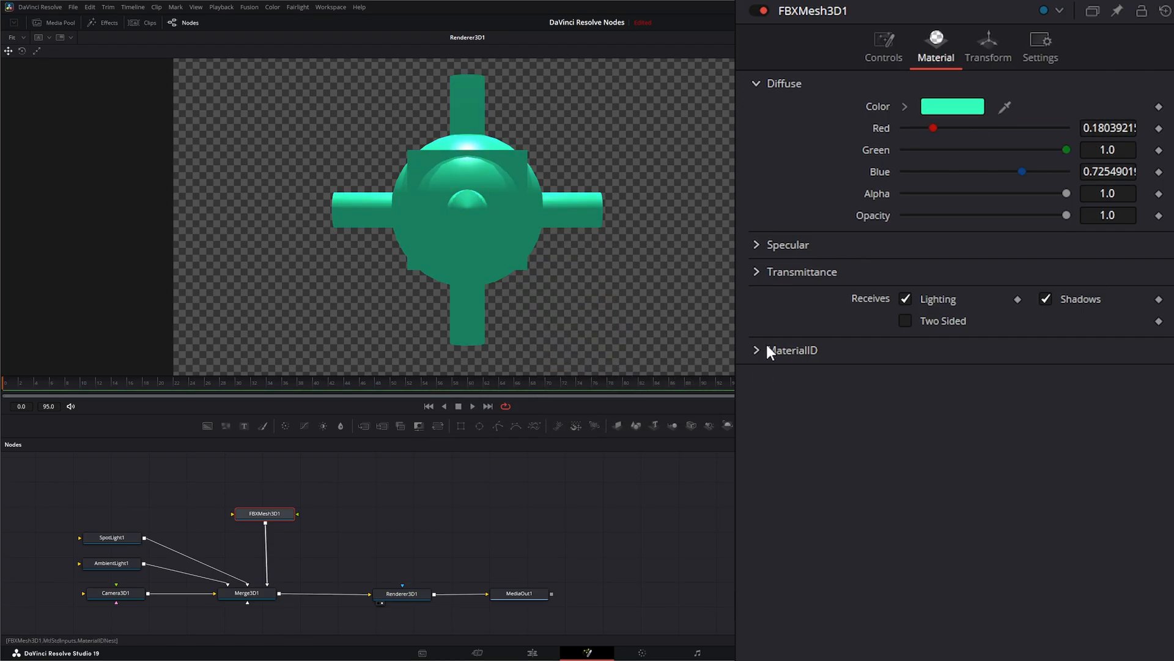
pyautogui.click(988, 46)
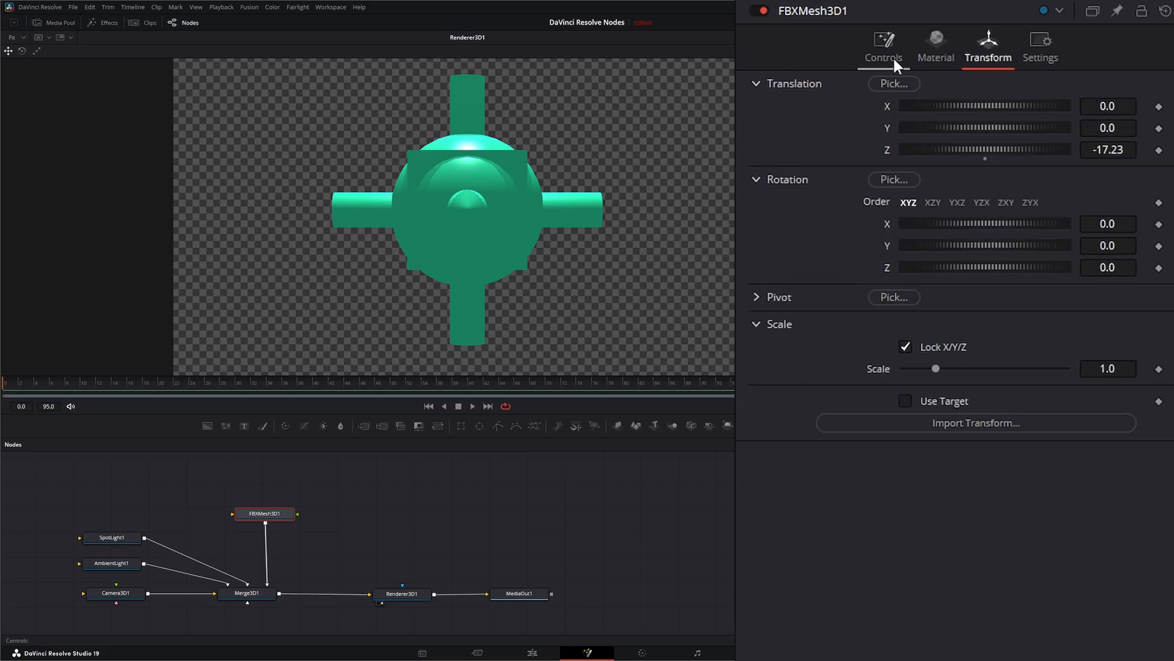
# Step: Stop playback and move MediaIn1 and FBXMesh3D1 aside, detached from the merge
pyautogui.click(883, 48)
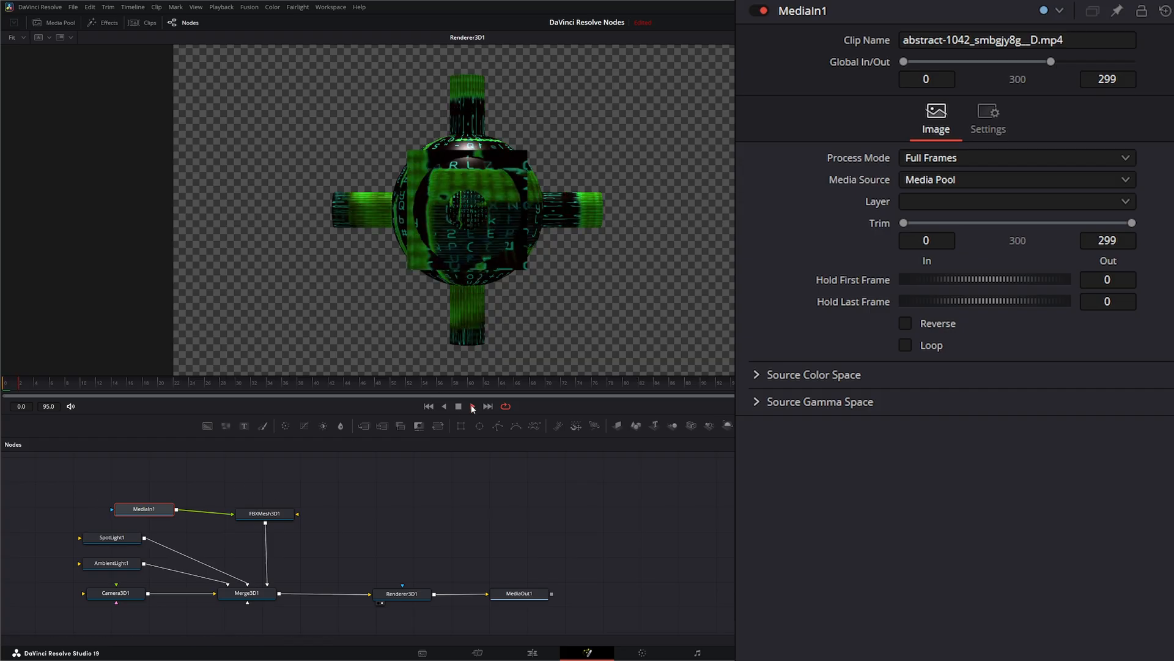
pyautogui.click(472, 406)
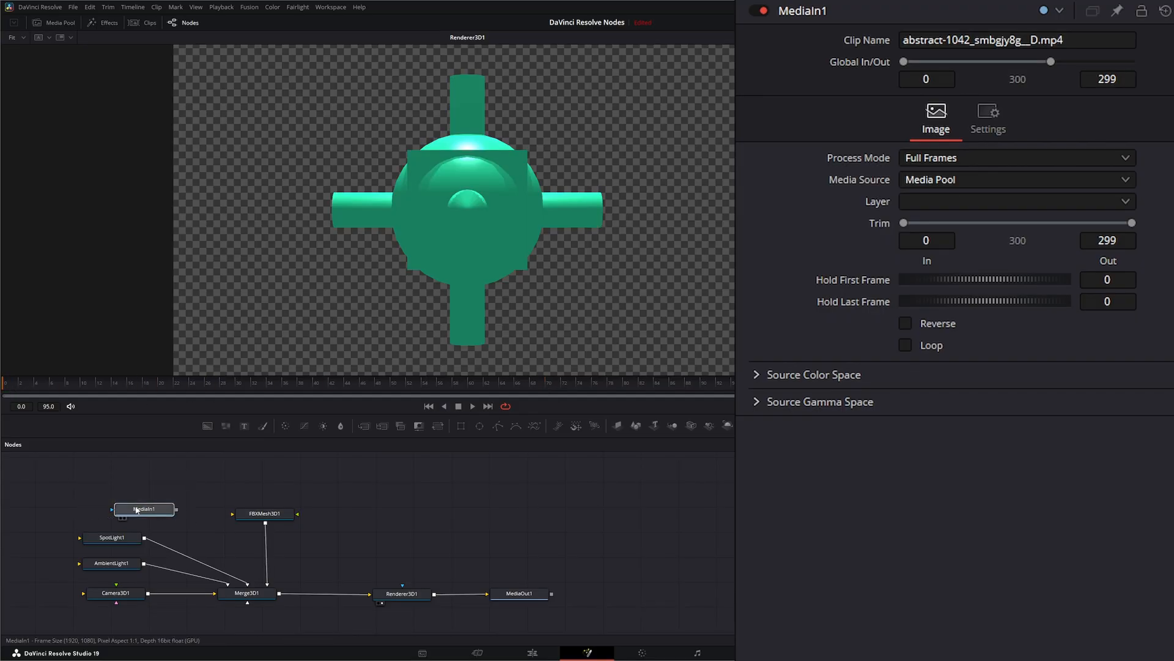
pyautogui.moveTo(144, 509); pyautogui.dragTo(663, 505)
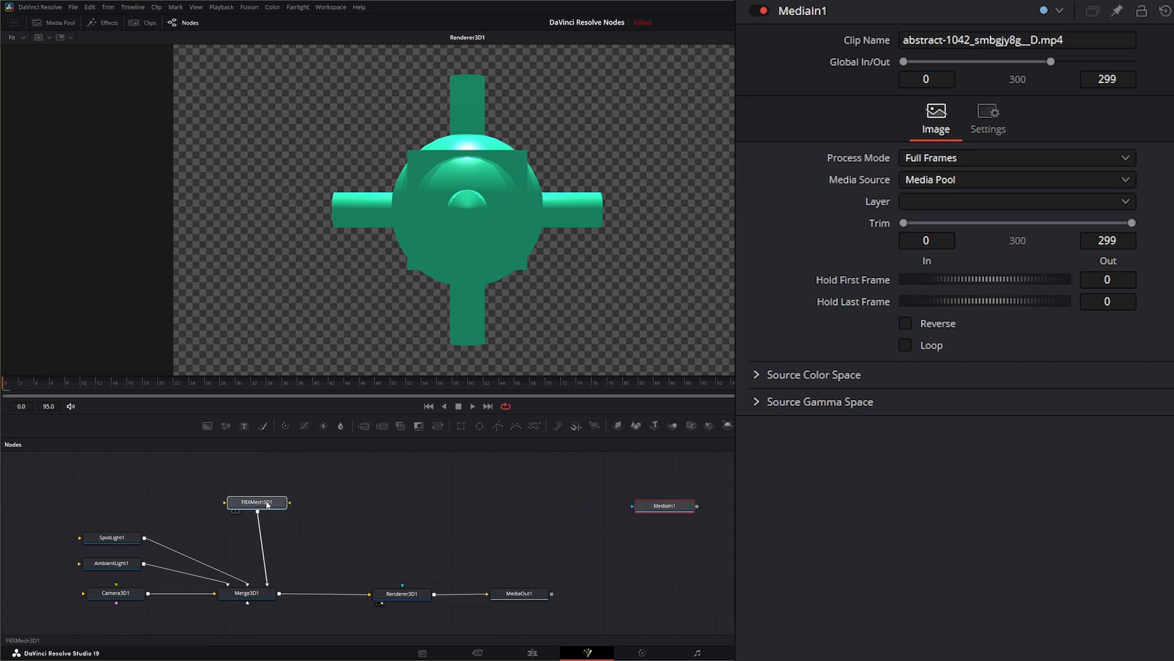
pyautogui.moveTo(257, 502); pyautogui.dragTo(252, 505)
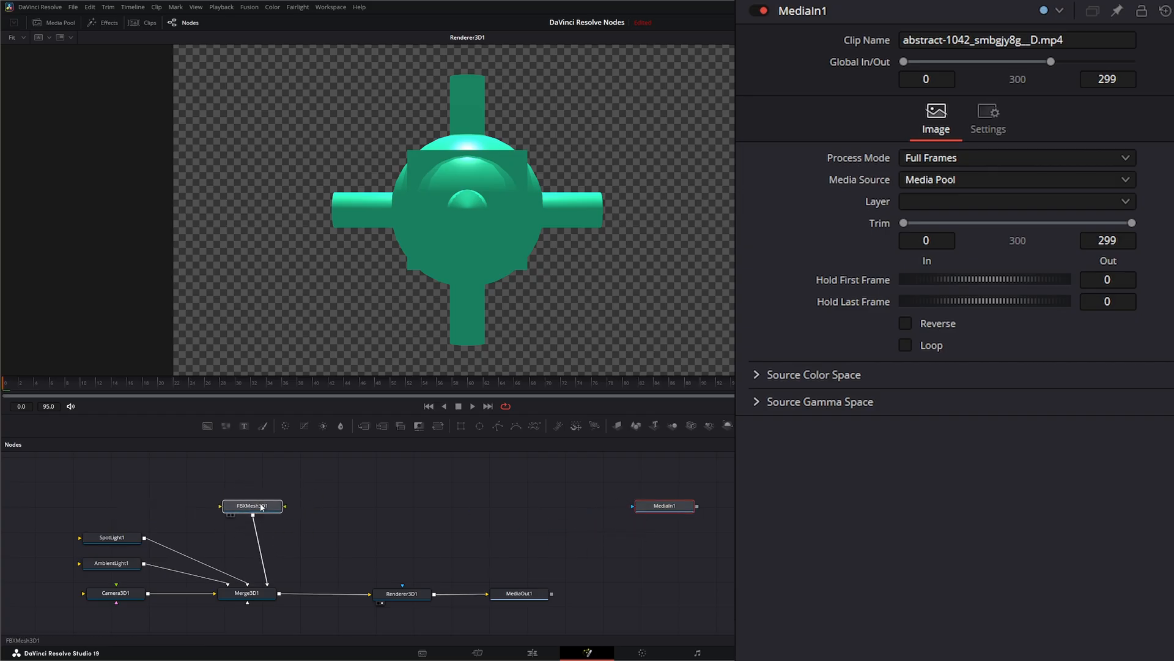
pyautogui.click(252, 505)
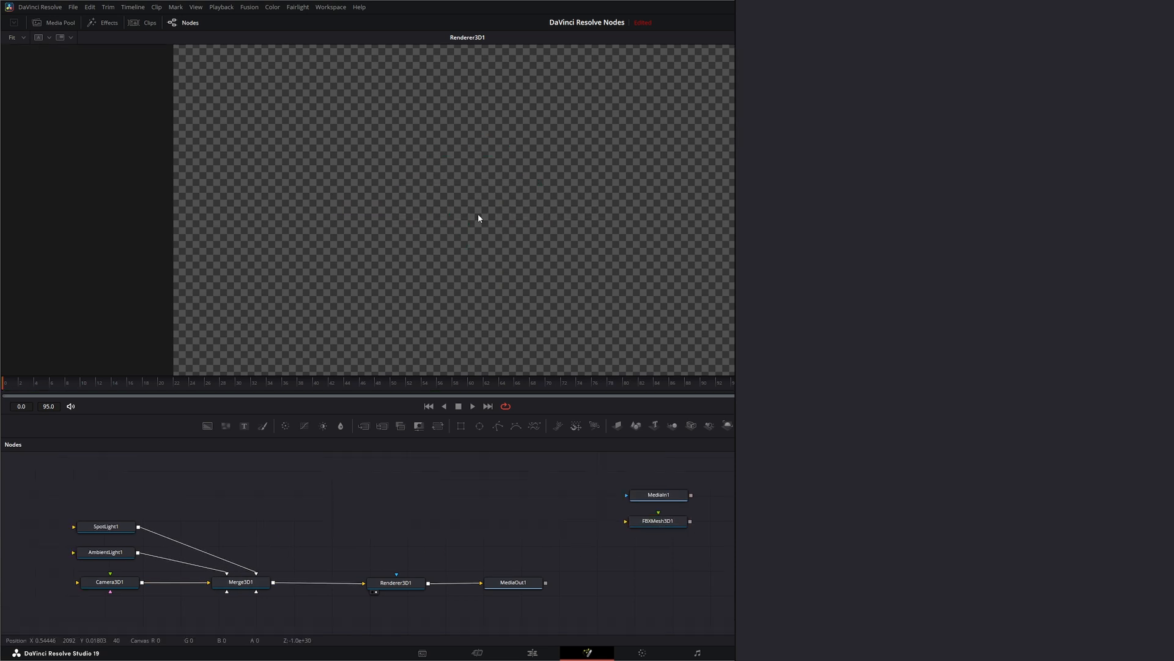
# Step: Start Fusion > Import > FBX Scene and choose Spinning_Shape_01 for import
pyautogui.click(250, 7)
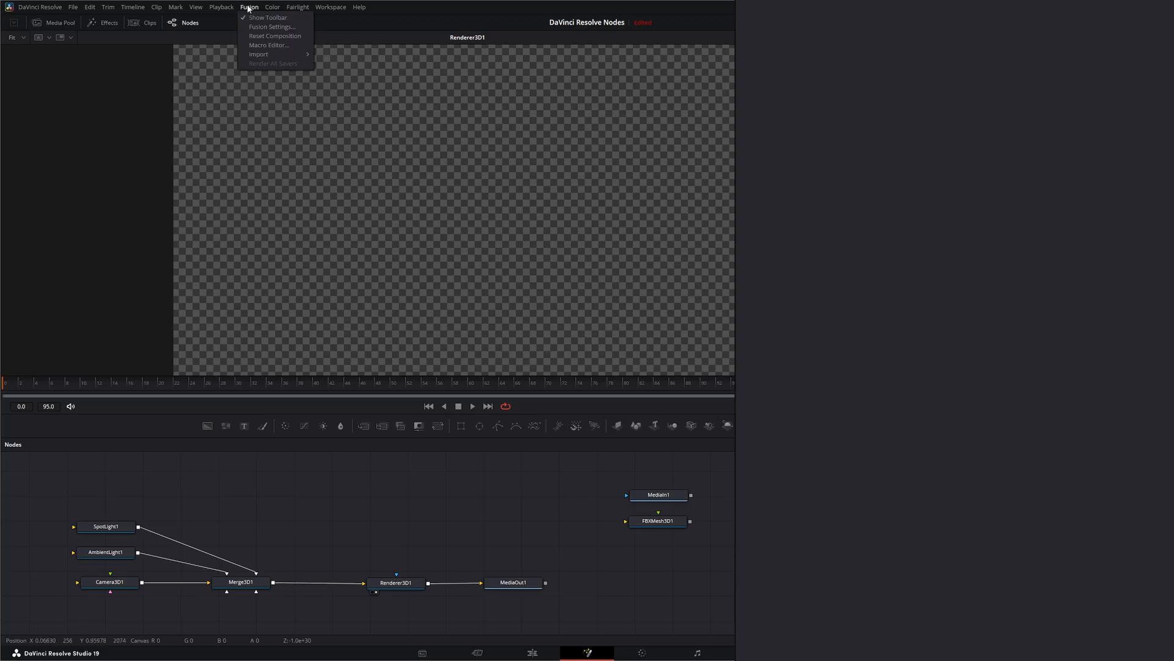
pyautogui.moveTo(258, 54)
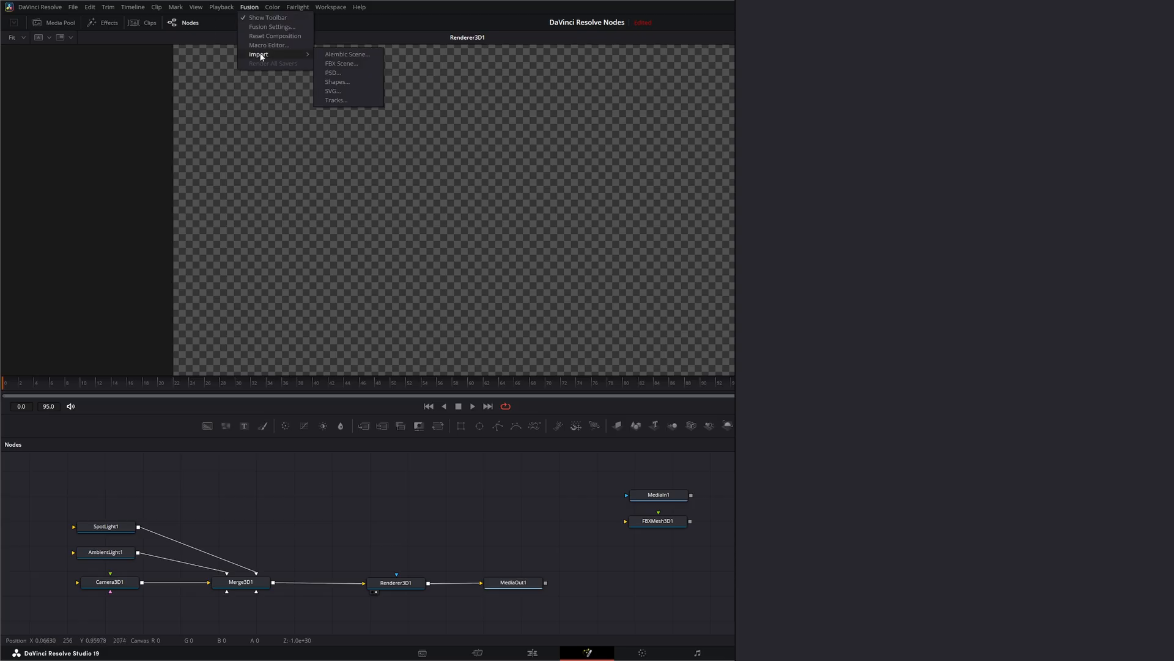
pyautogui.click(346, 54)
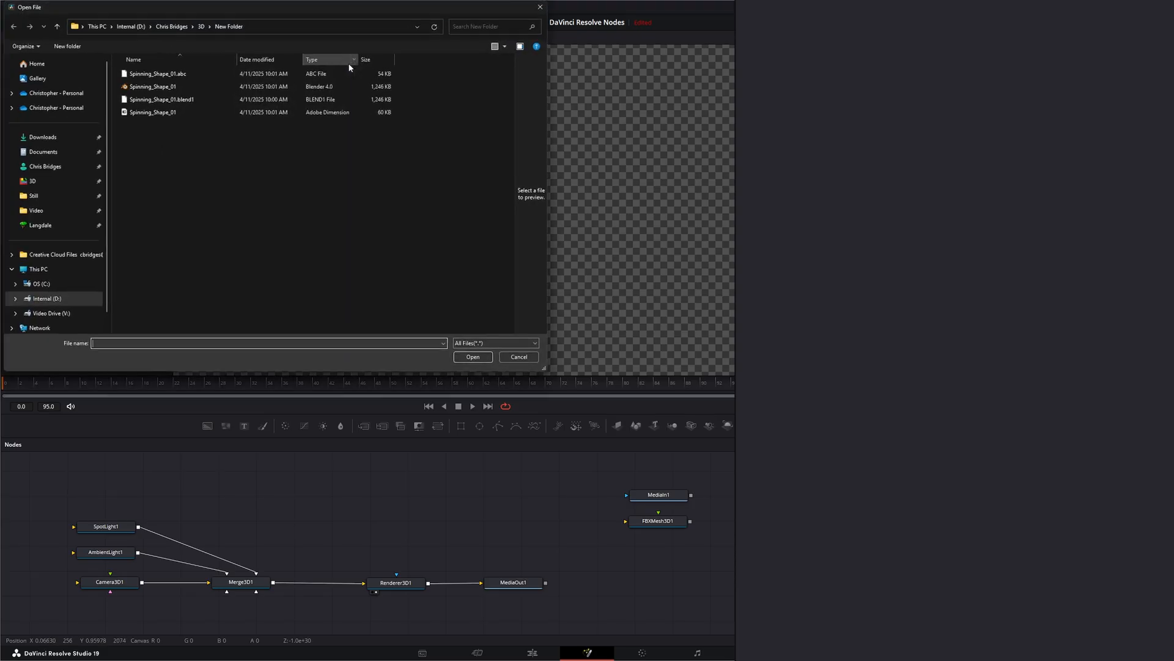
pyautogui.click(153, 112)
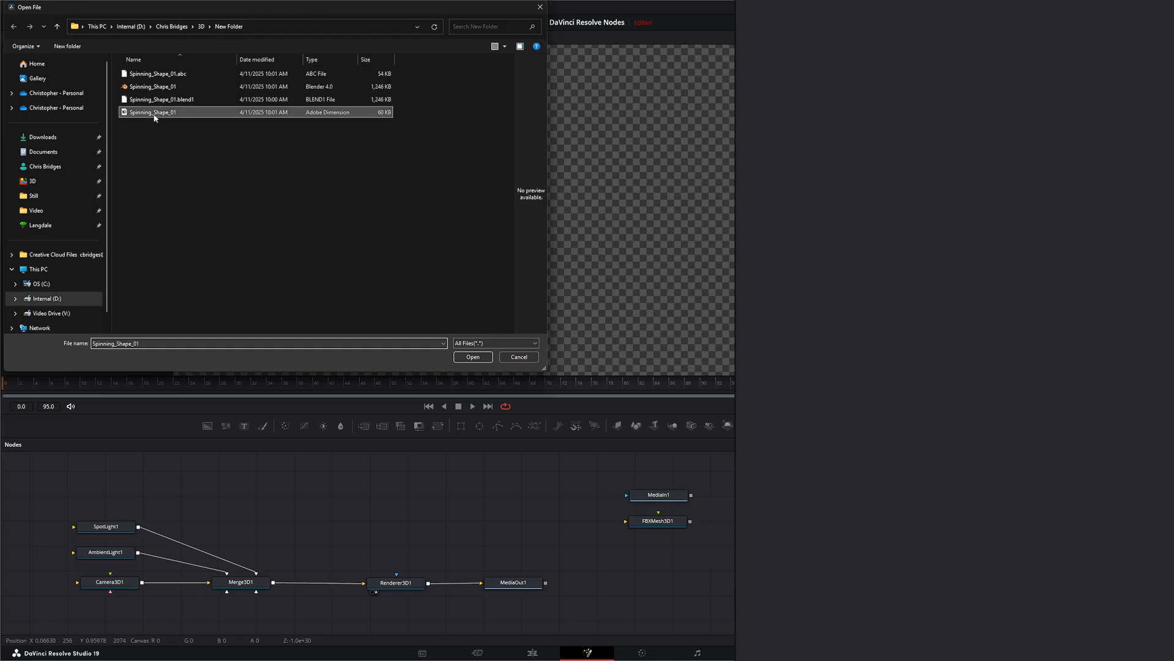
pyautogui.click(472, 356)
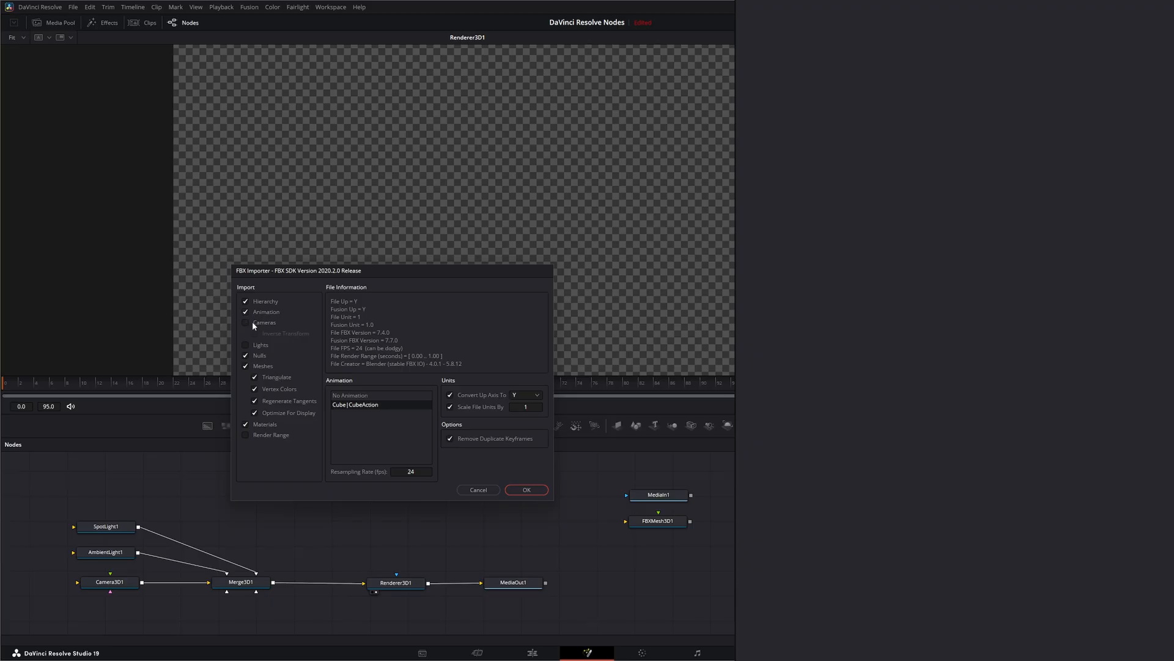
# Step: Import without Cameras, keeping Cube|CubeAction animation, with Scale File Units By .01
pyautogui.click(245, 321)
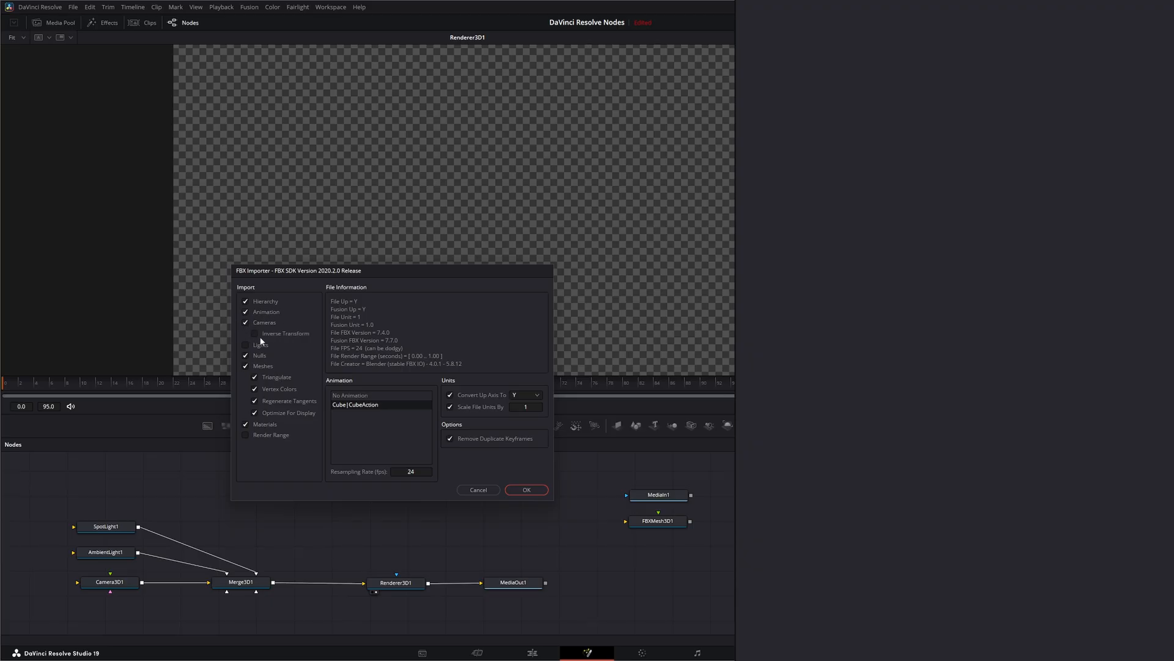
pyautogui.click(246, 322)
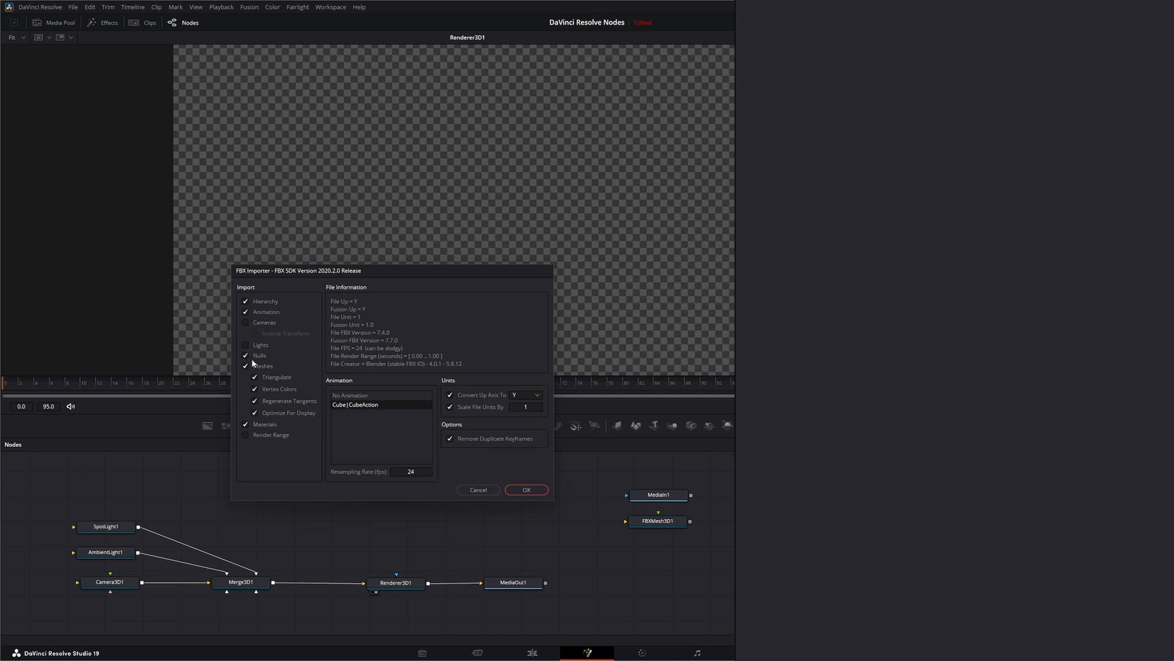
pyautogui.moveTo(278, 384)
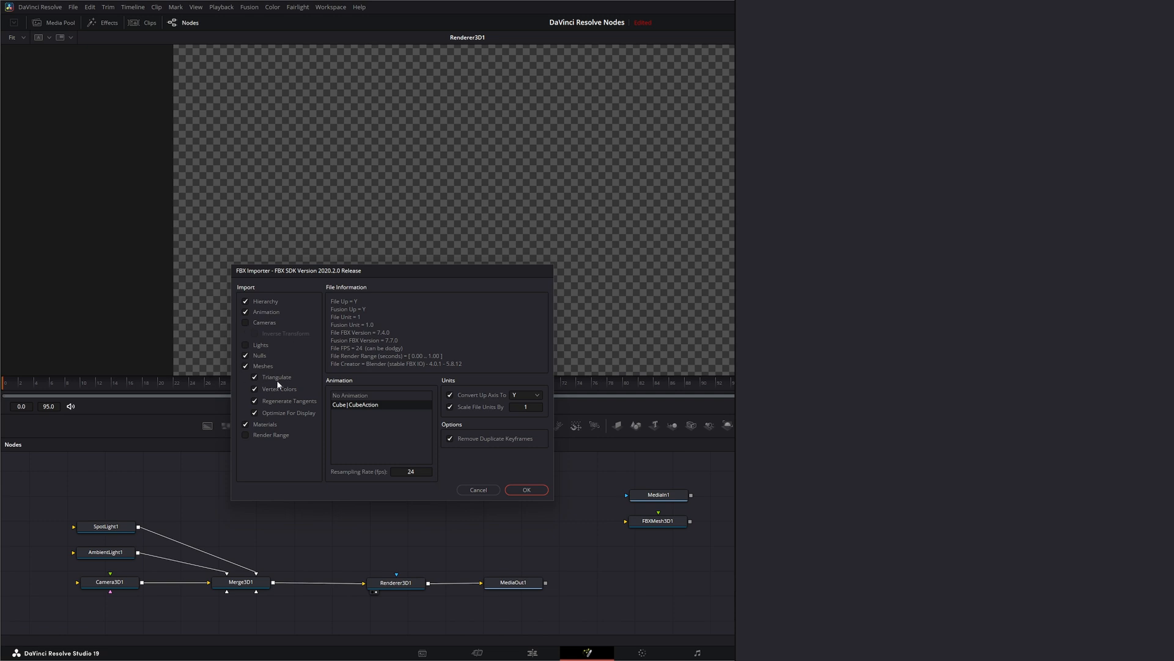
pyautogui.moveTo(280, 410)
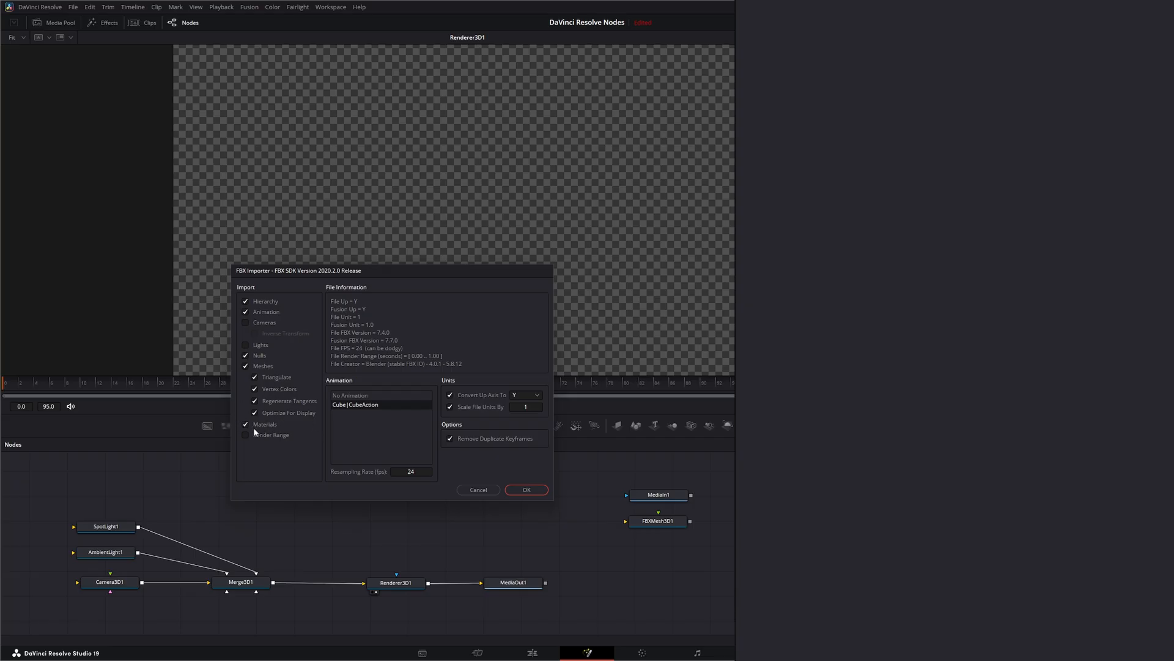
pyautogui.moveTo(292, 486)
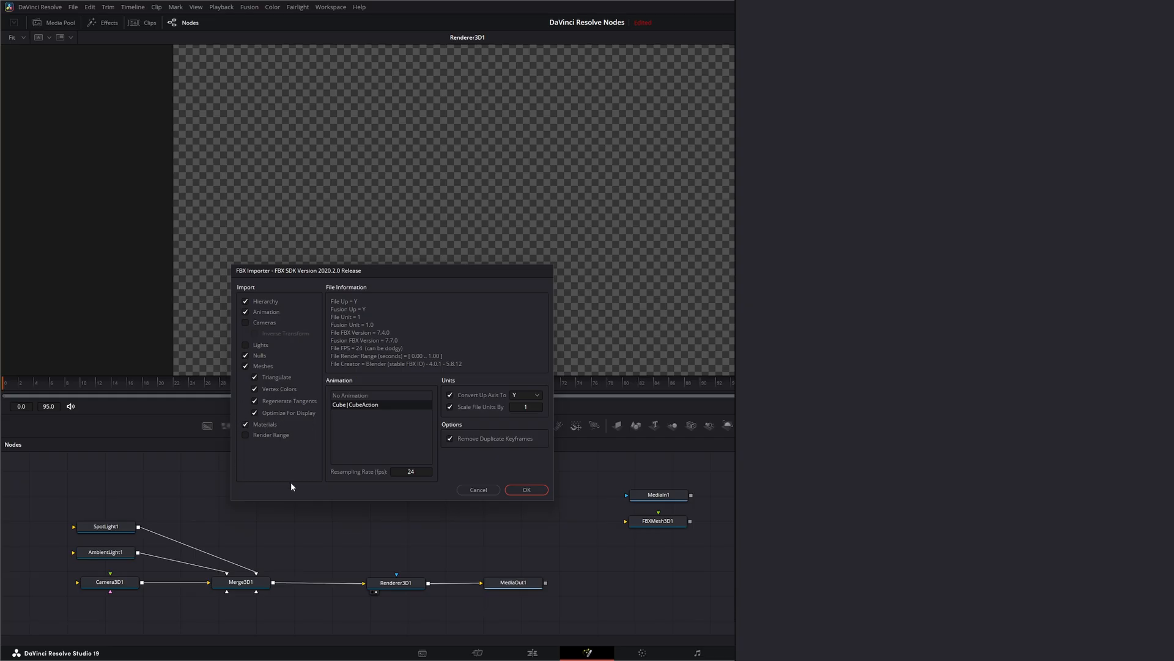
pyautogui.moveTo(345, 388)
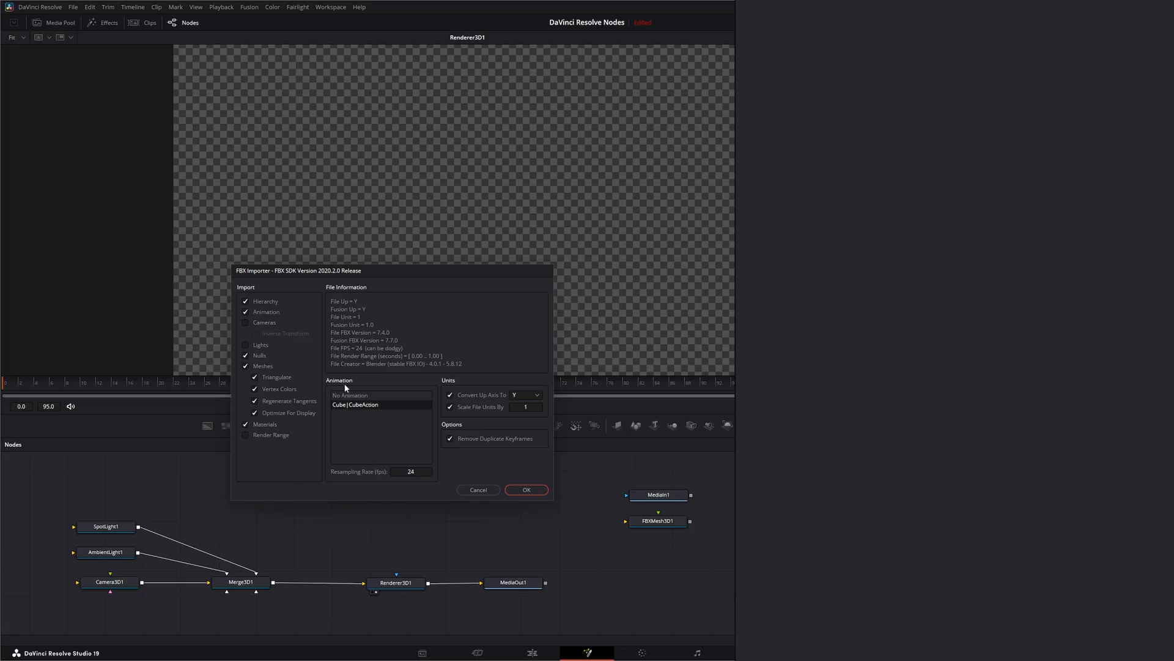
pyautogui.click(348, 395)
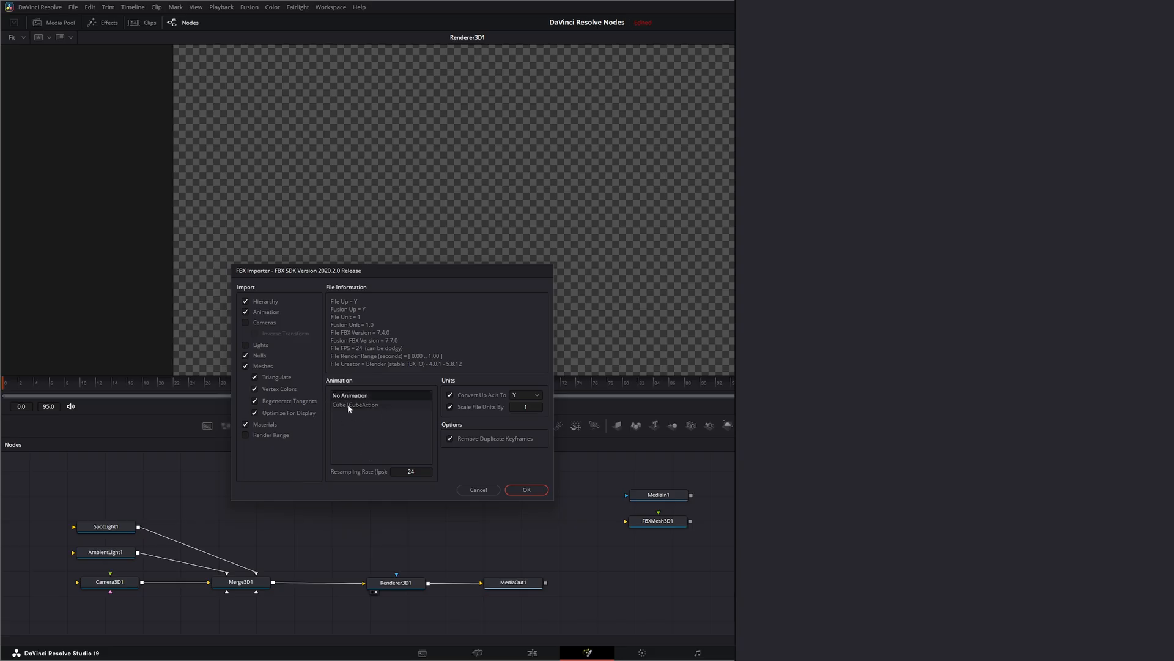
pyautogui.click(356, 405)
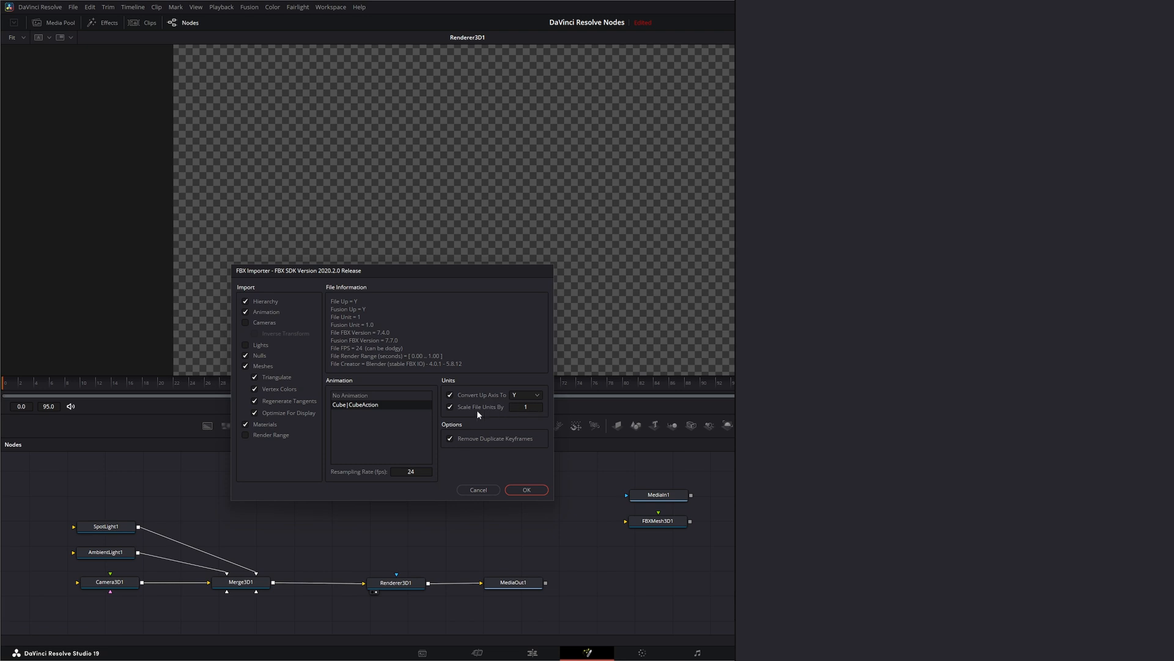
pyautogui.click(524, 406)
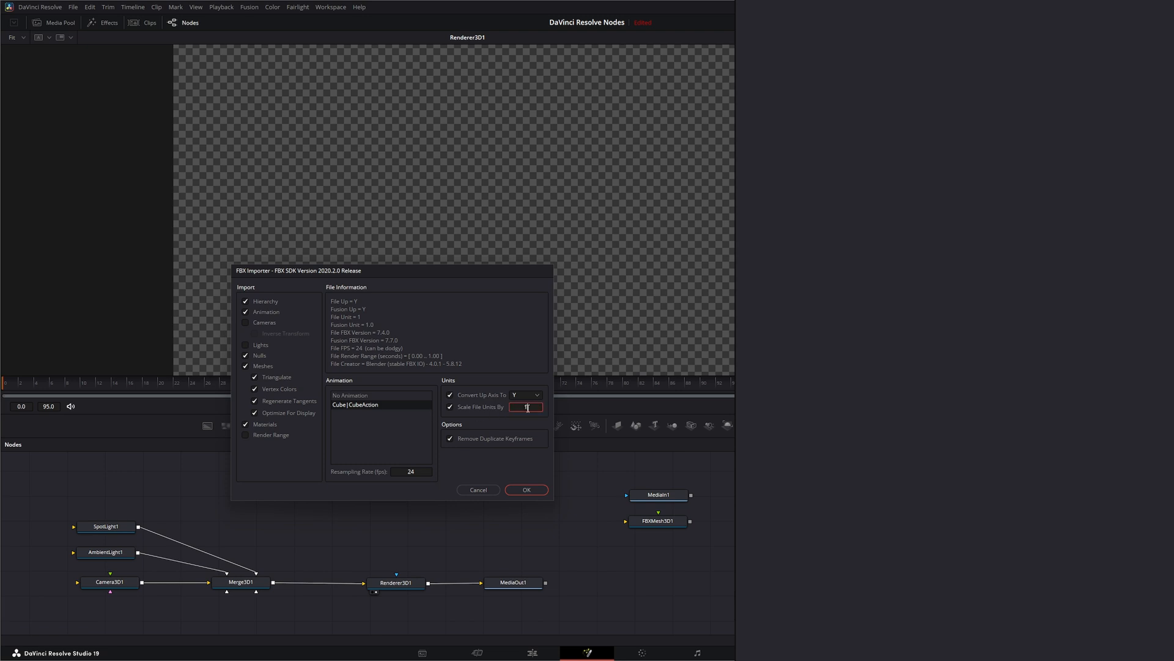
pyautogui.write('.01')
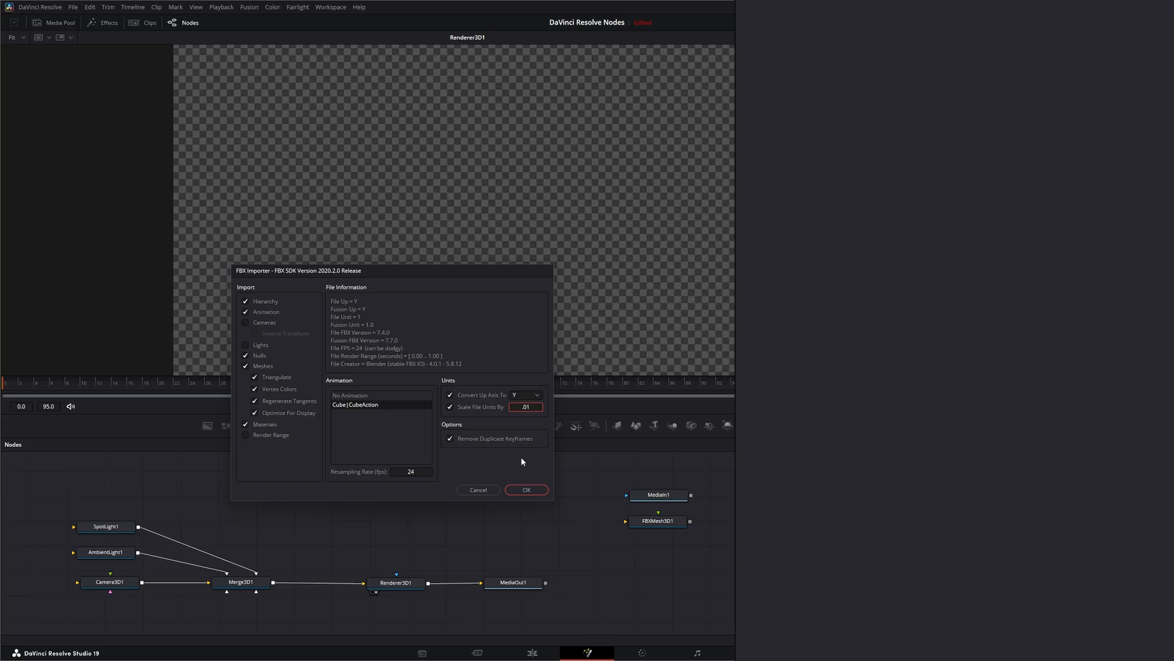
pyautogui.moveTo(552, 489)
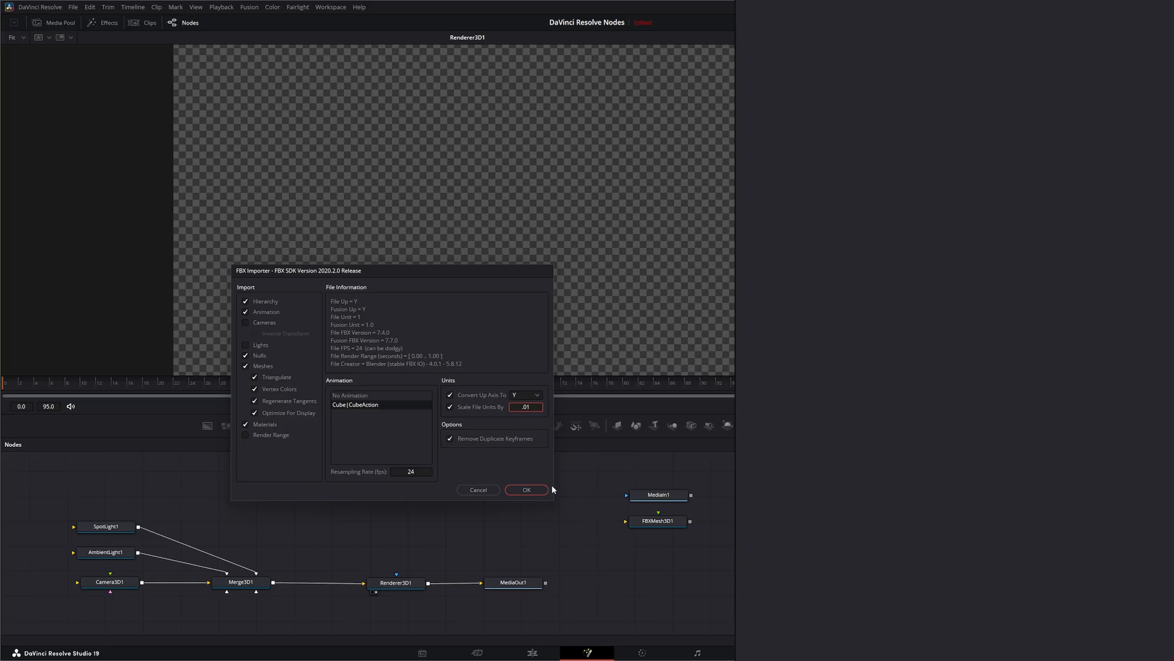
pyautogui.click(526, 489)
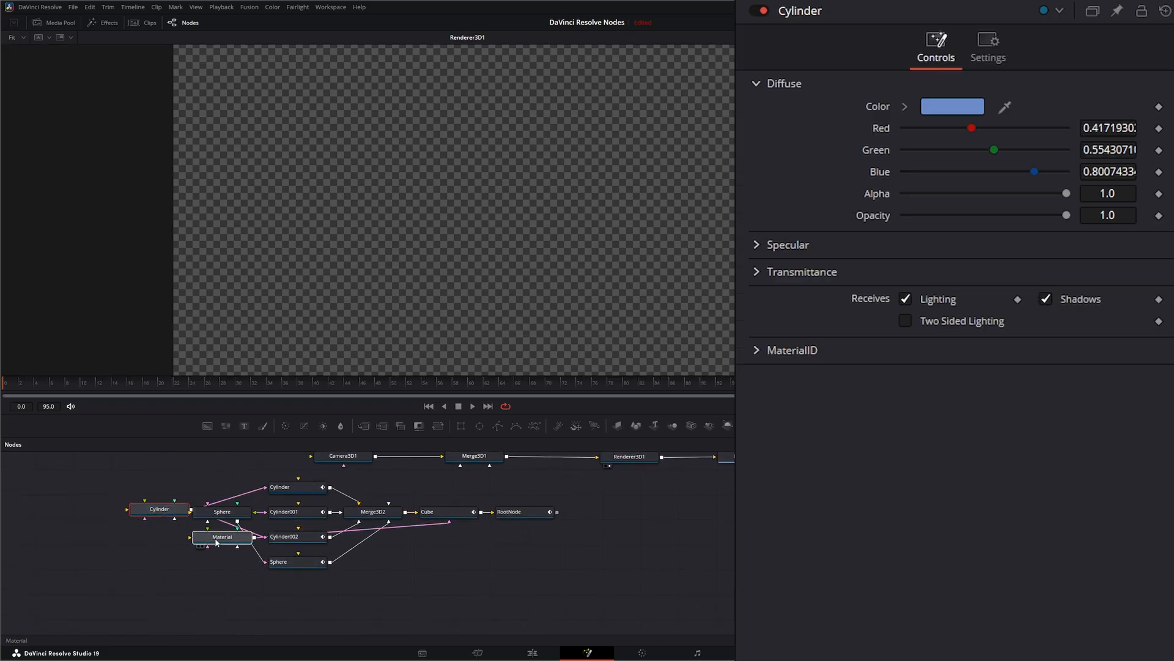
# Step: Tidy the imported nodes and inspect the Cylinder, Cylinder002, Sphere and Cube mesh and material controls
pyautogui.moveTo(222, 536); pyautogui.dragTo(466, 565)
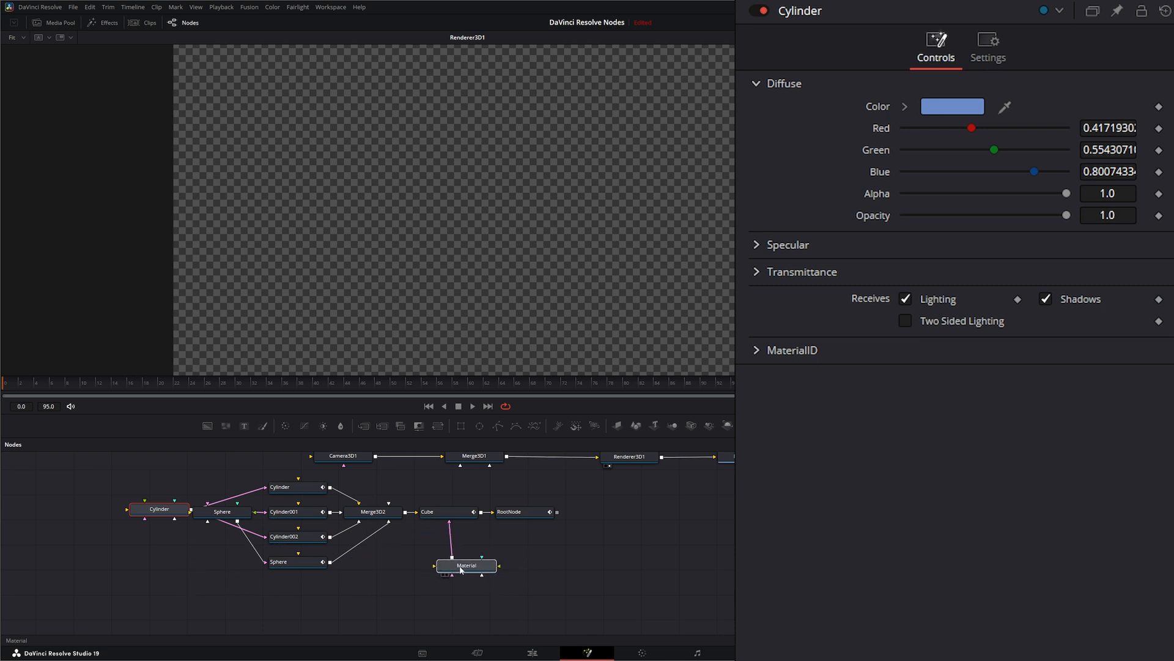
pyautogui.click(155, 558)
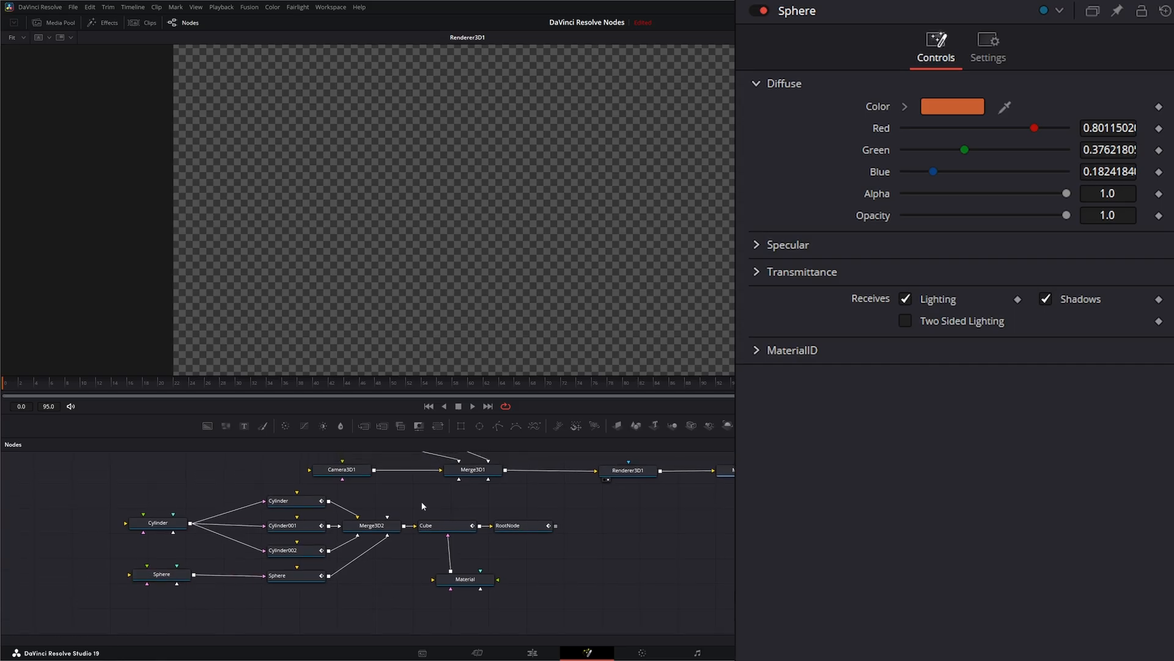
pyautogui.click(277, 500)
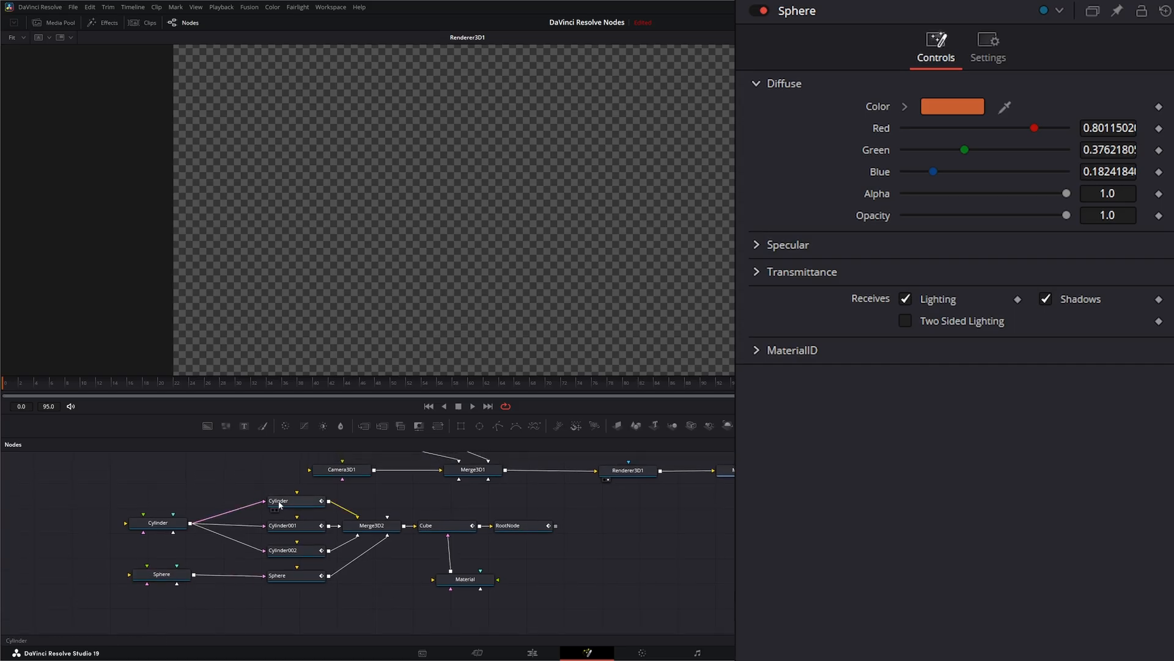
pyautogui.click(292, 500)
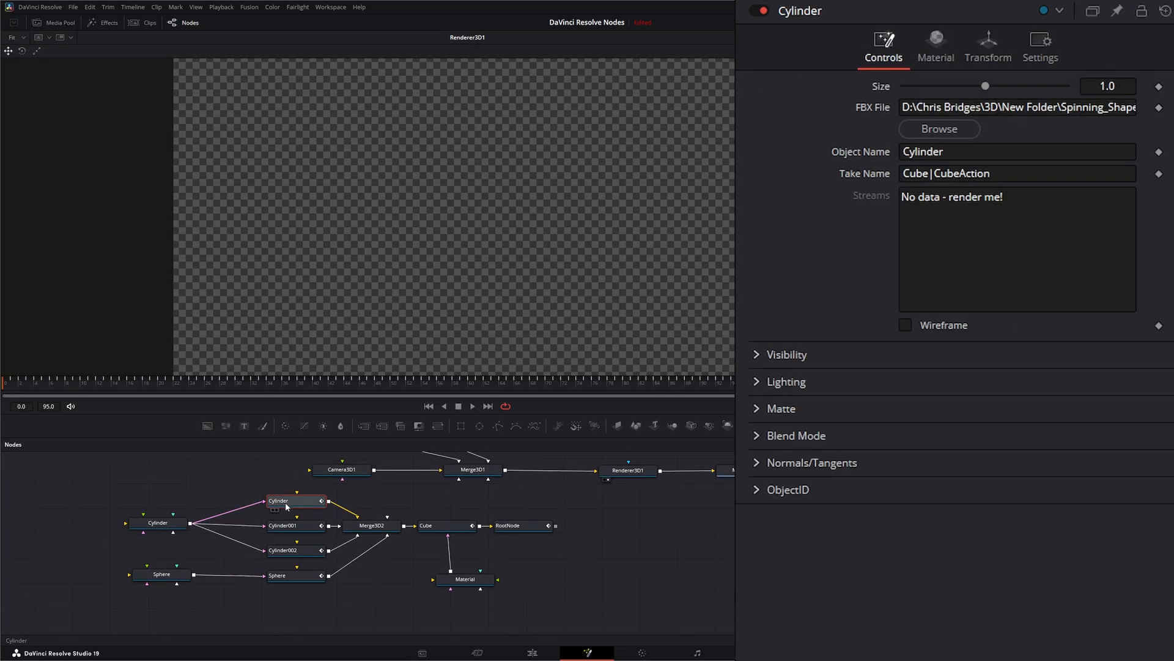
pyautogui.click(295, 550)
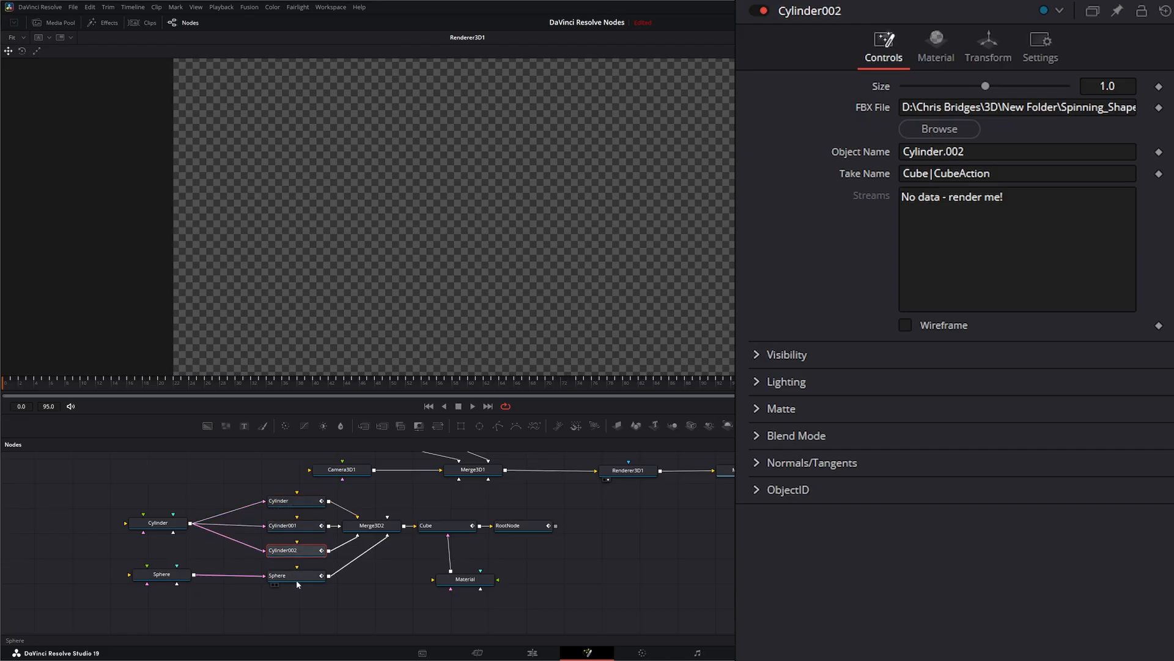
pyautogui.click(292, 575)
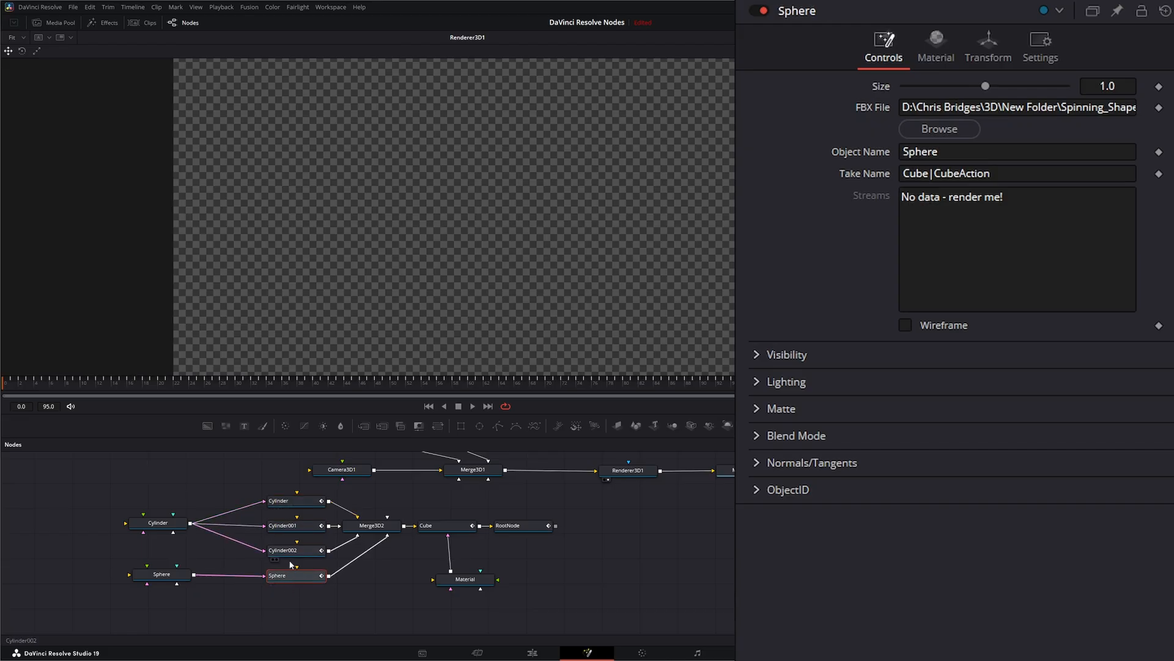
pyautogui.click(426, 525)
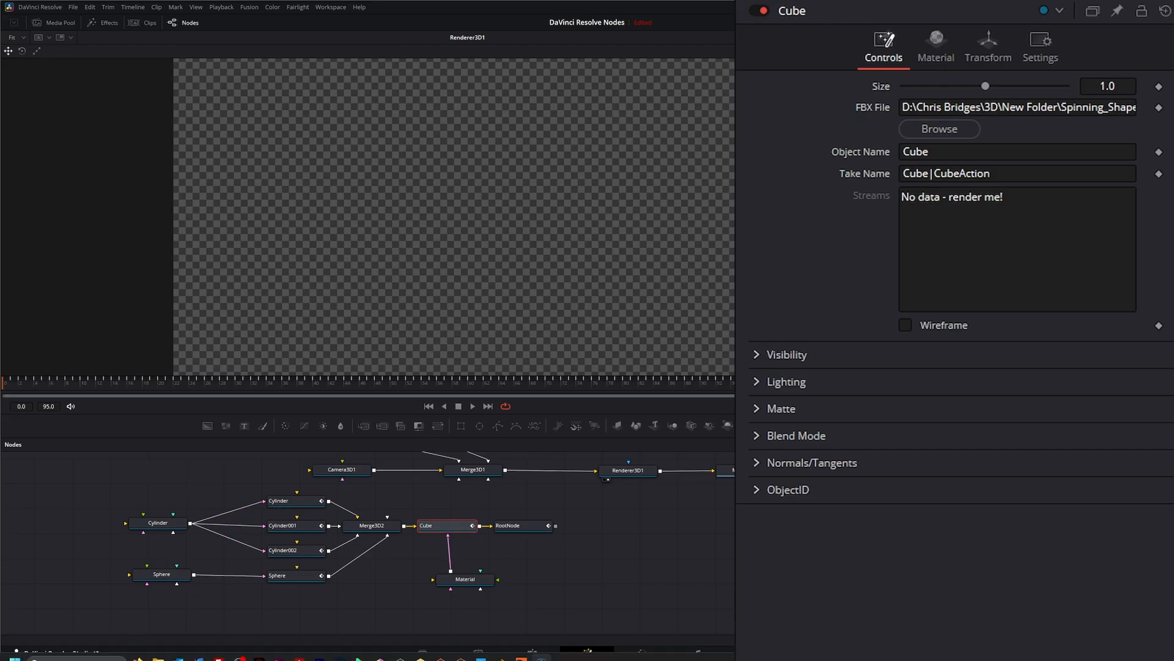
pyautogui.click(445, 525)
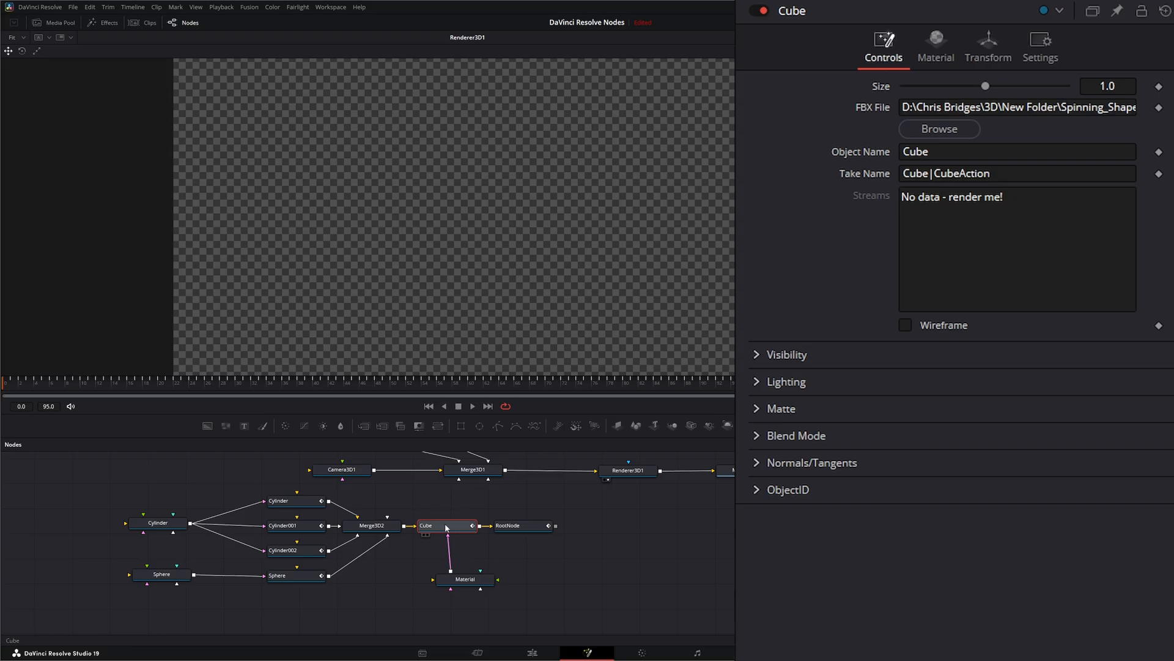
pyautogui.moveTo(492, 530)
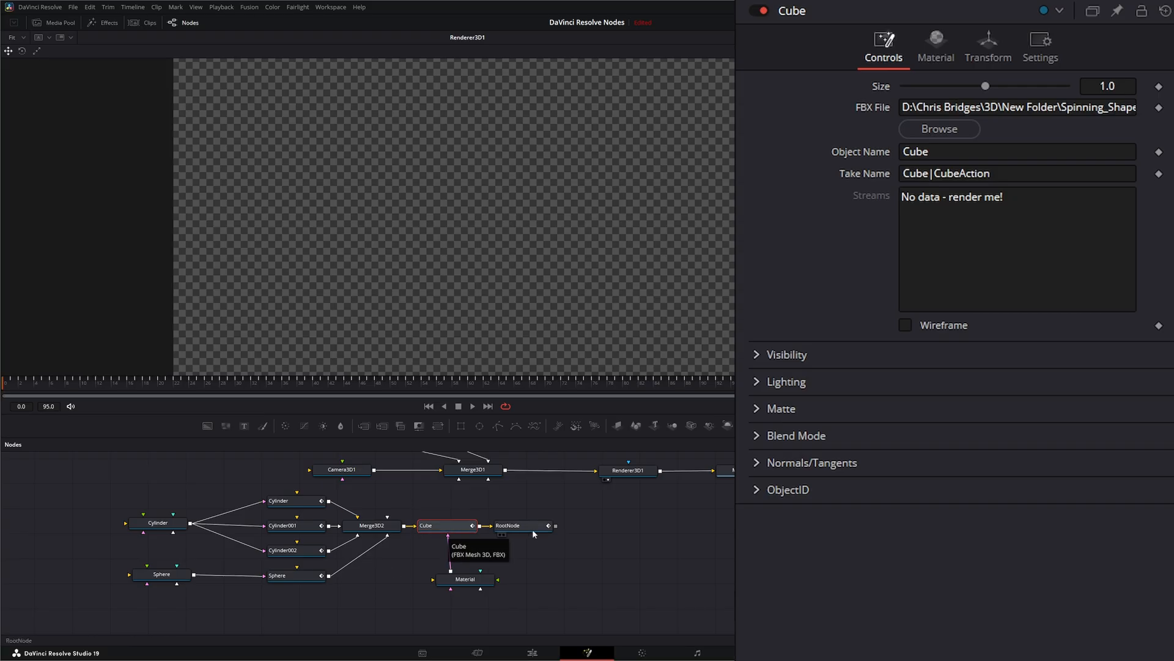
pyautogui.click(532, 525)
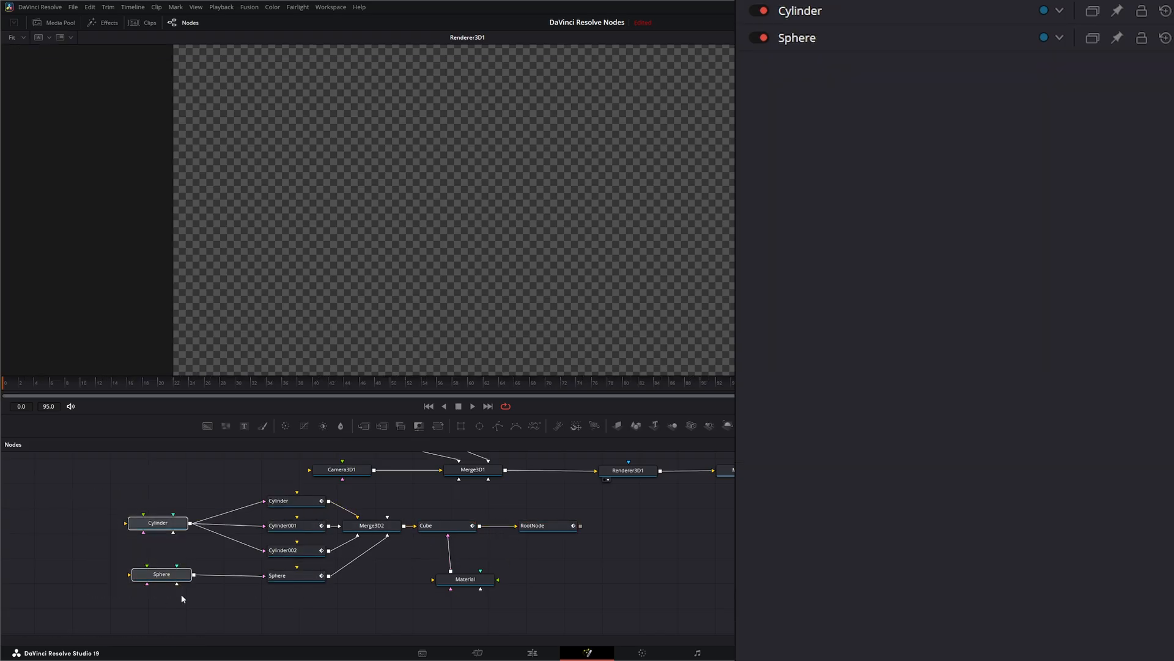
# Step: Review the Material, Cylinder material and Merge3D2 settings, then the RootNode transform
pyautogui.click(465, 579)
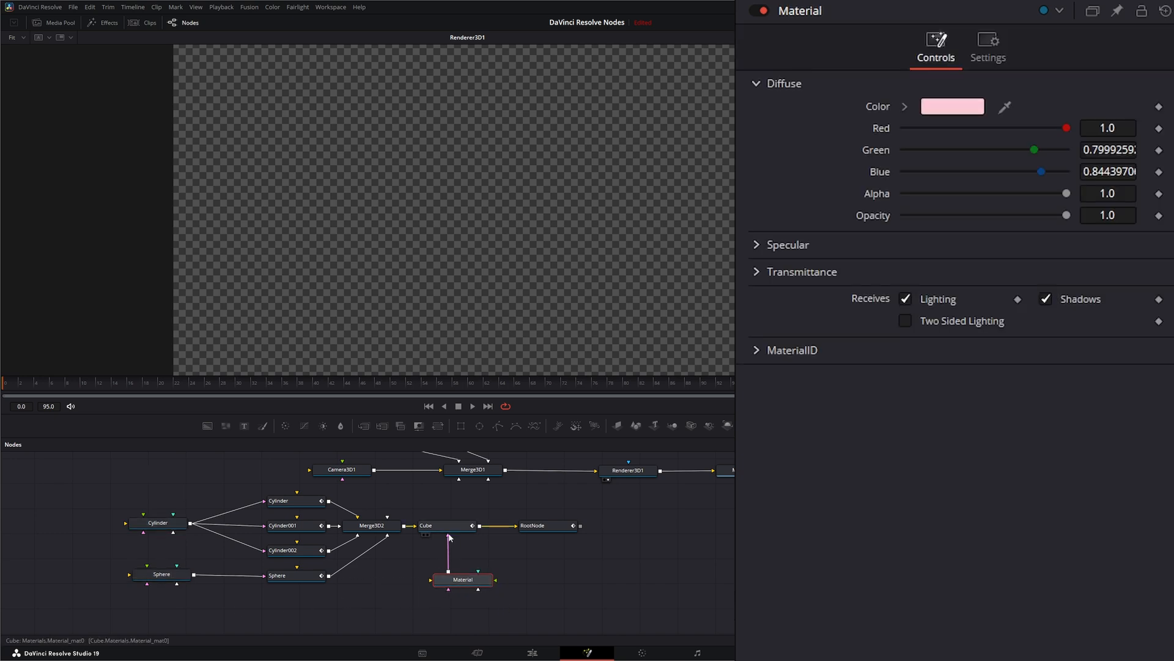
pyautogui.moveTo(449, 538)
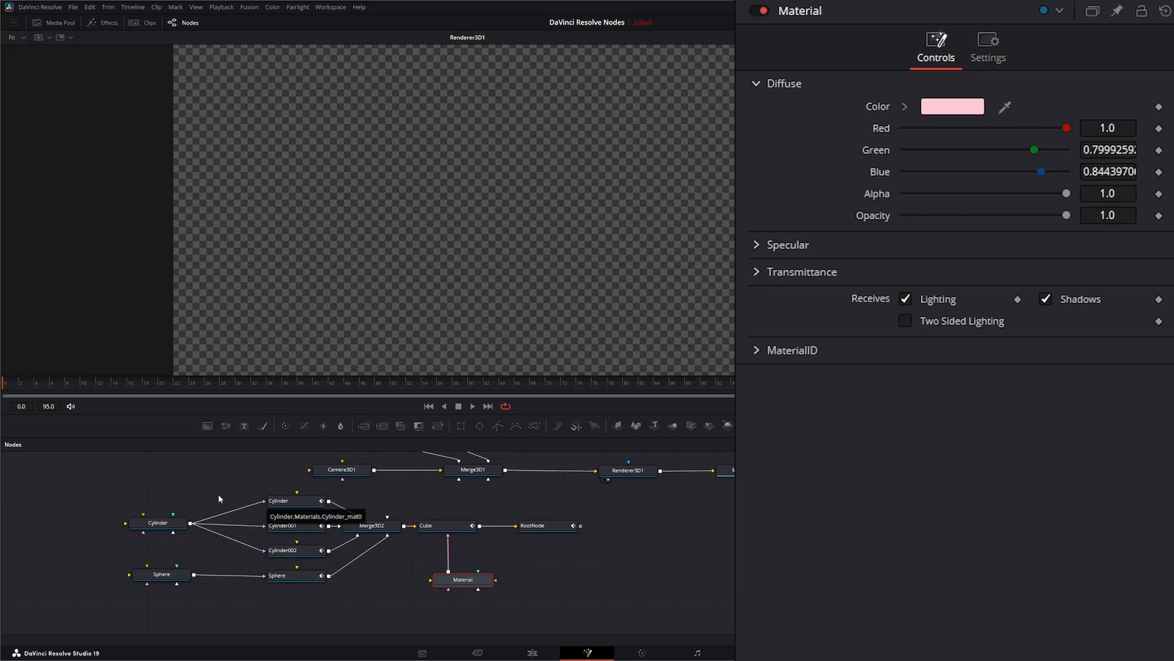
pyautogui.click(158, 522)
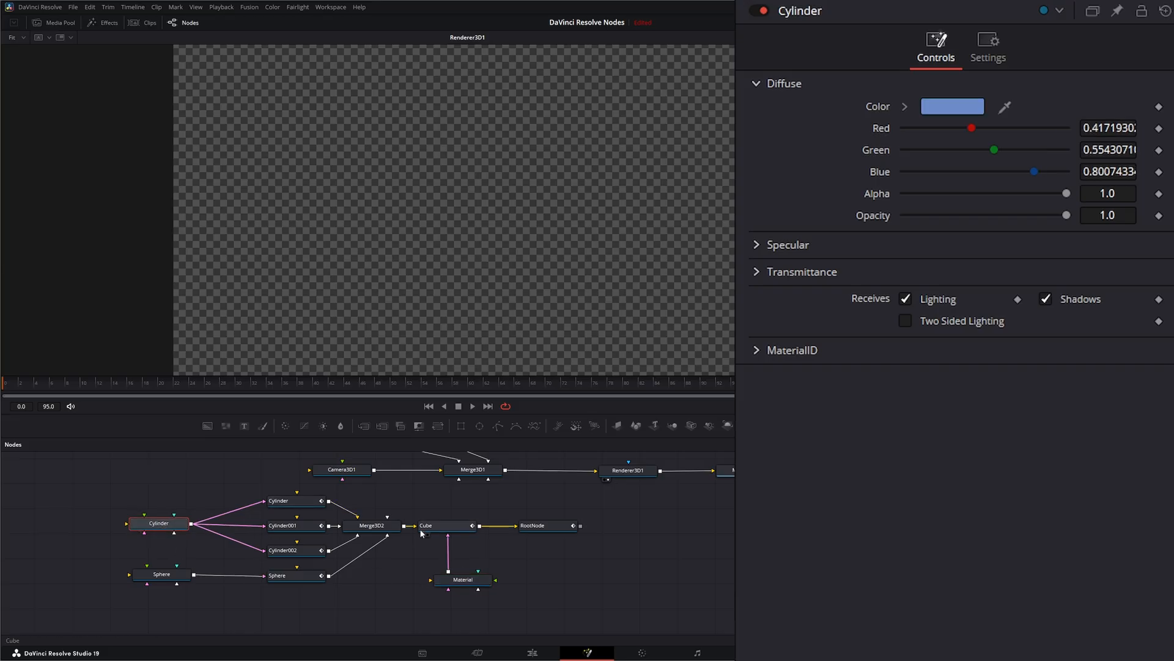
pyautogui.click(371, 525)
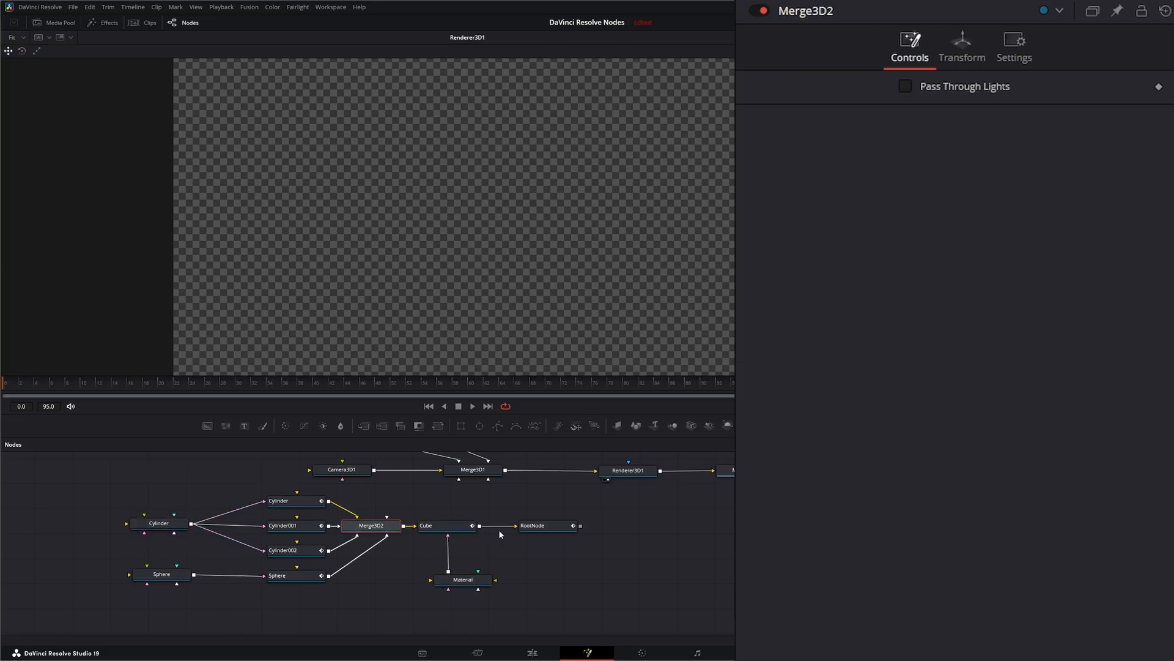
pyautogui.click(533, 525)
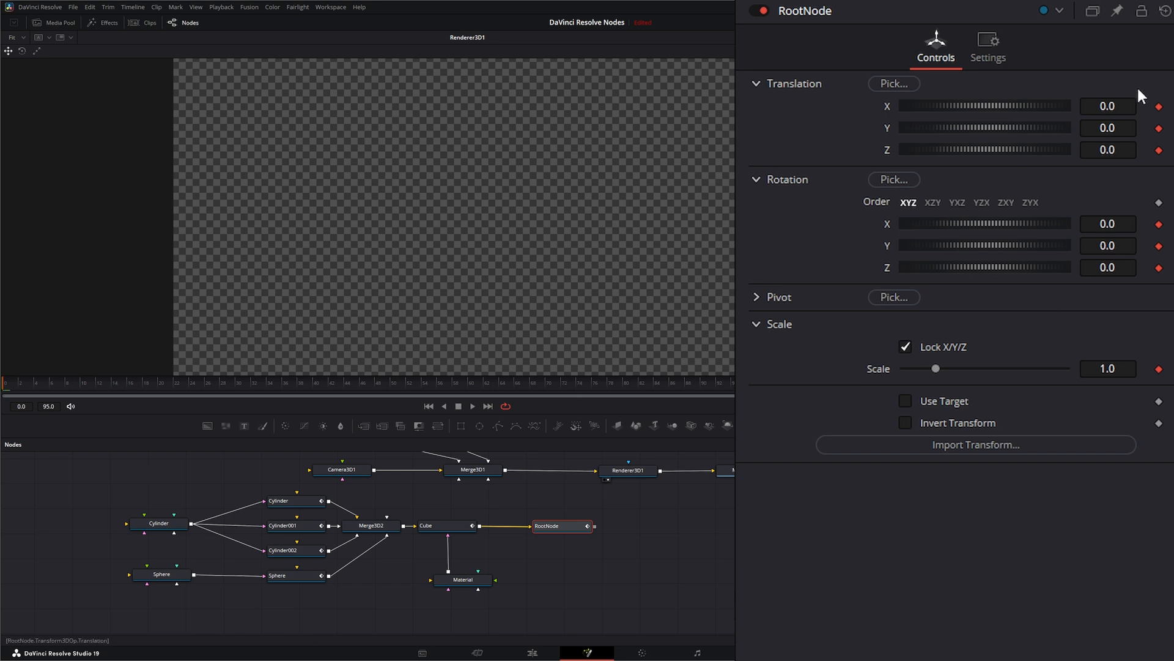
pyautogui.moveTo(874, 391)
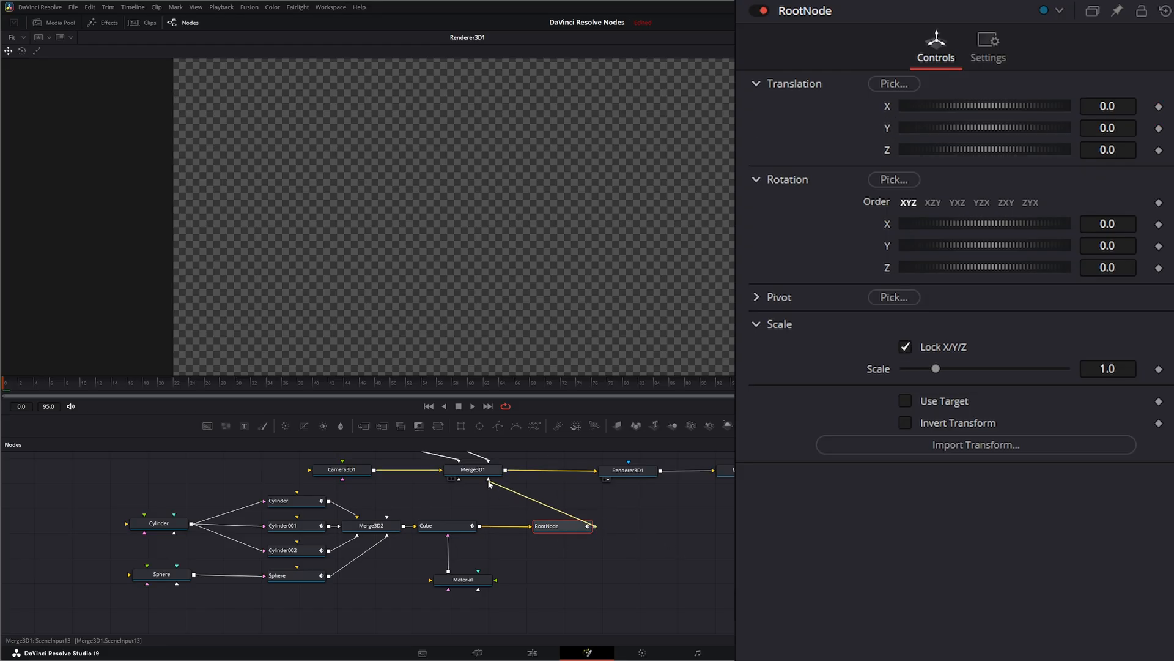
# Step: Connect RootNode into Merge3D1, view the merge and switch the viewer camera to Top
pyautogui.click(473, 469)
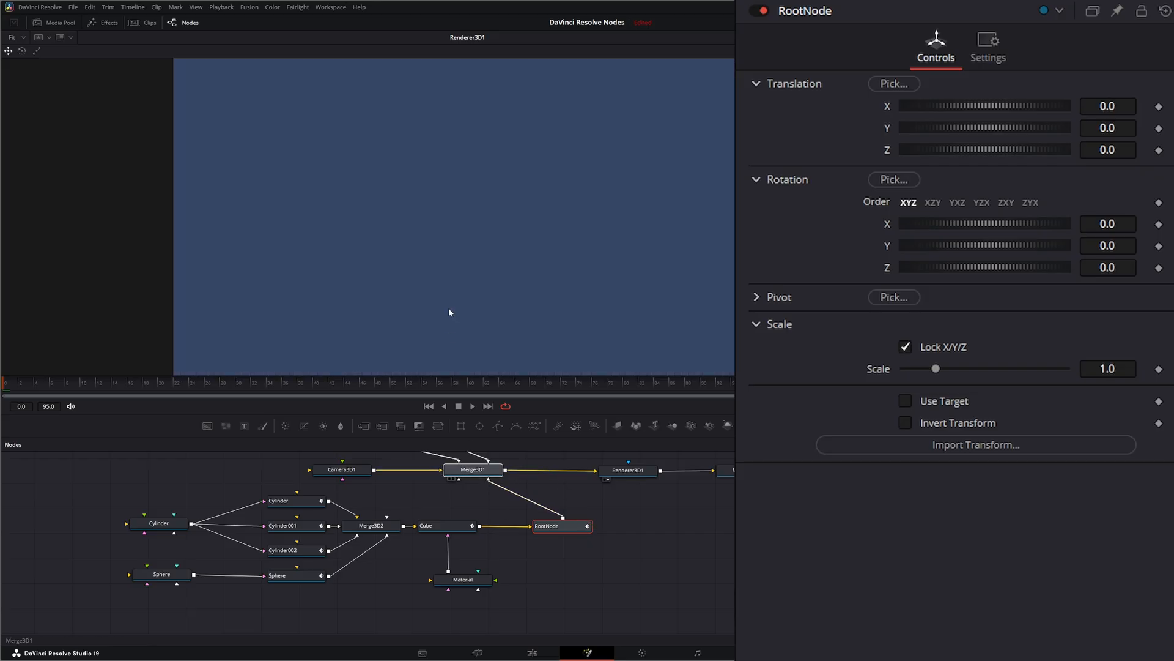
pyautogui.click(472, 470)
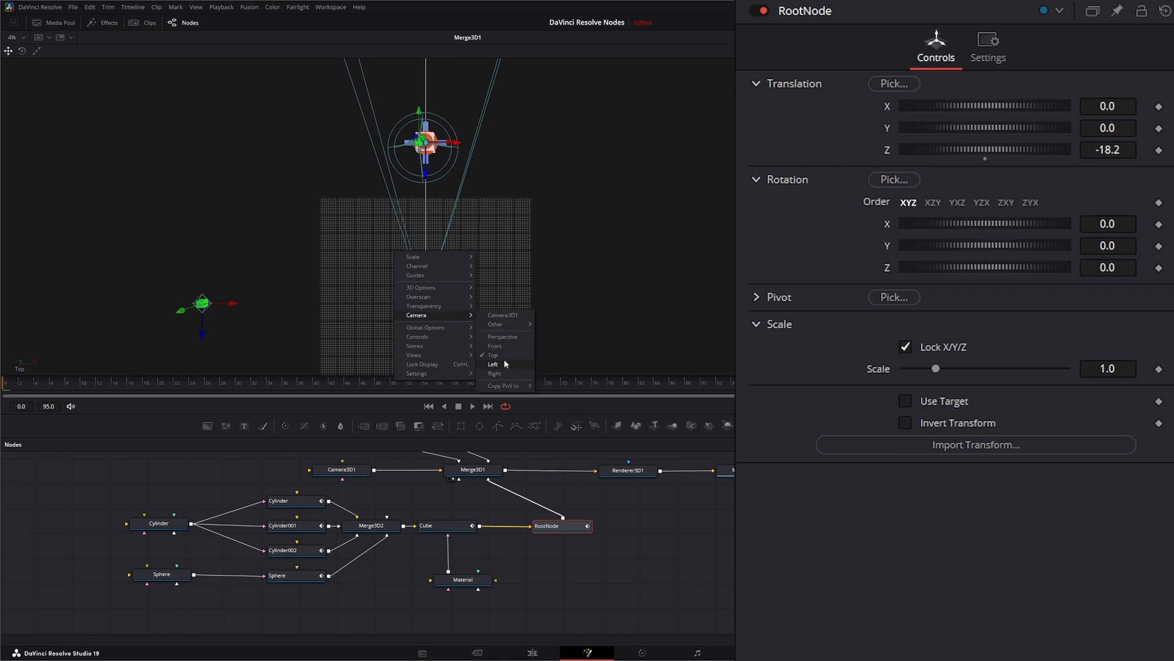
pyautogui.click(493, 364)
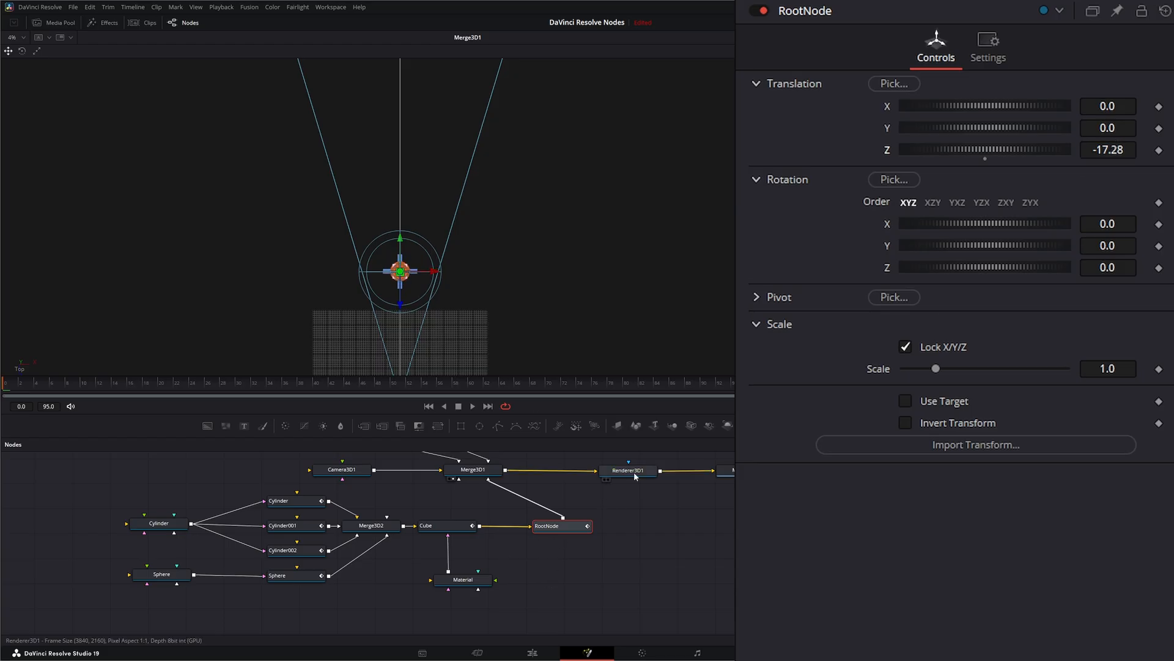
# Step: Load Renderer3D1 into the viewer and play the spinning animation
pyautogui.click(628, 469)
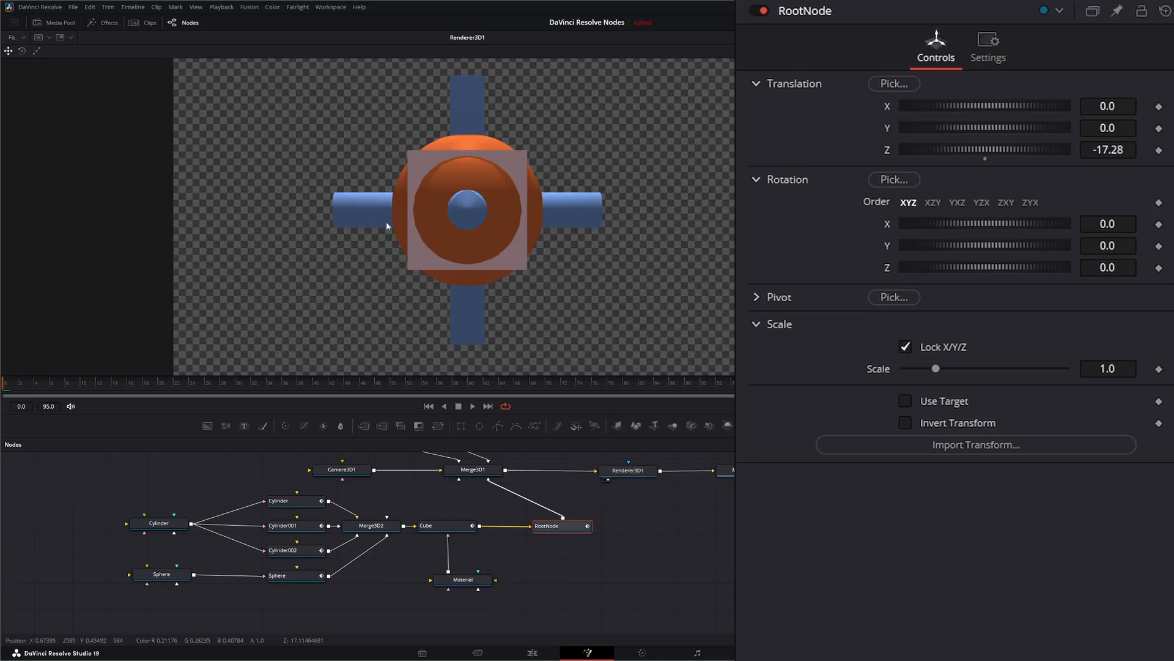
pyautogui.moveTo(375, 231)
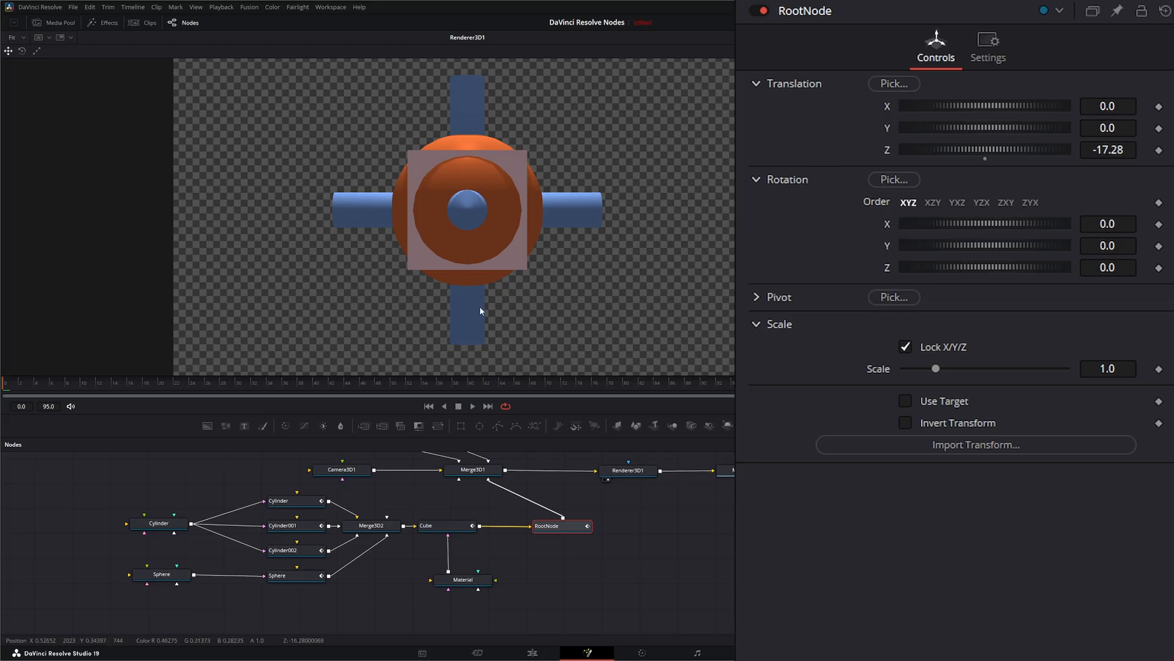
pyautogui.click(471, 407)
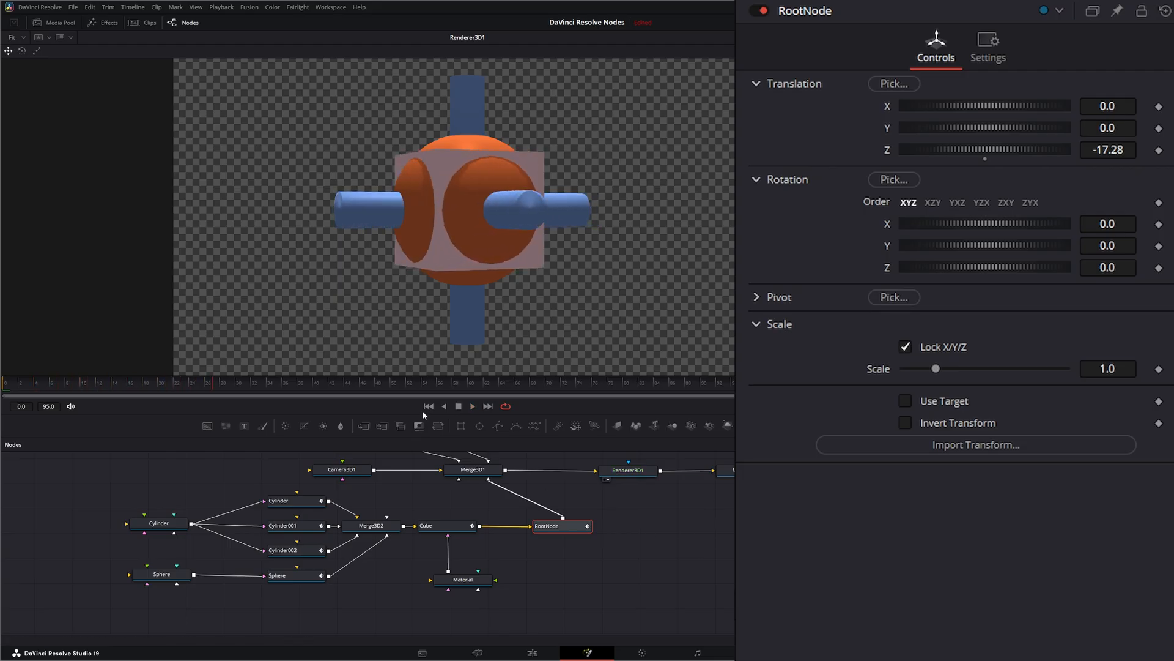
# Step: Stop playback and show the Cylinder material's blue diffuse colour settings
pyautogui.click(159, 523)
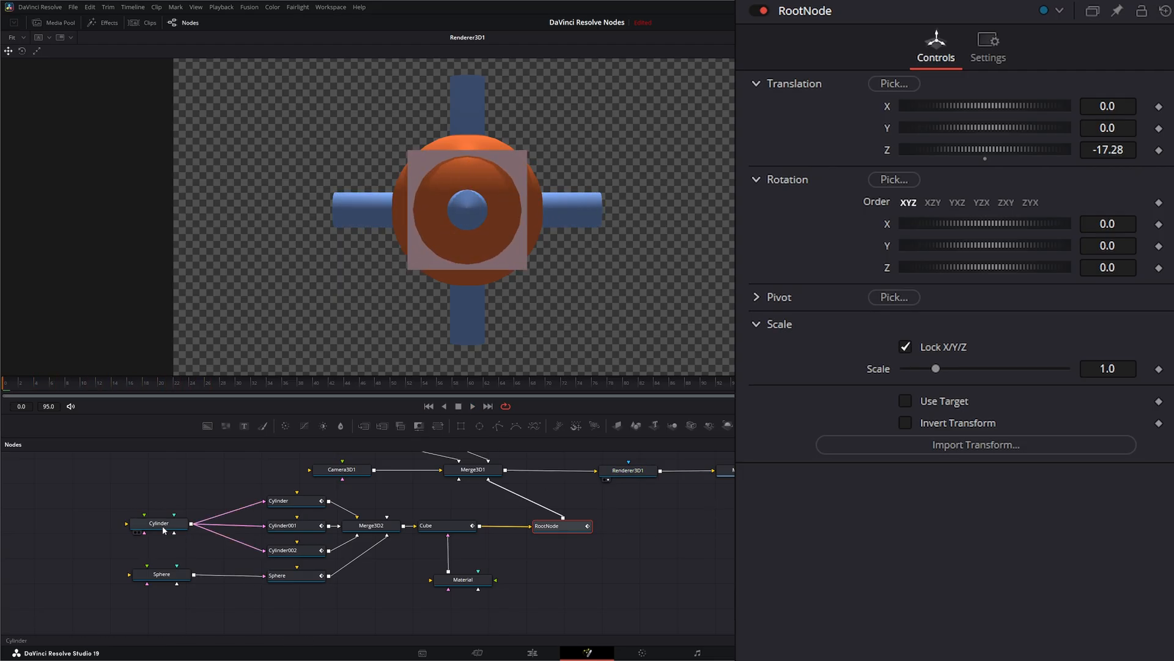
pyautogui.click(157, 522)
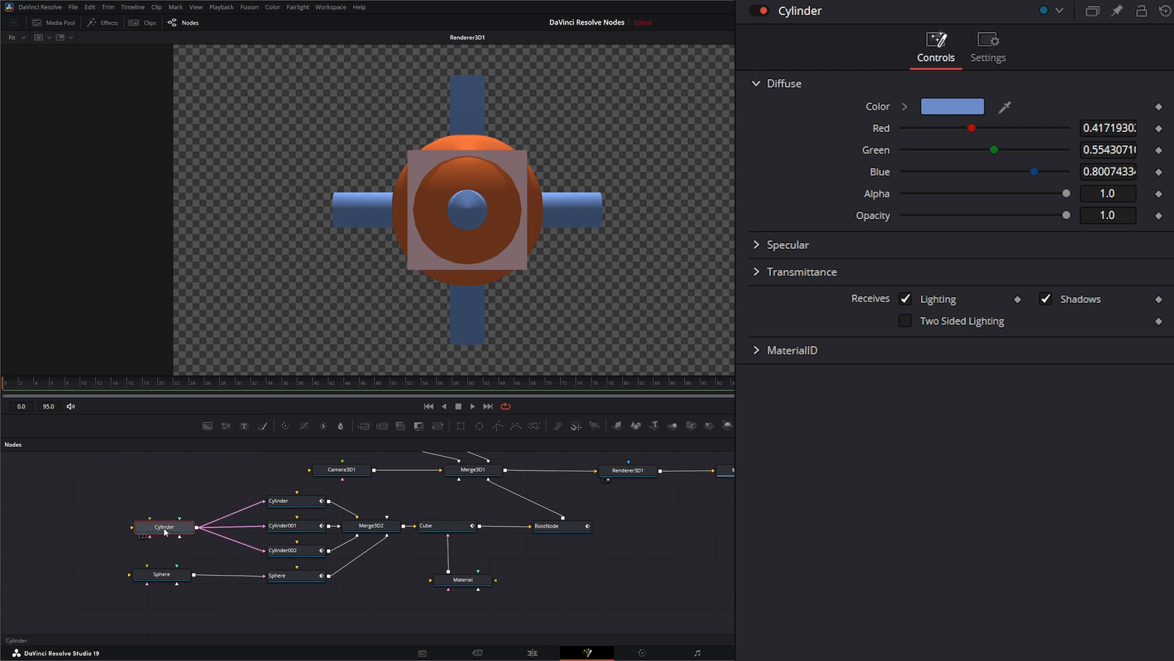
pyautogui.click(162, 526)
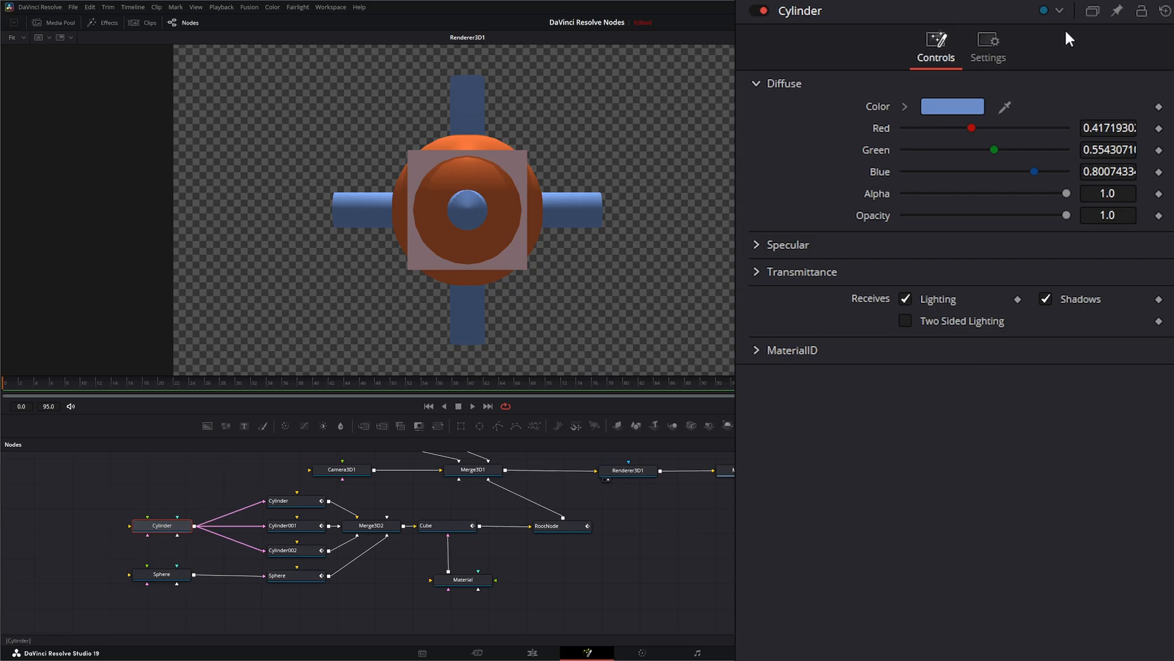
pyautogui.moveTo(812, 352)
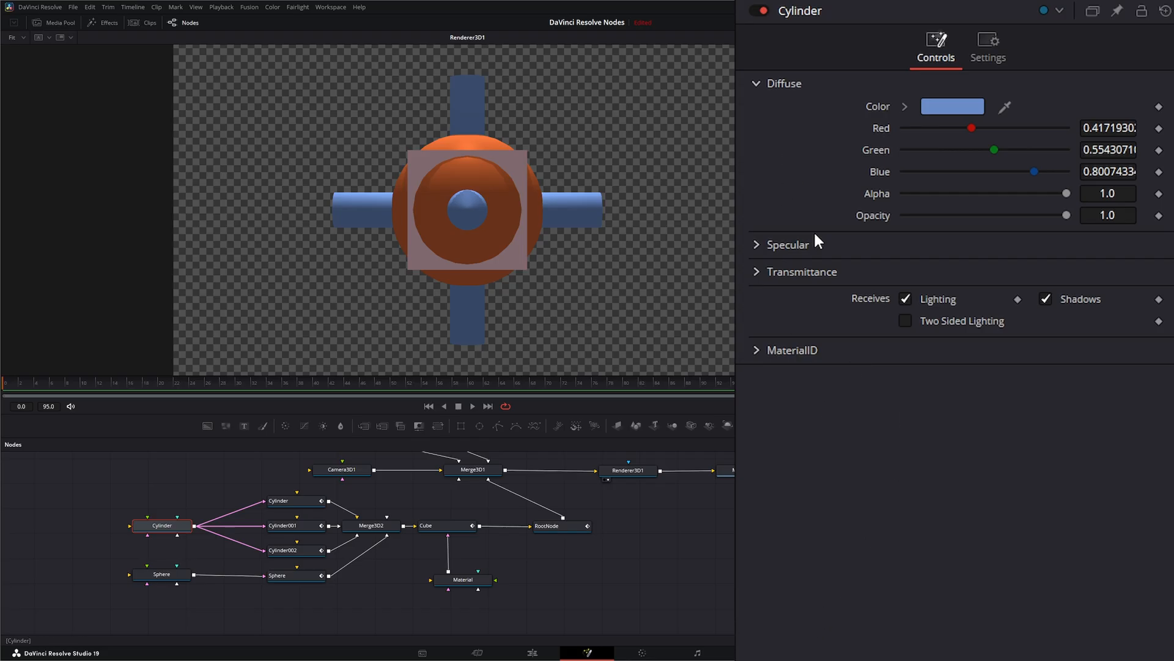
pyautogui.moveTo(162, 525); pyautogui.dragTo(139, 533)
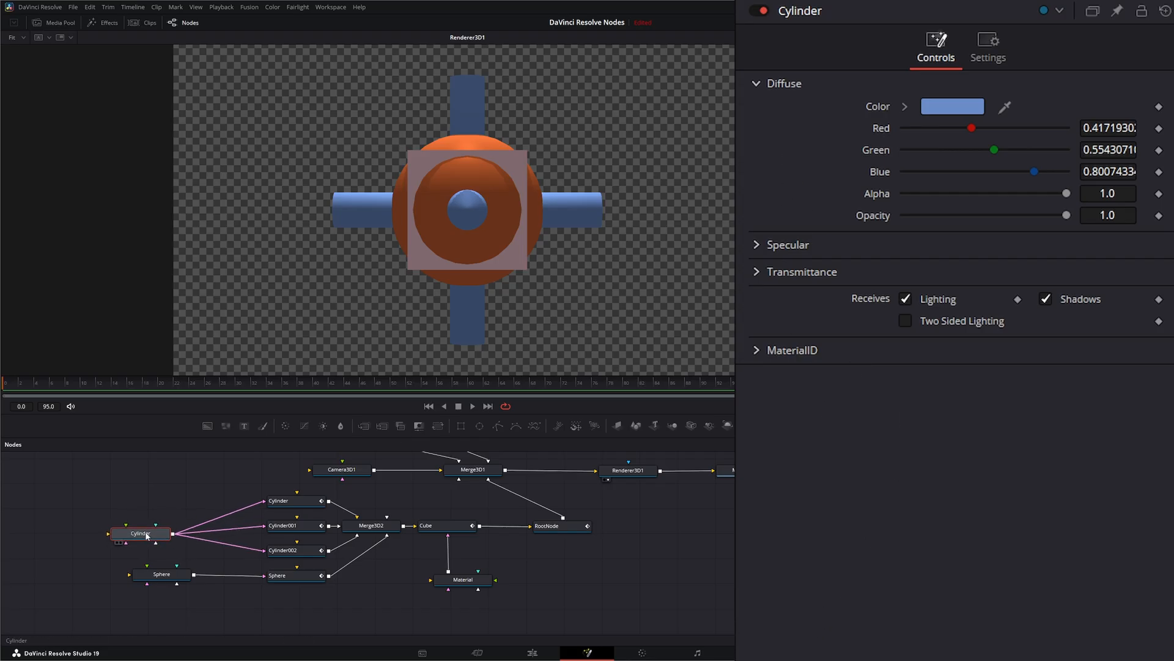
pyautogui.moveTo(138, 534); pyautogui.dragTo(161, 526)
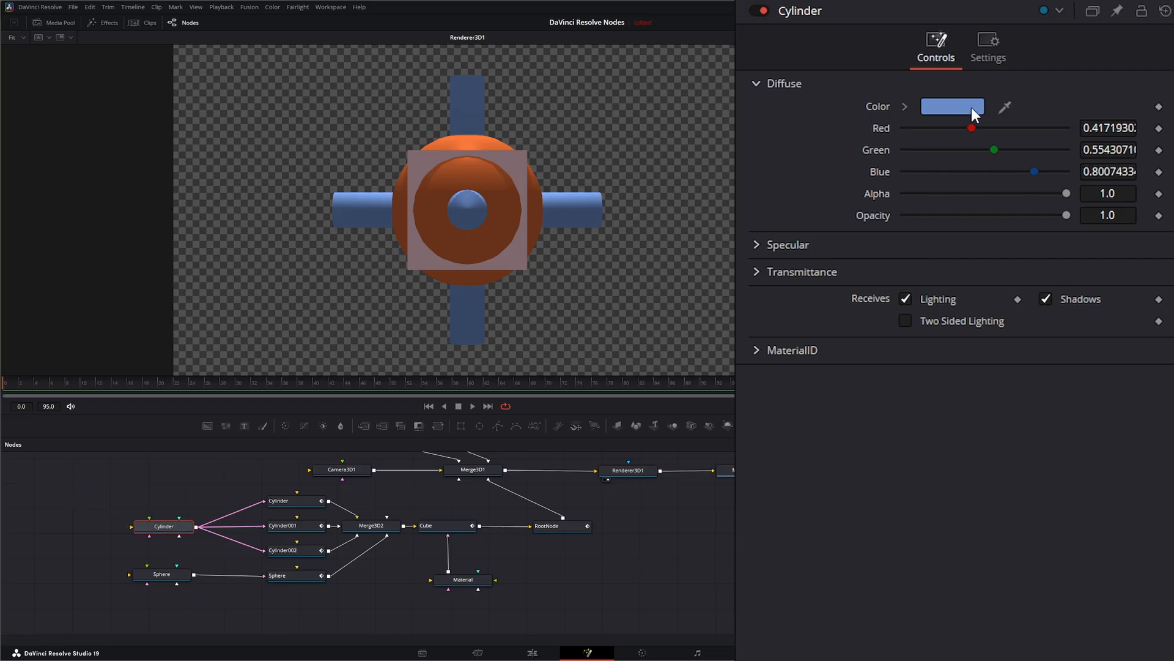
# Step: Change the cylinders' diffuse colour to a soft purple
pyautogui.click(953, 105)
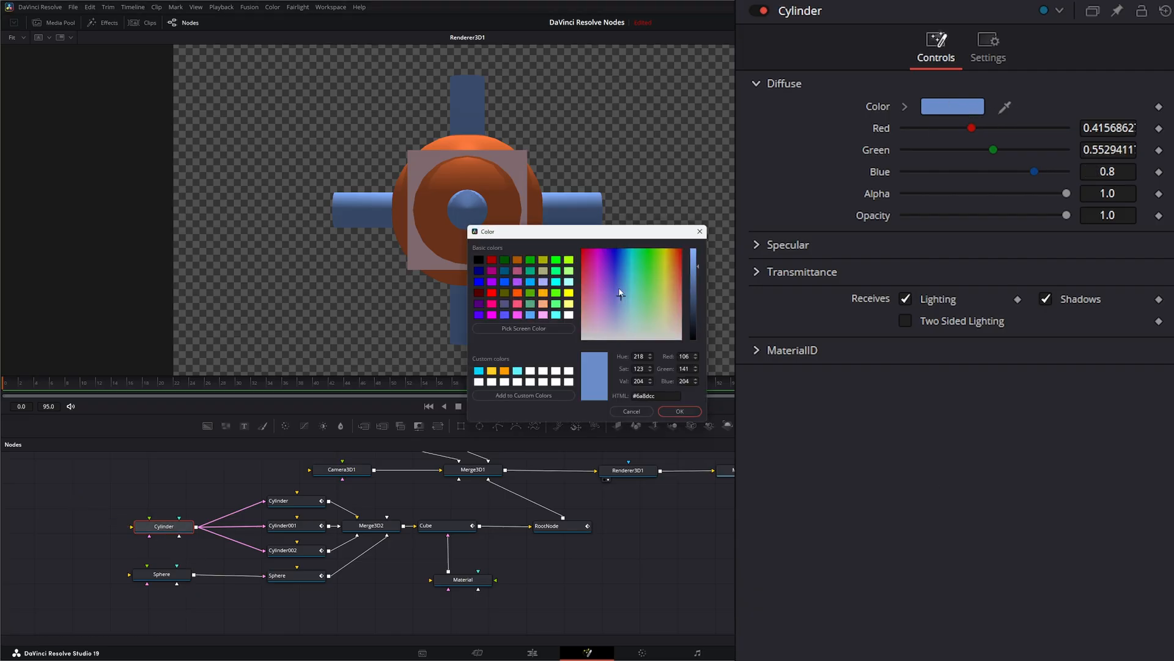
pyautogui.click(606, 302)
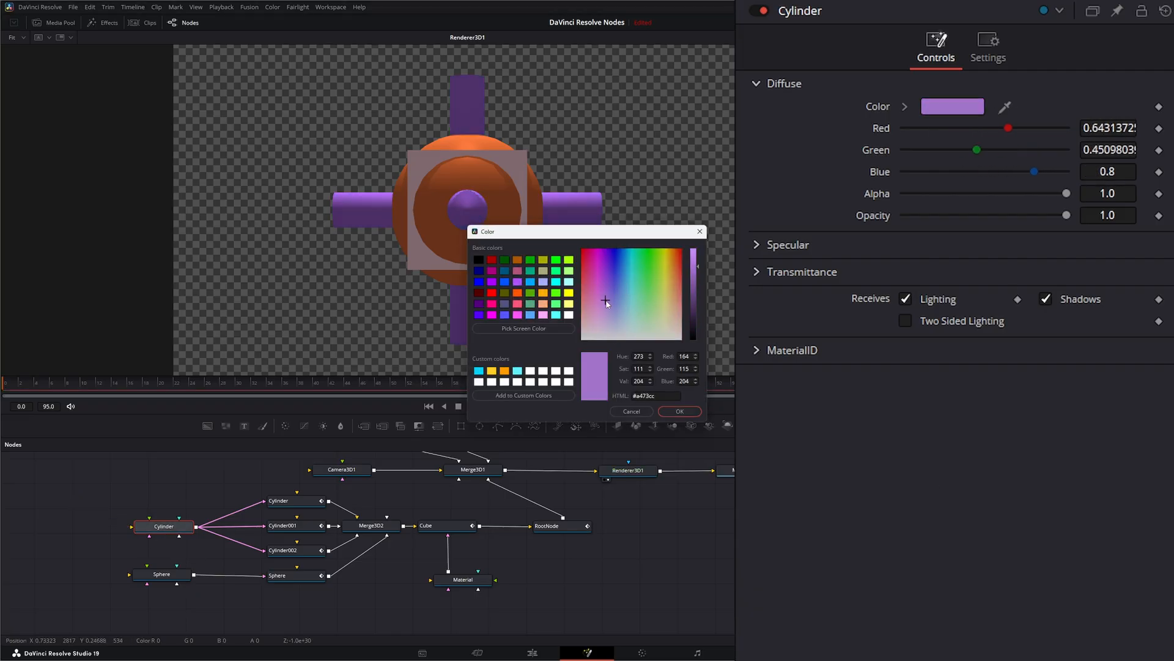
pyautogui.click(610, 313)
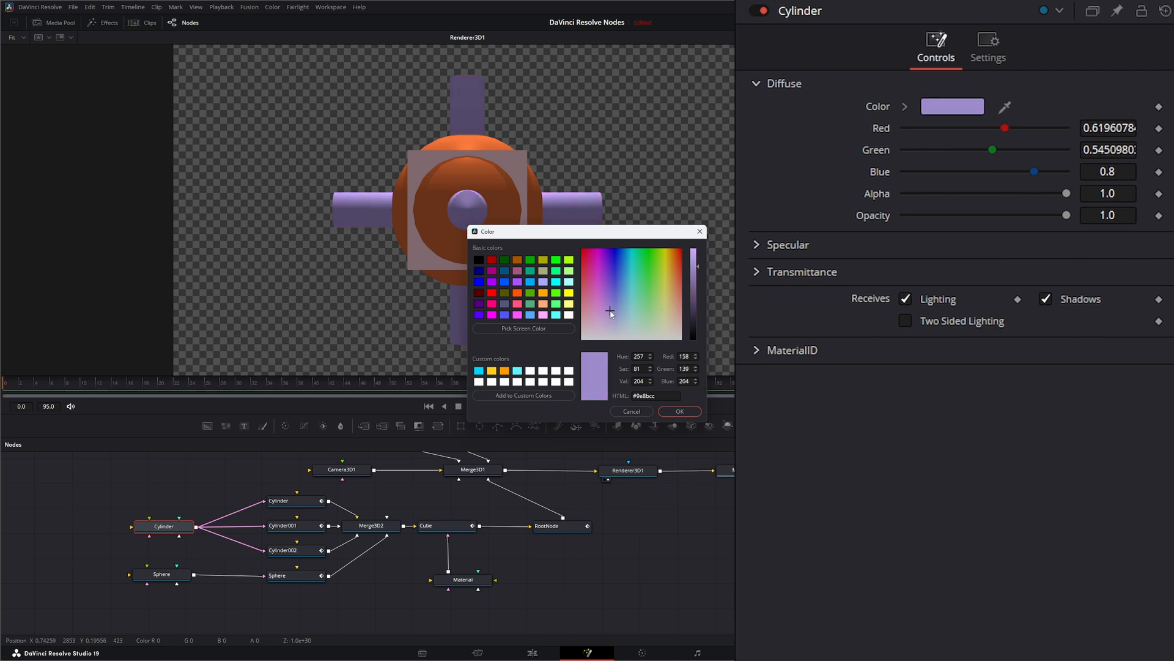
pyautogui.click(677, 411)
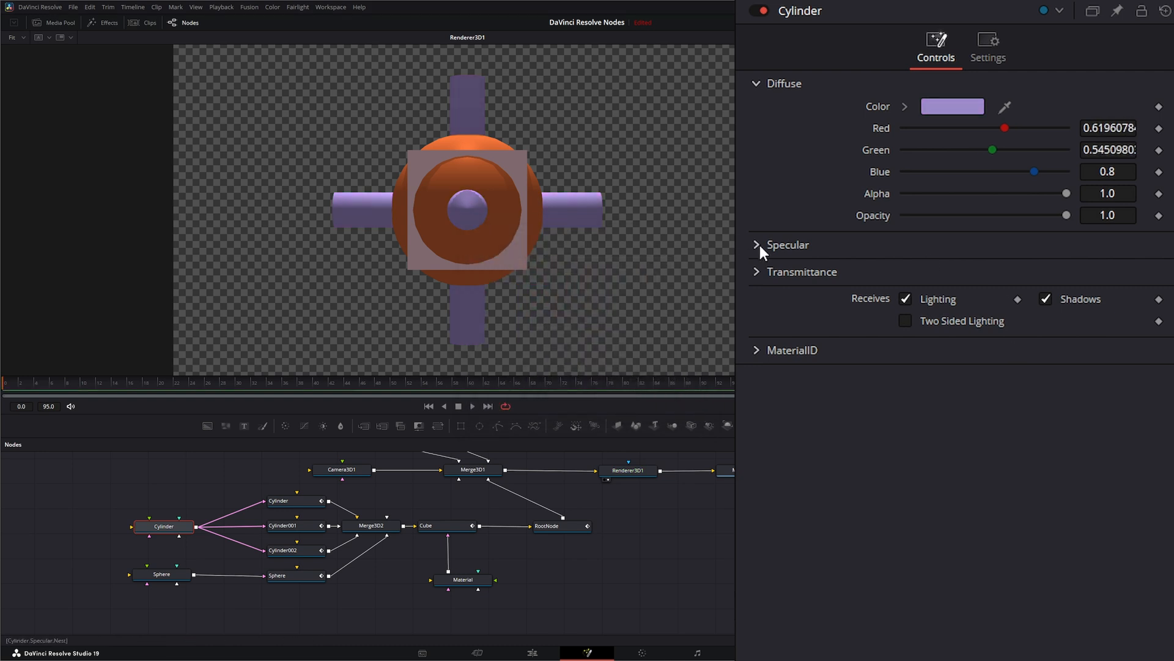
# Step: Set the Cylinder material's specular intensity to 1.0 and exponent to 7.4
pyautogui.click(756, 245)
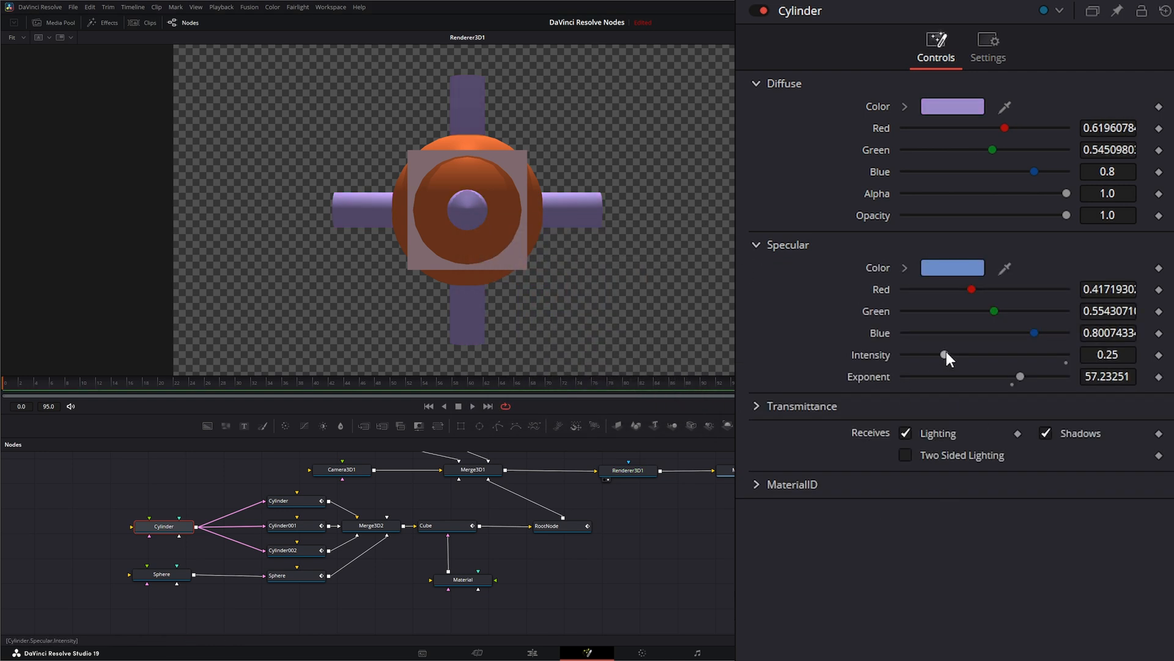
pyautogui.moveTo(945, 355); pyautogui.dragTo(1065, 355)
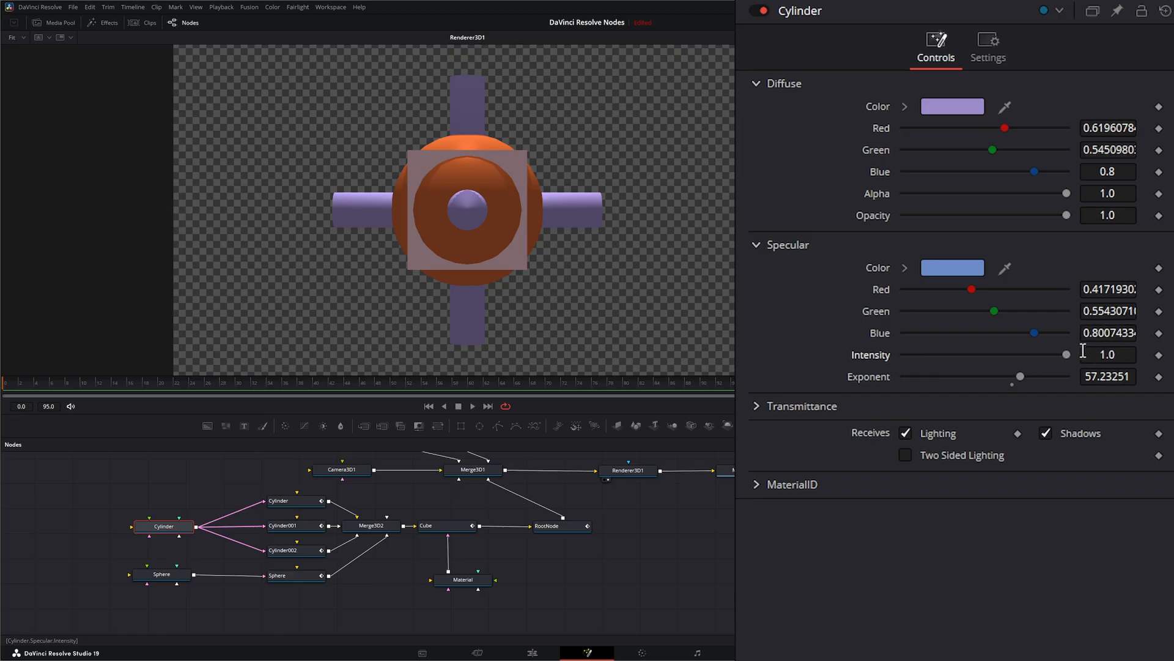
pyautogui.moveTo(1020, 376); pyautogui.dragTo(911, 376)
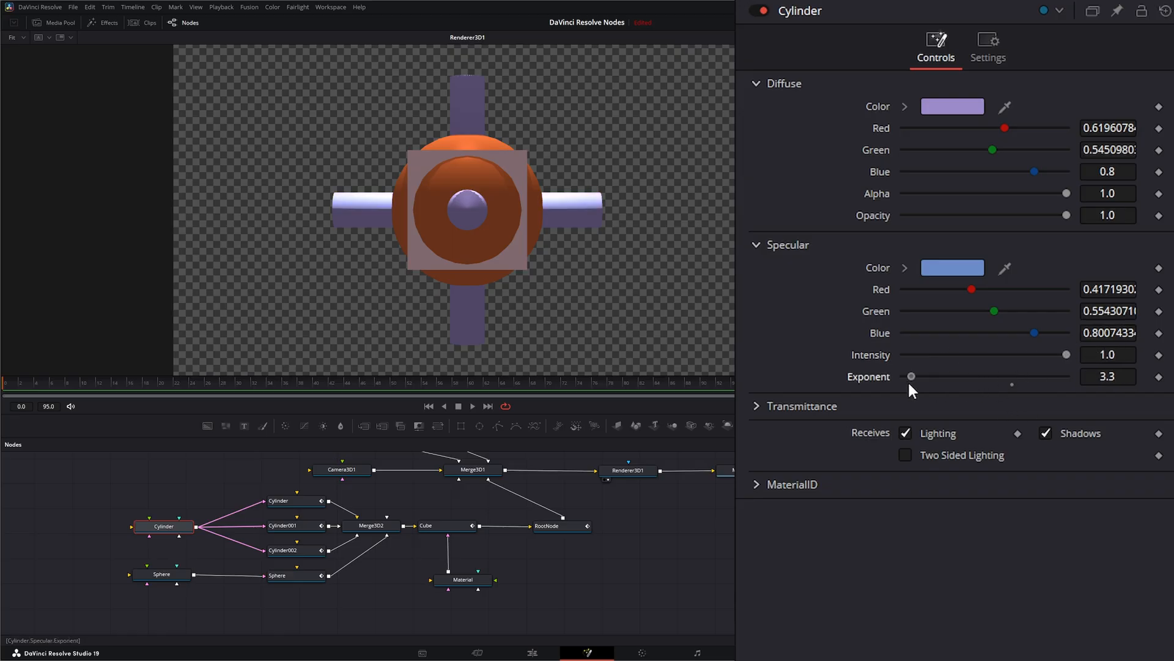
pyautogui.moveTo(912, 376); pyautogui.dragTo(925, 375)
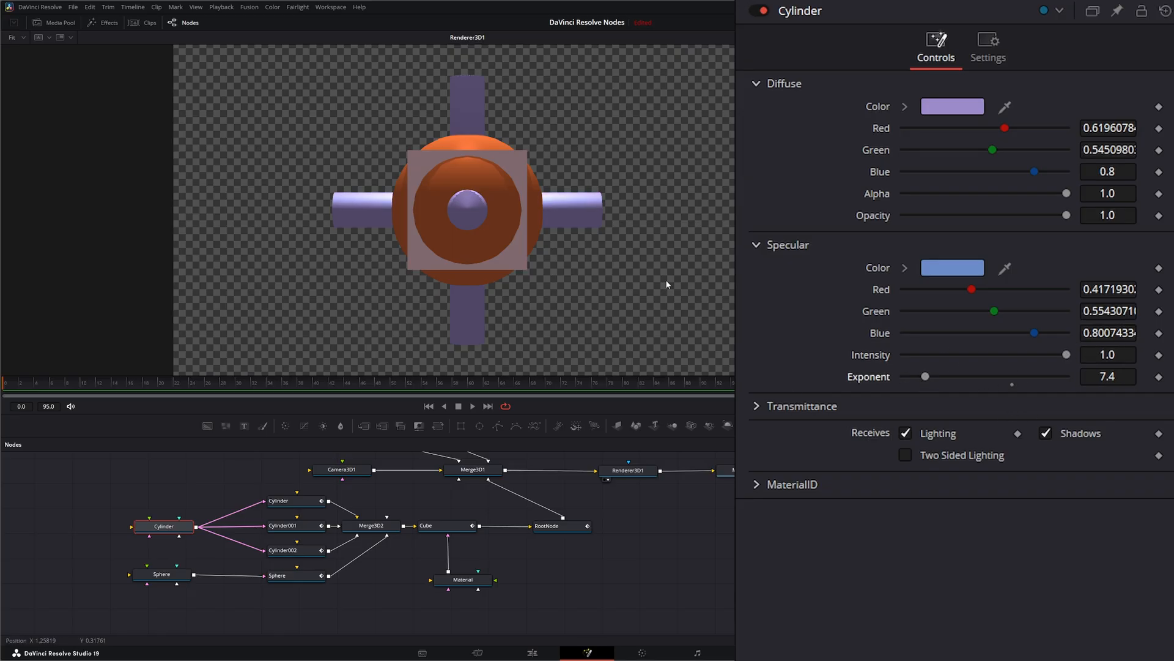
# Step: Set the Sphere material's specular intensity to 1.0 and exponent to about 37.1
pyautogui.click(161, 572)
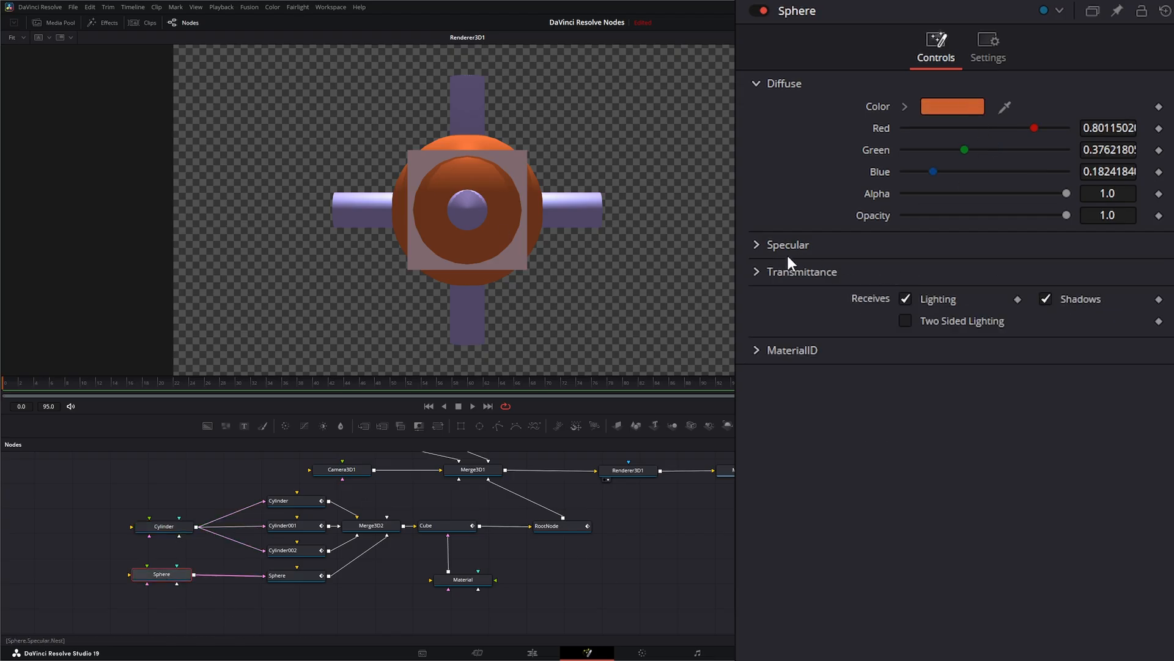
pyautogui.click(758, 245)
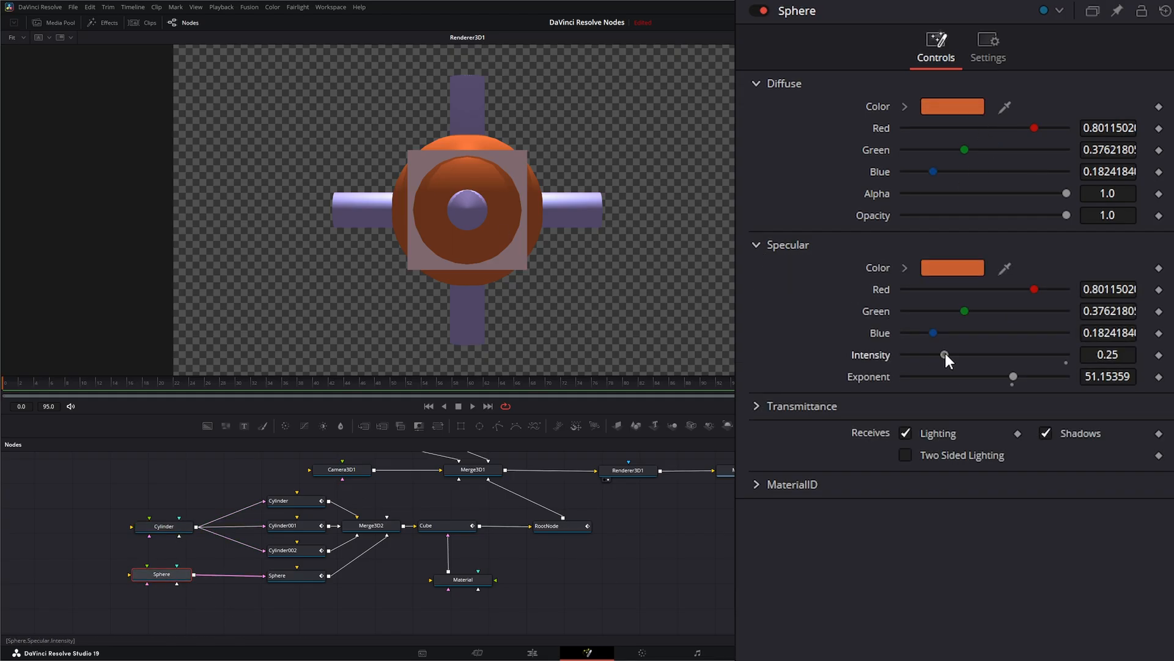
pyautogui.moveTo(945, 355); pyautogui.dragTo(1067, 355)
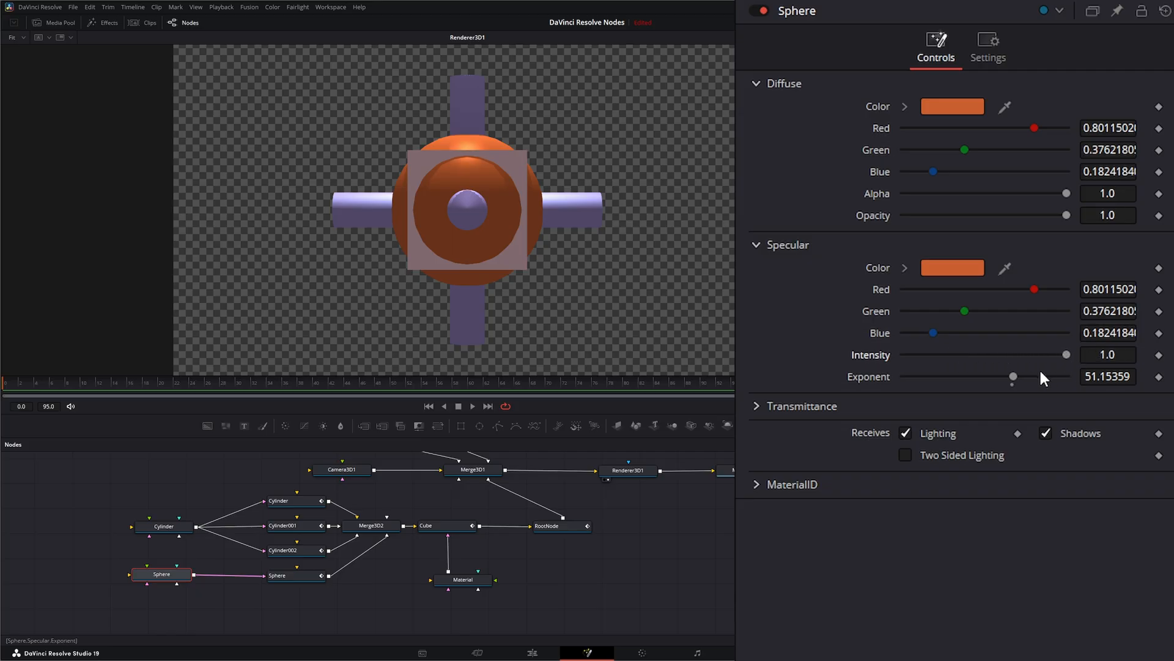
pyautogui.moveTo(1013, 376); pyautogui.dragTo(943, 375)
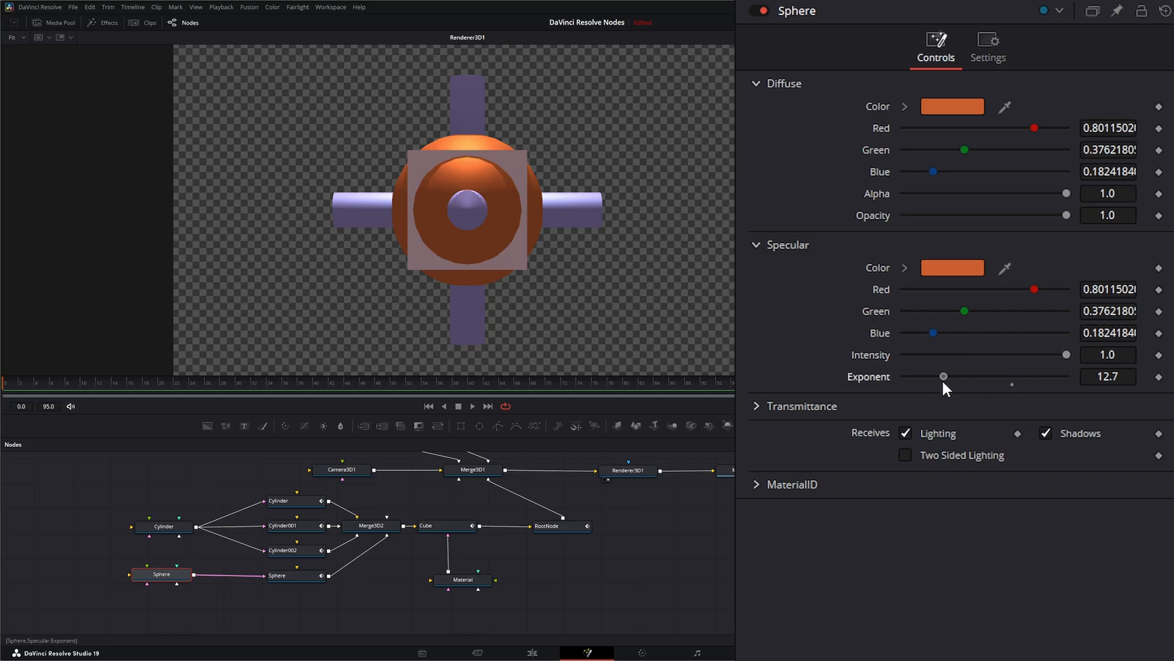
pyautogui.moveTo(943, 376); pyautogui.dragTo(1002, 375)
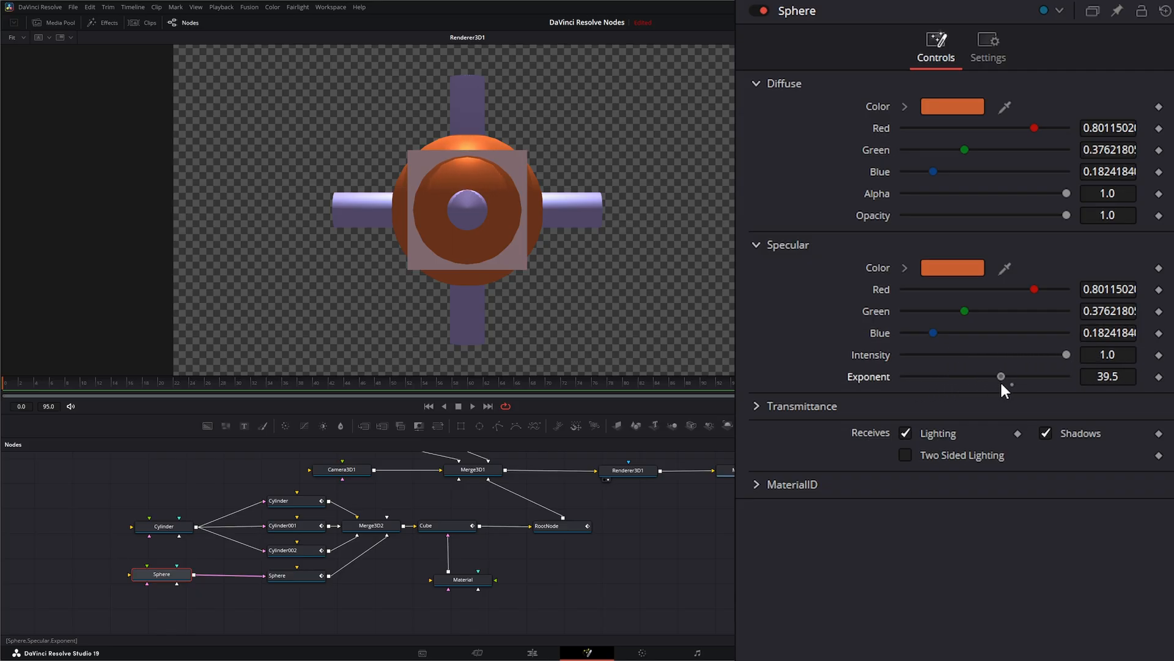
pyautogui.moveTo(1001, 375); pyautogui.dragTo(998, 376)
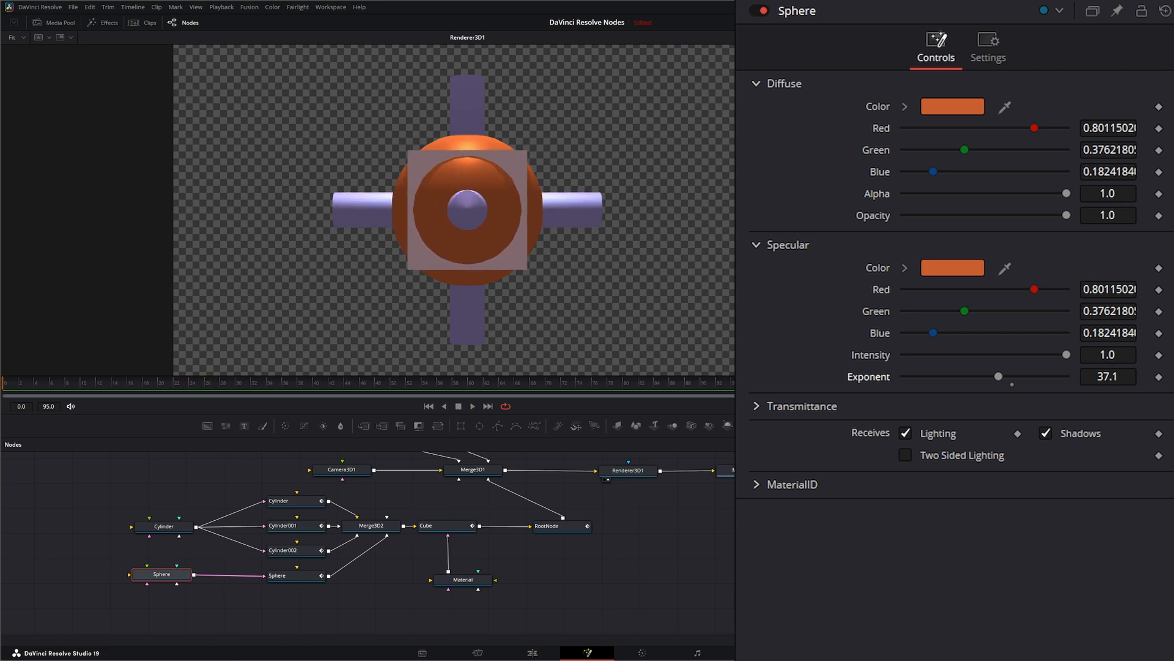
# Step: Inspect the top Cylinder FBX mesh controls and the RootNode transform at Z -17.28, scale 1.0
pyautogui.click(296, 501)
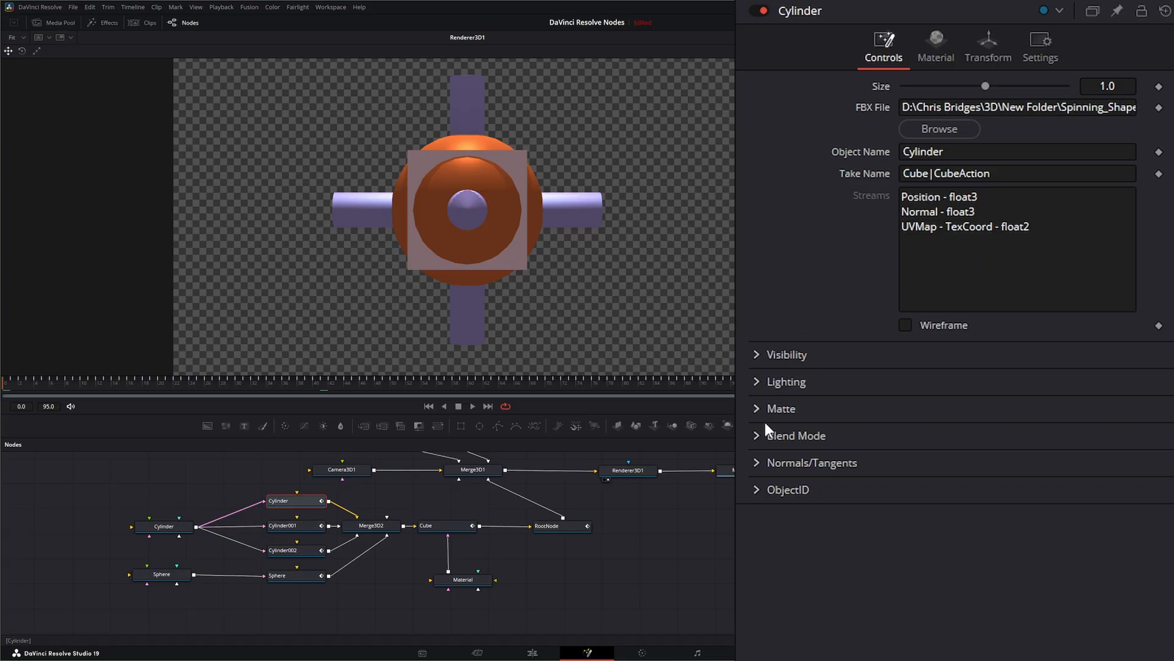
pyautogui.moveTo(779, 482)
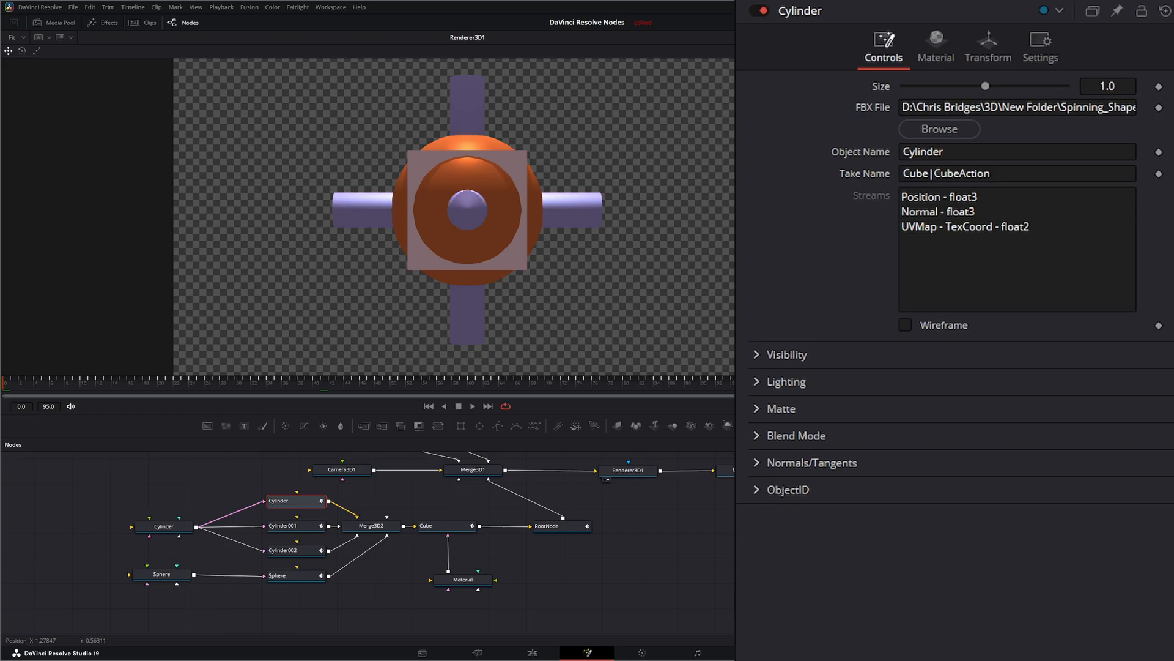
pyautogui.click(546, 525)
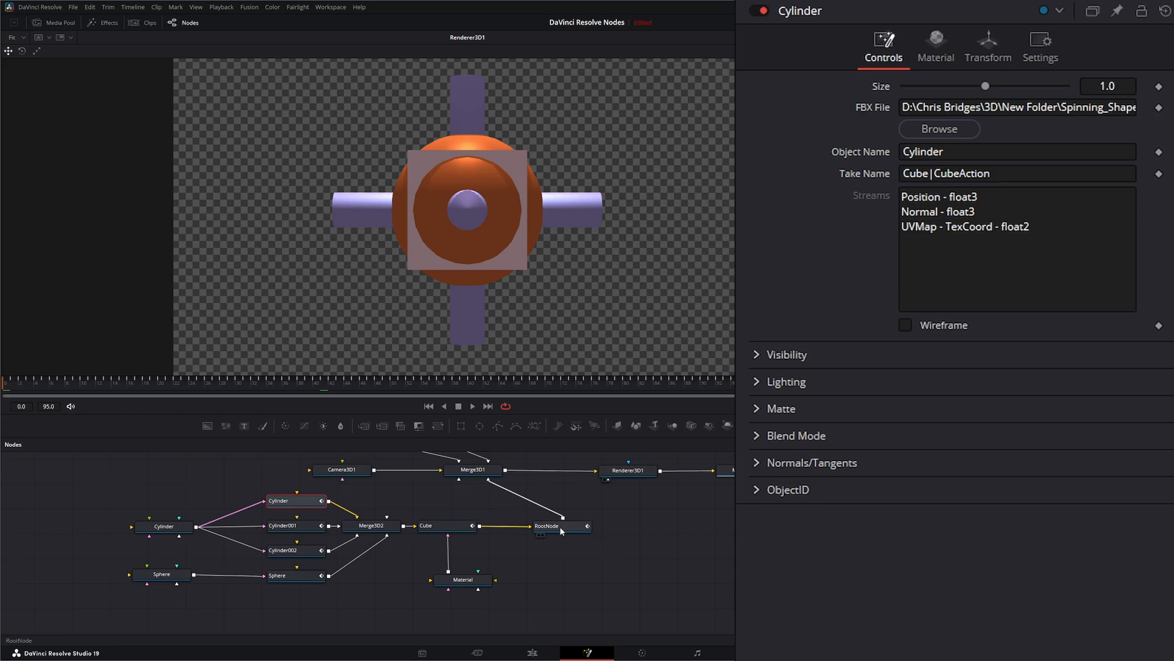
pyautogui.click(546, 525)
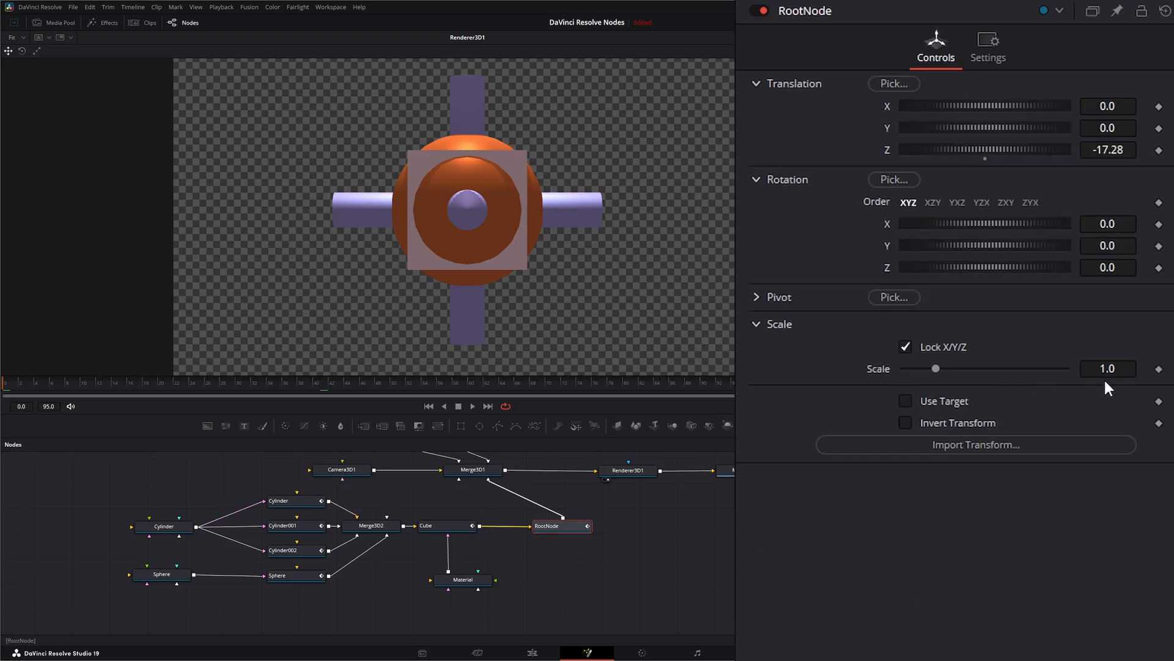
pyautogui.click(292, 500)
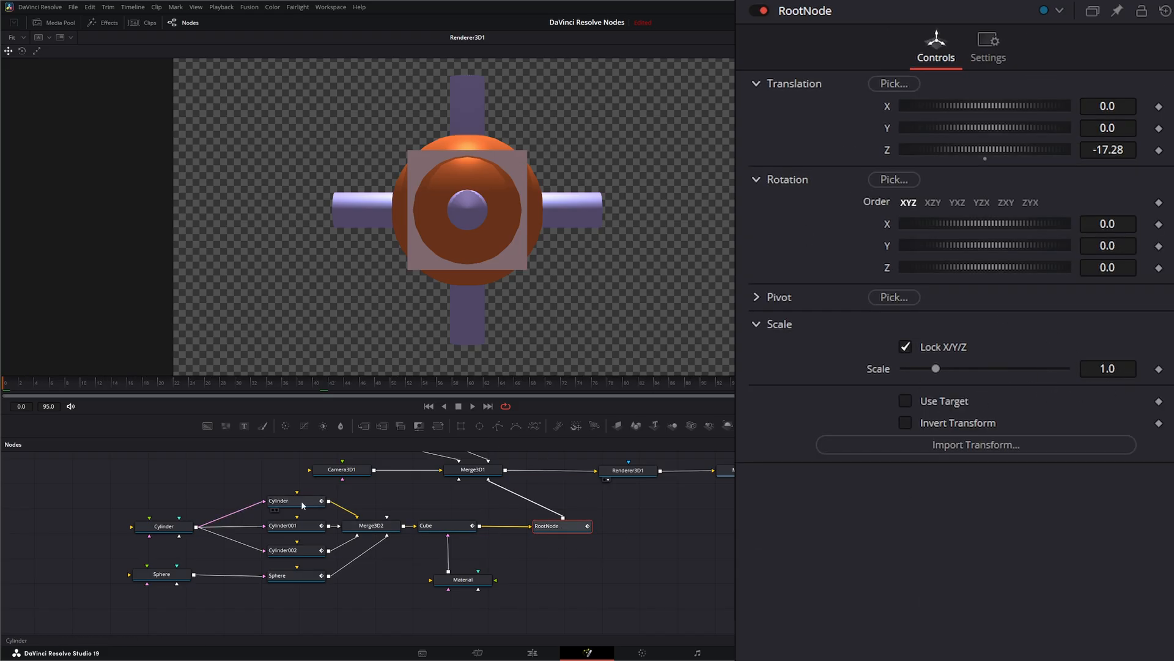
# Step: Set the top Cylinder mesh's own diffuse colour to black in the Color dialog
pyautogui.click(294, 500)
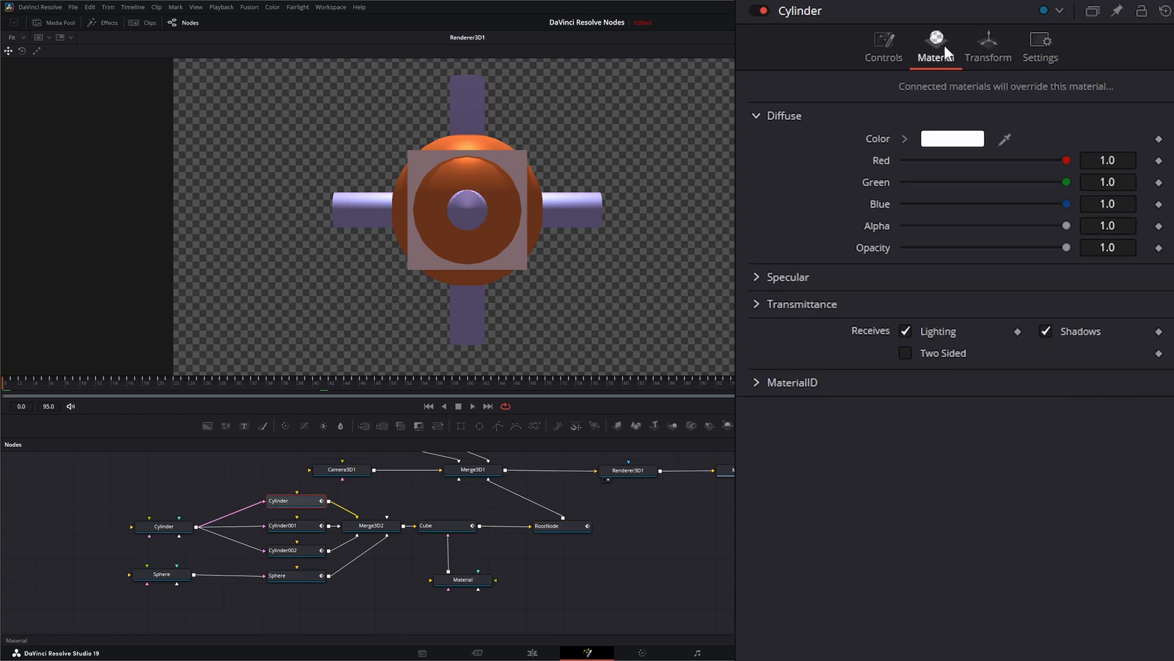
pyautogui.moveTo(990, 146)
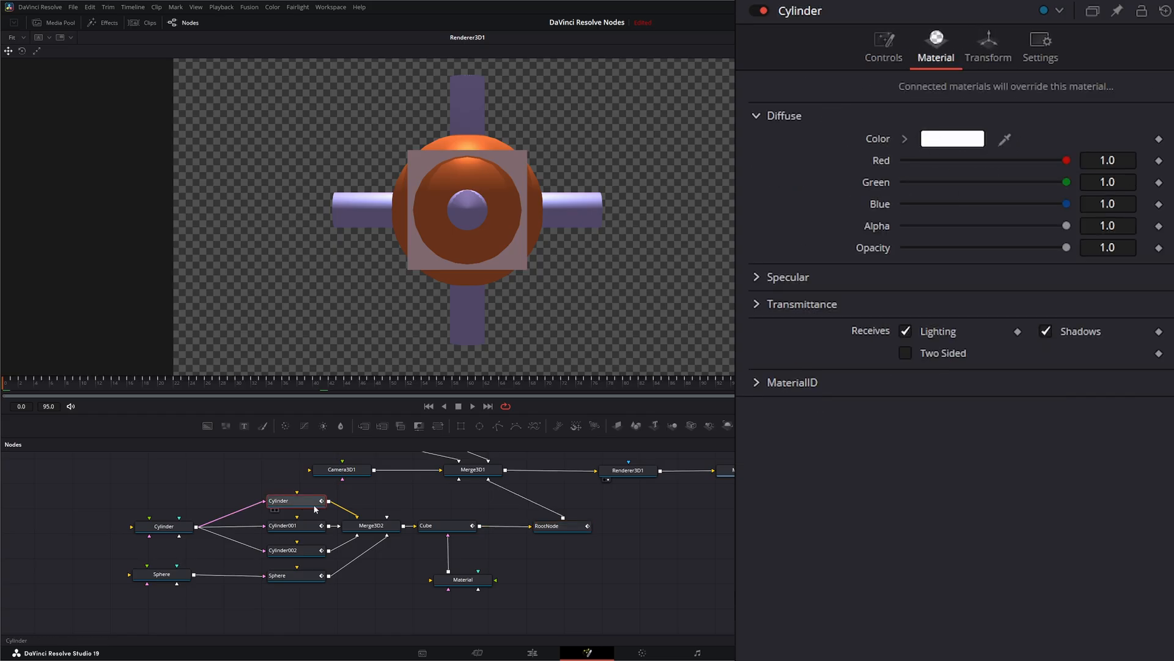
pyautogui.click(163, 526)
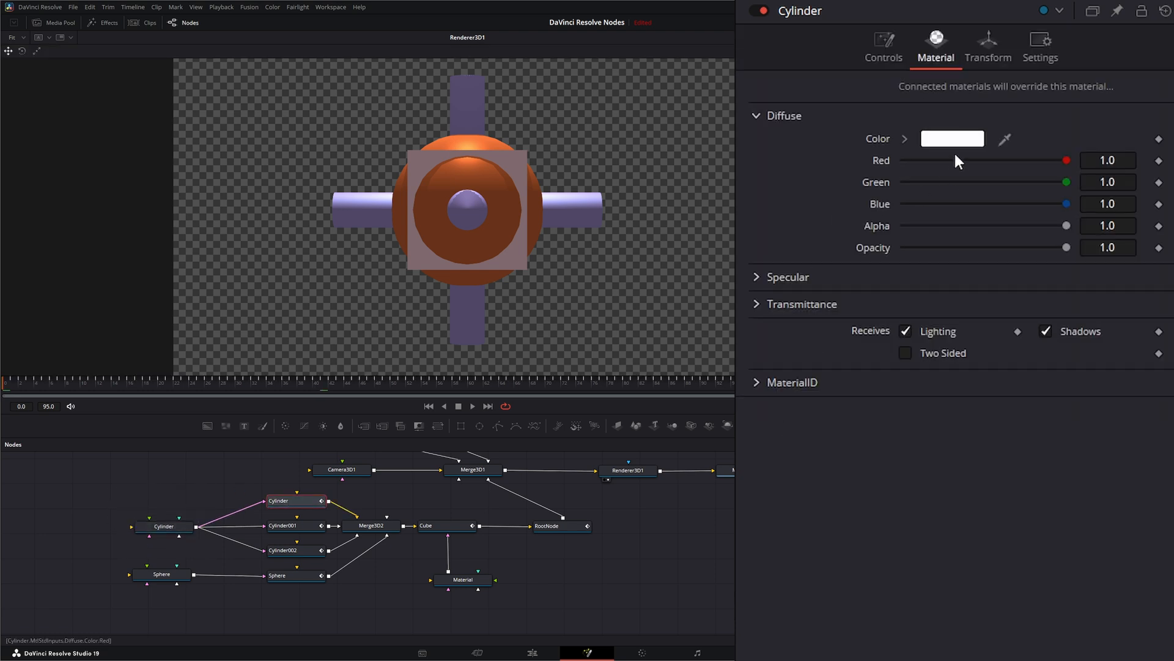
pyautogui.click(952, 138)
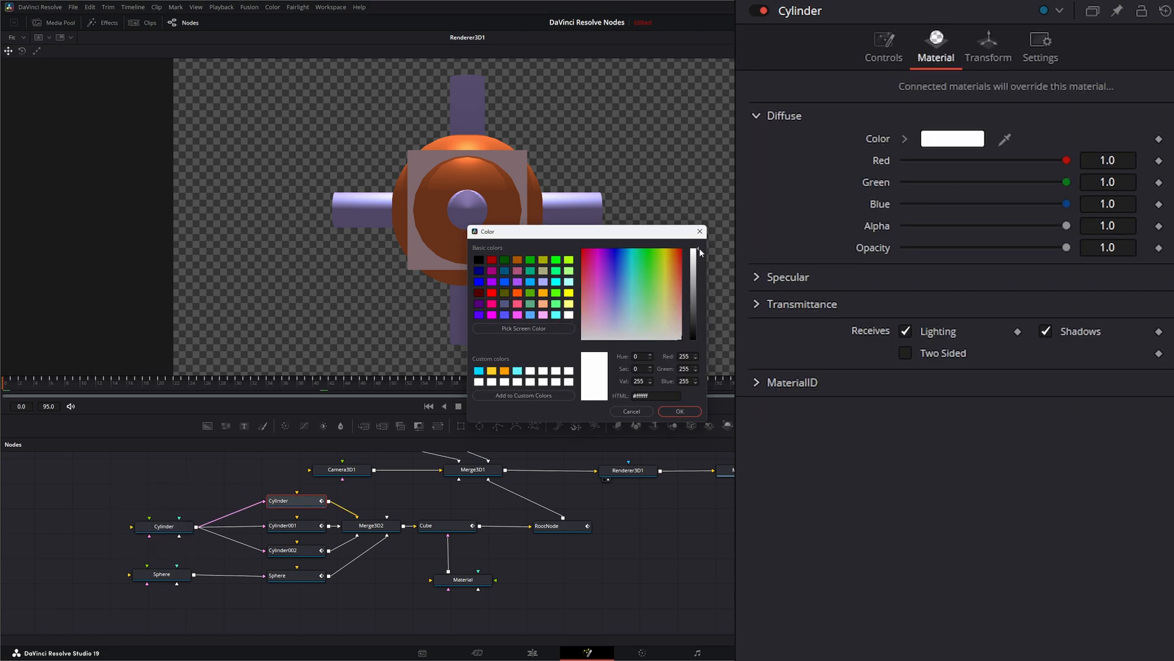
pyautogui.moveTo(698, 252); pyautogui.dragTo(698, 273)
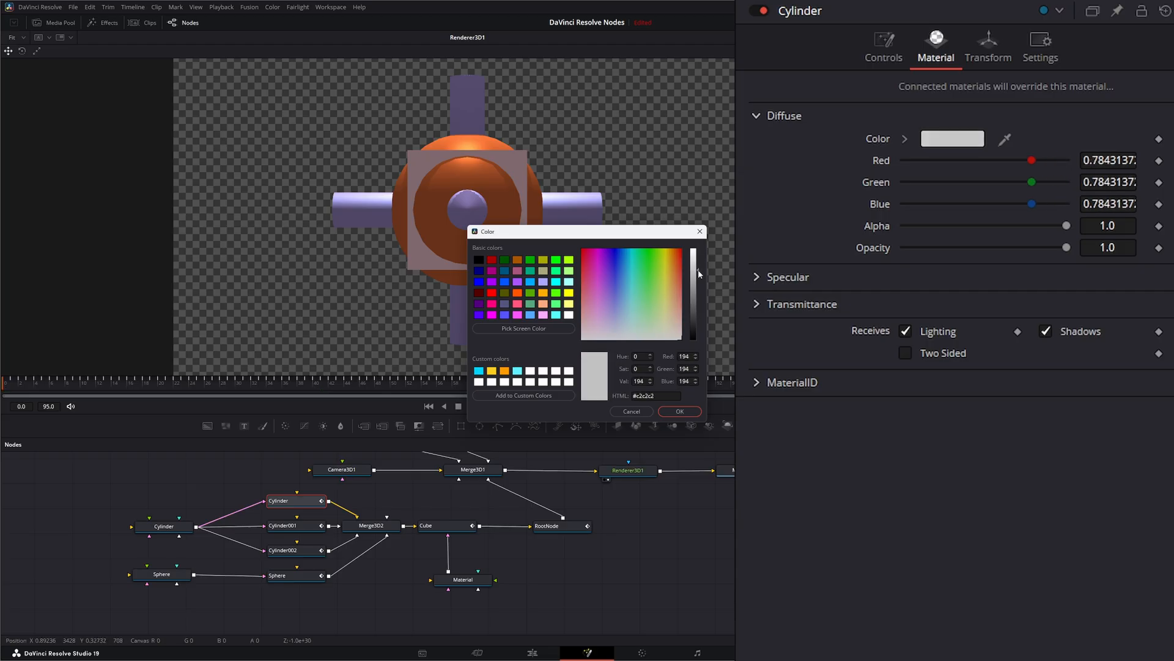
pyautogui.moveTo(692, 273); pyautogui.dragTo(694, 329)
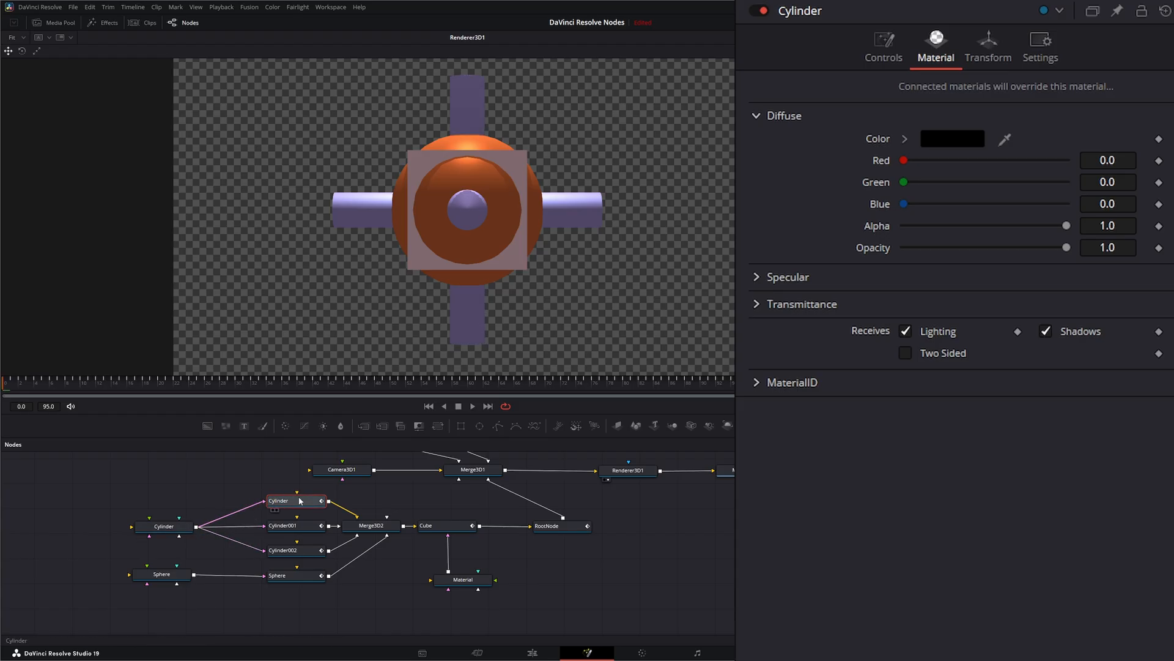
# Step: Show the Cylinder's transform and return its Z translation to 0.0 after a test move
pyautogui.click(988, 45)
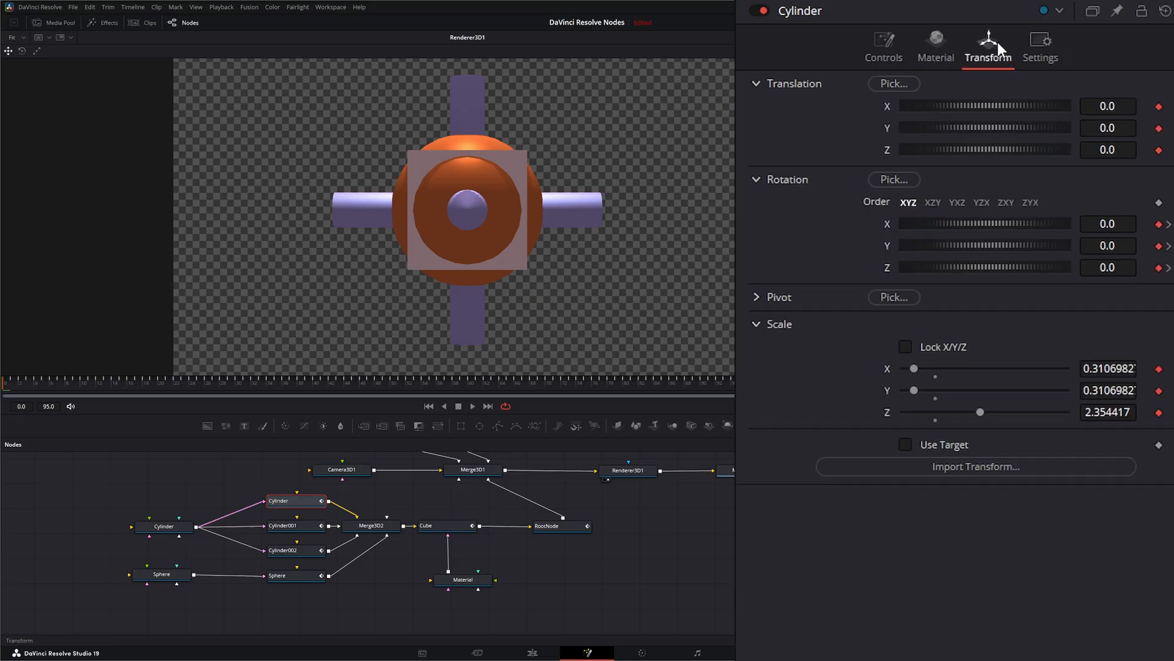
pyautogui.moveTo(996, 166)
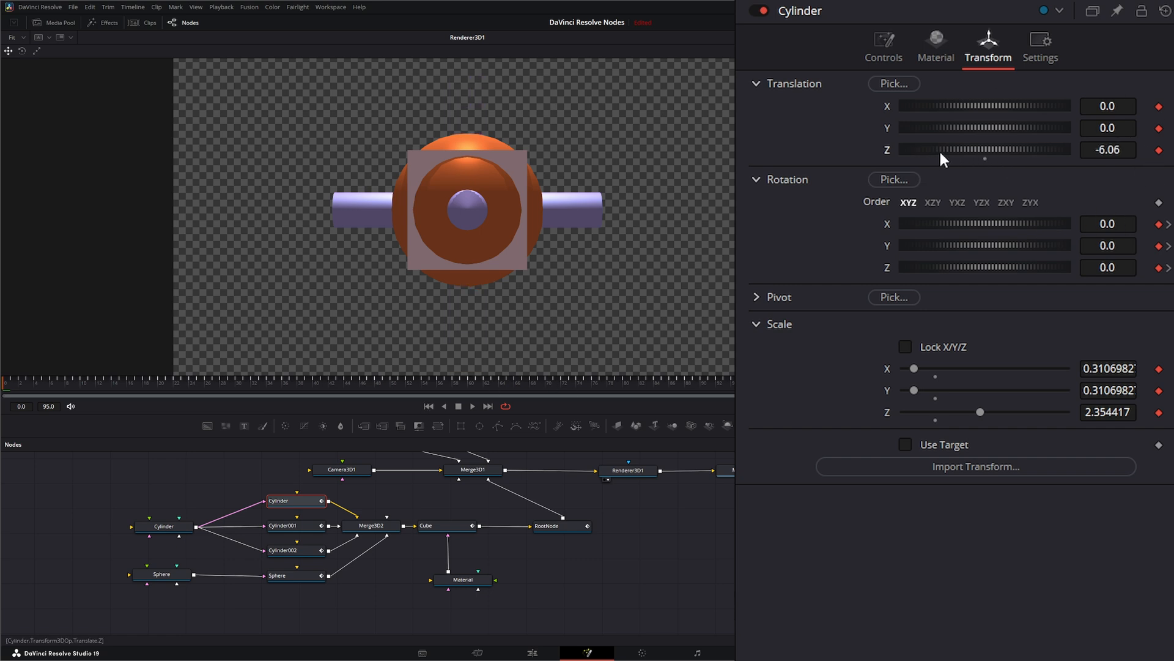
pyautogui.moveTo(943, 159); pyautogui.dragTo(981, 167)
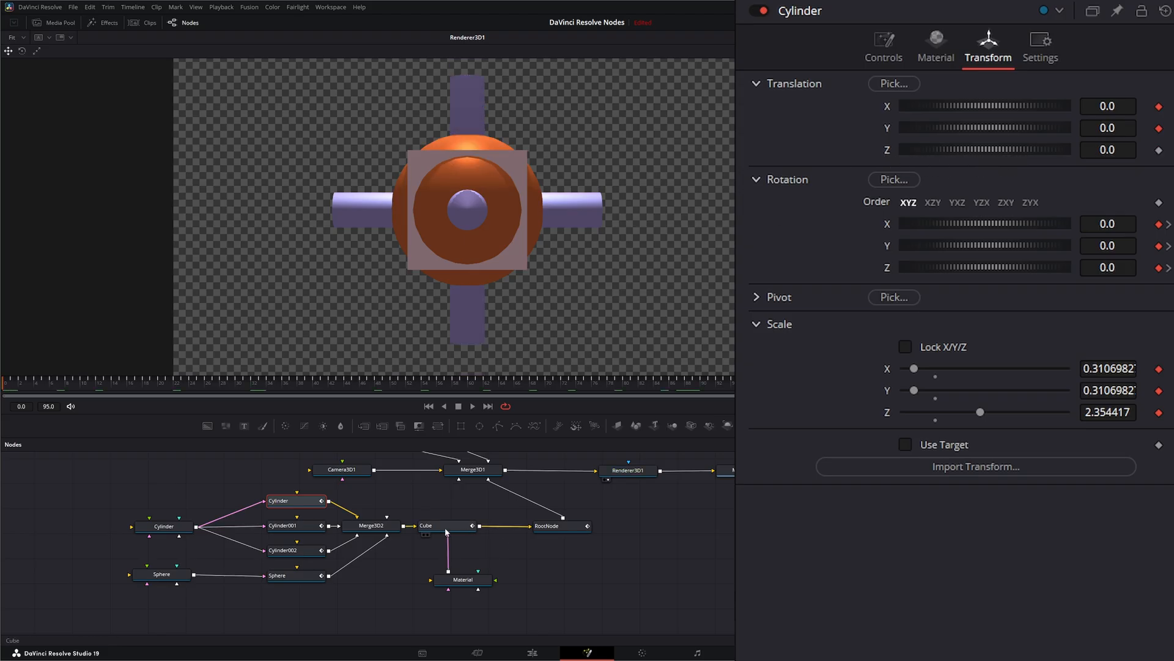
# Step: Inspect the Cube FBX mesh controls: Cube|CubeAction take, Position/Normal/UVMap streams
pyautogui.click(425, 525)
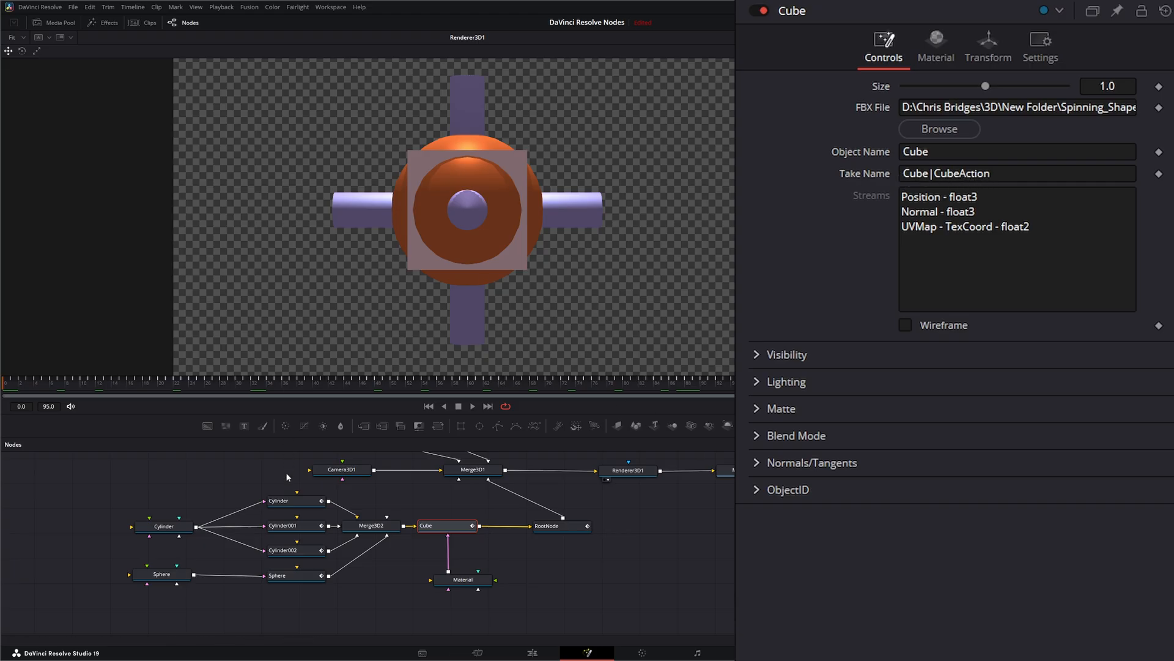
pyautogui.moveTo(580, 369)
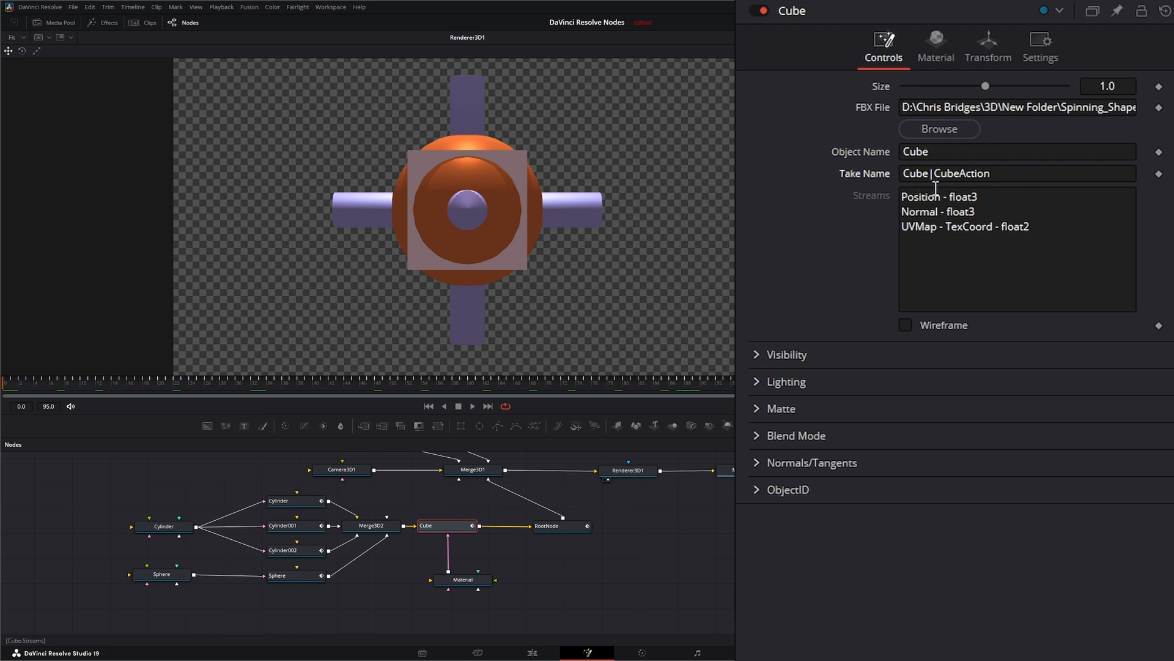
pyautogui.moveTo(1028, 181)
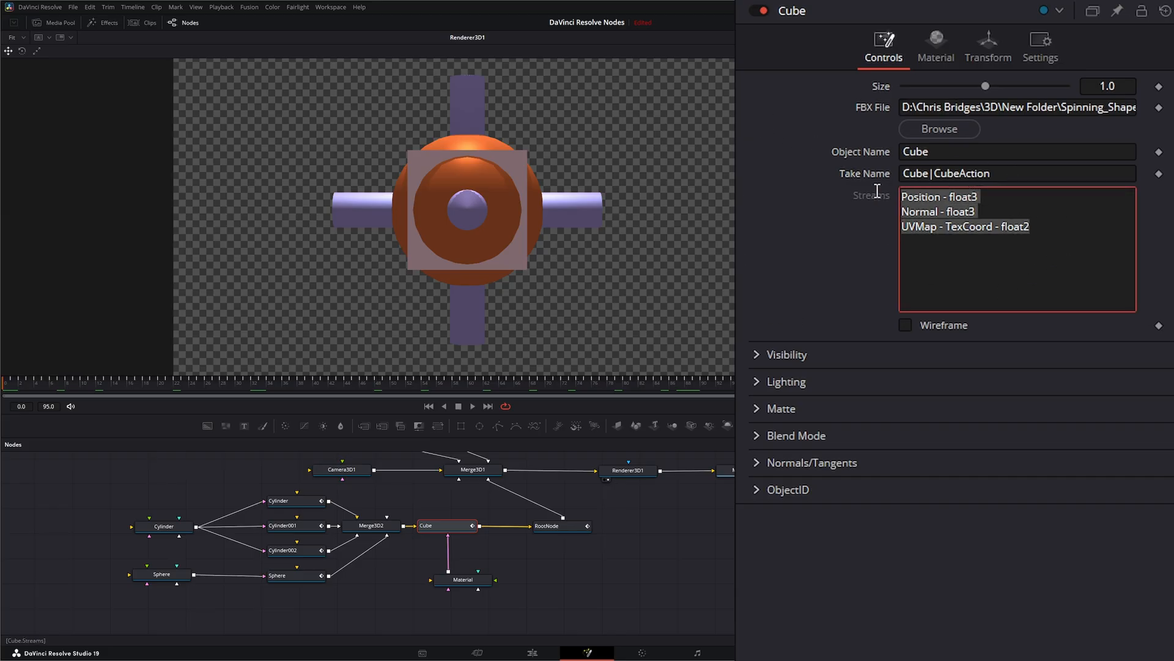
pyautogui.moveTo(965, 228)
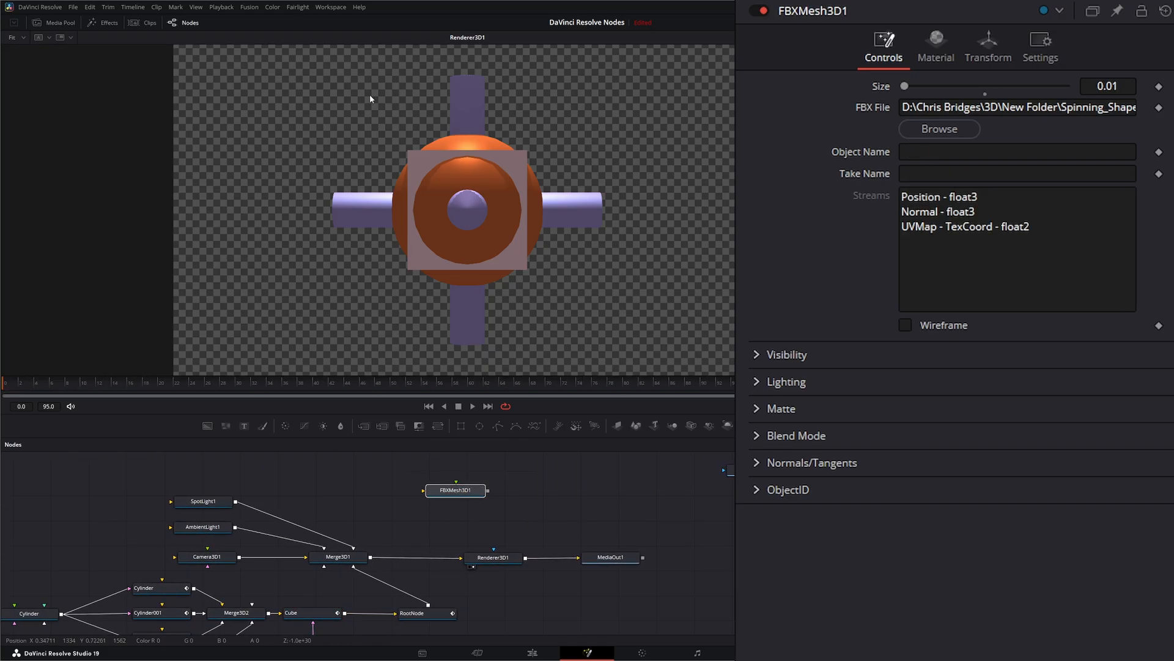
# Step: Bring up the Fusion menu's Import options while FBXMesh3D1 shows size 0.01 and Spinning_Shape
pyautogui.click(249, 7)
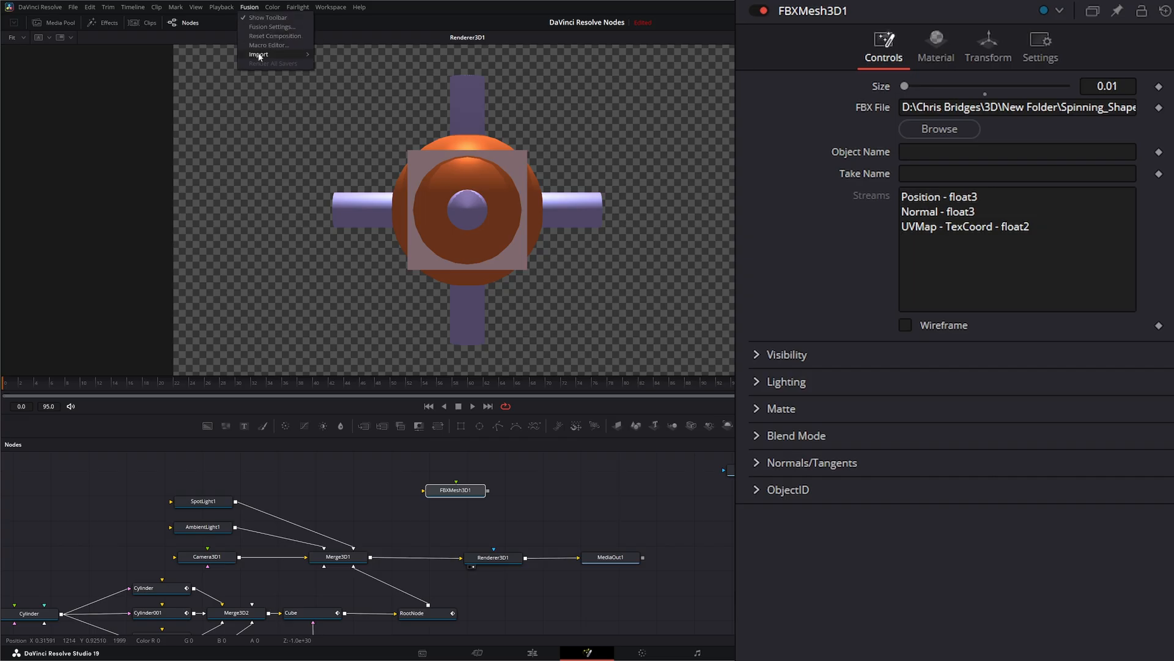